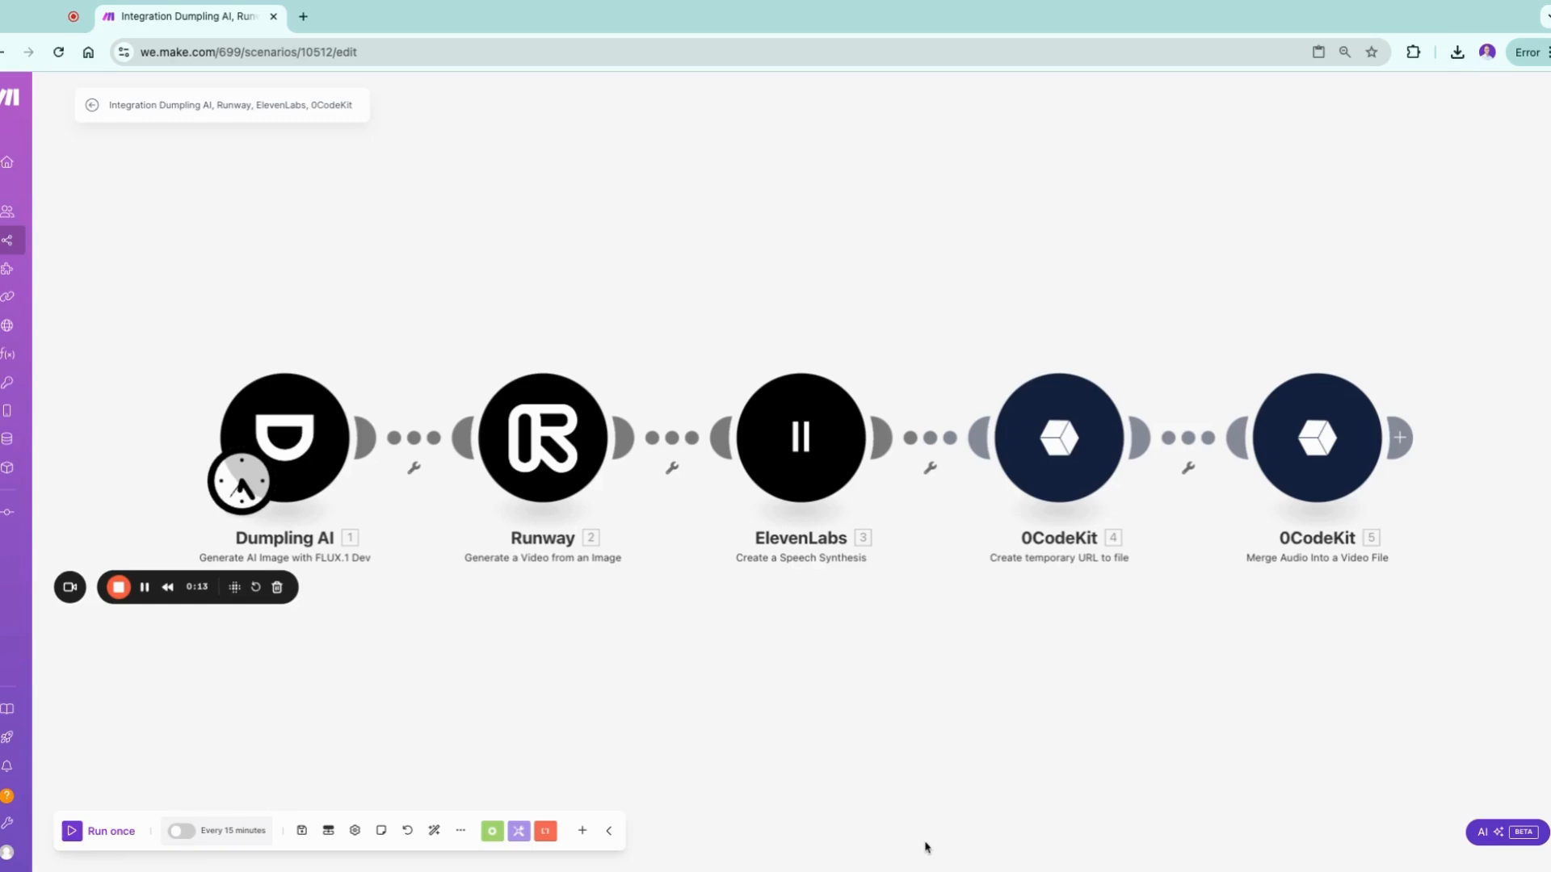
mouse_move(1057, 573)
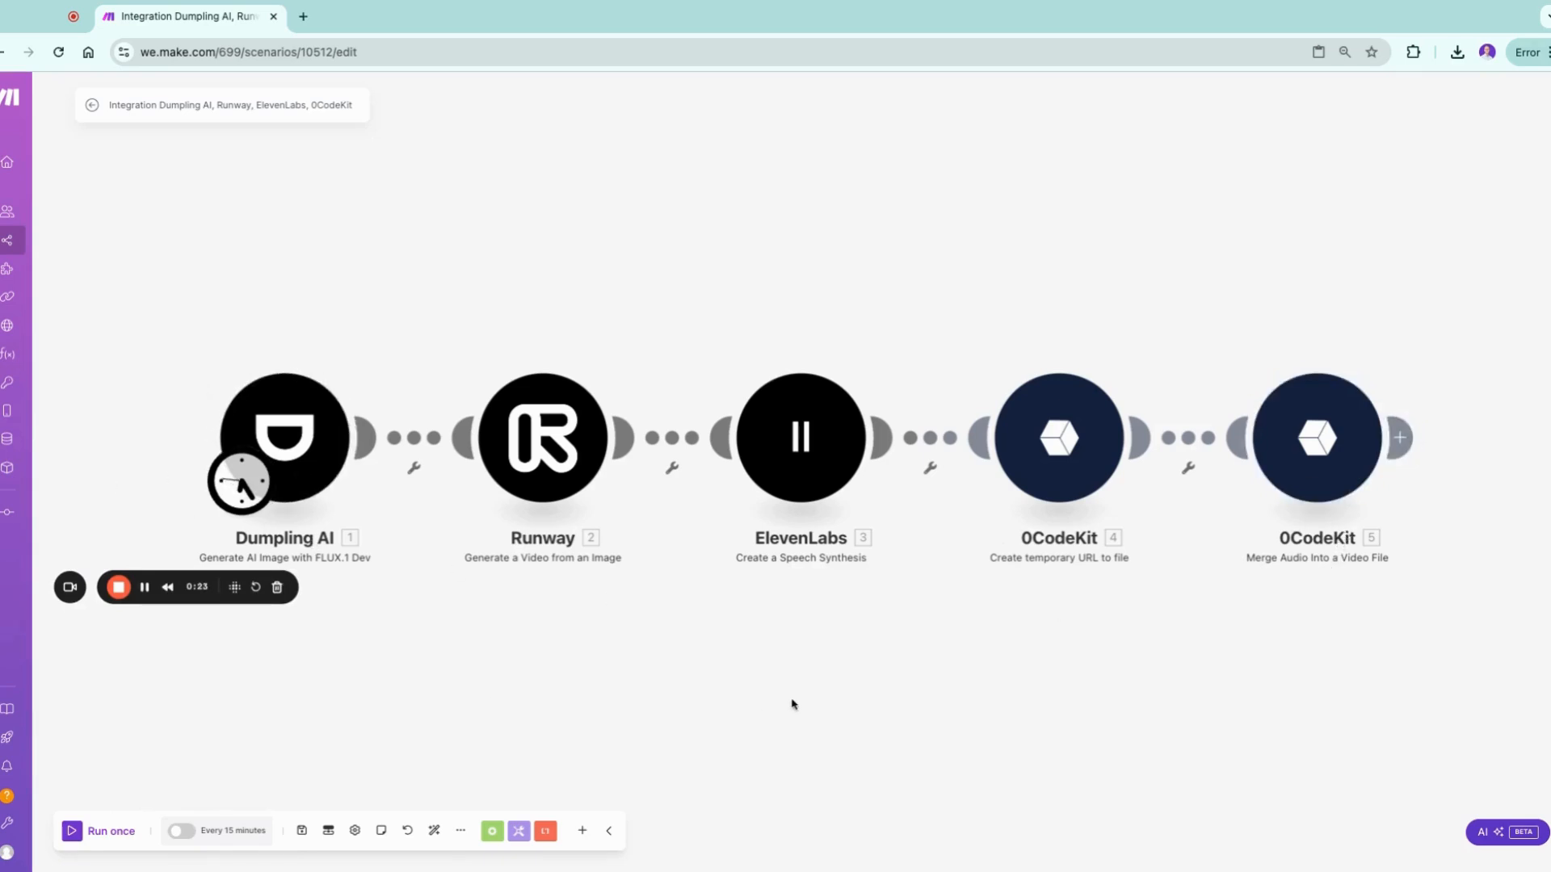
mouse_move(745, 660)
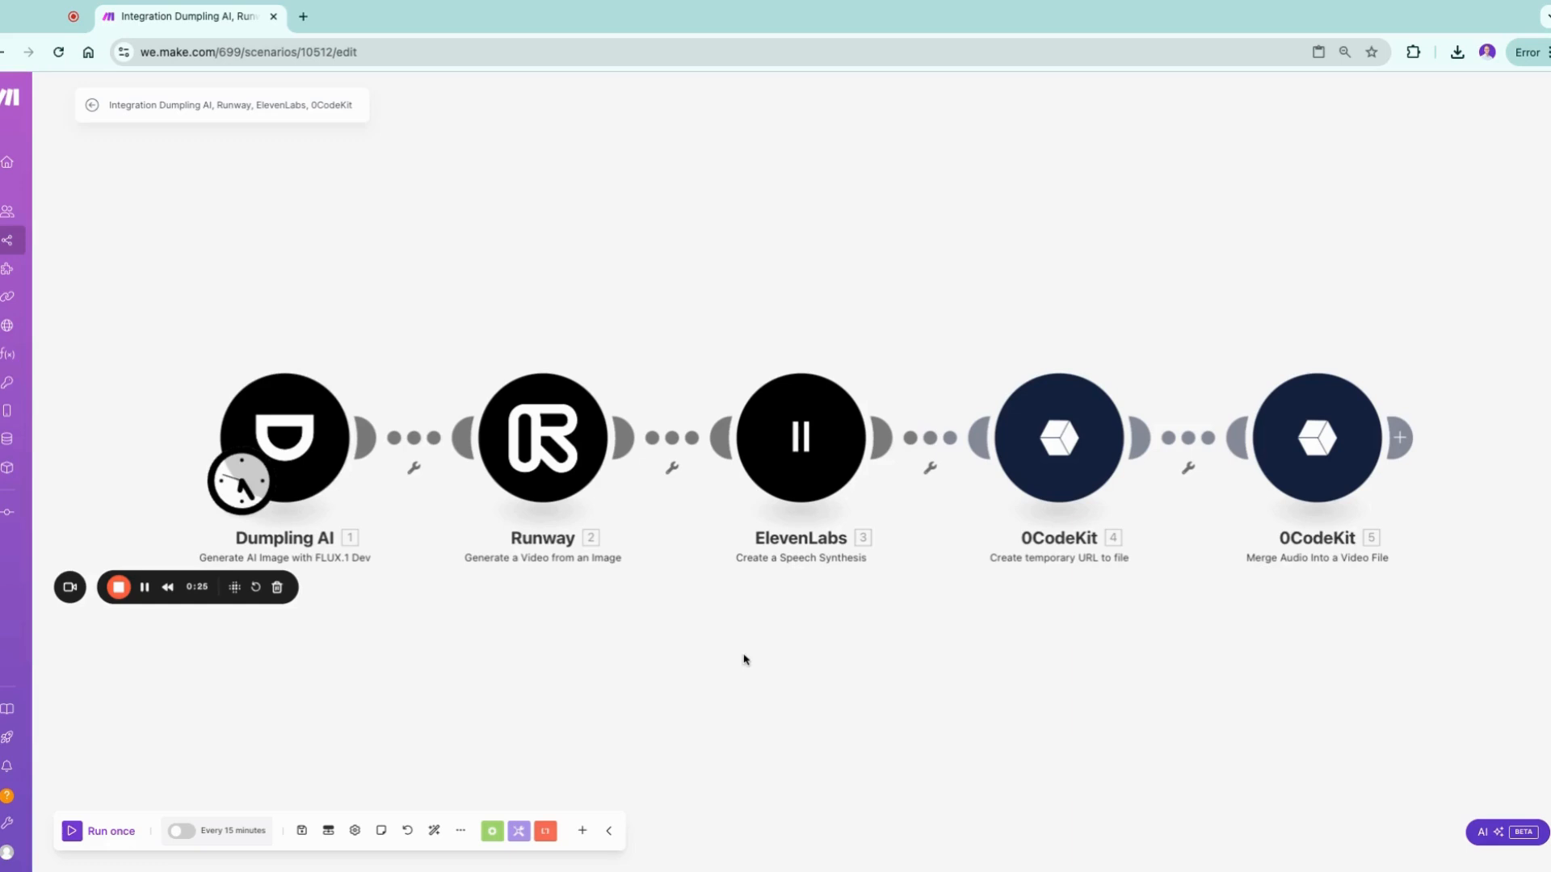
mouse_move(409, 507)
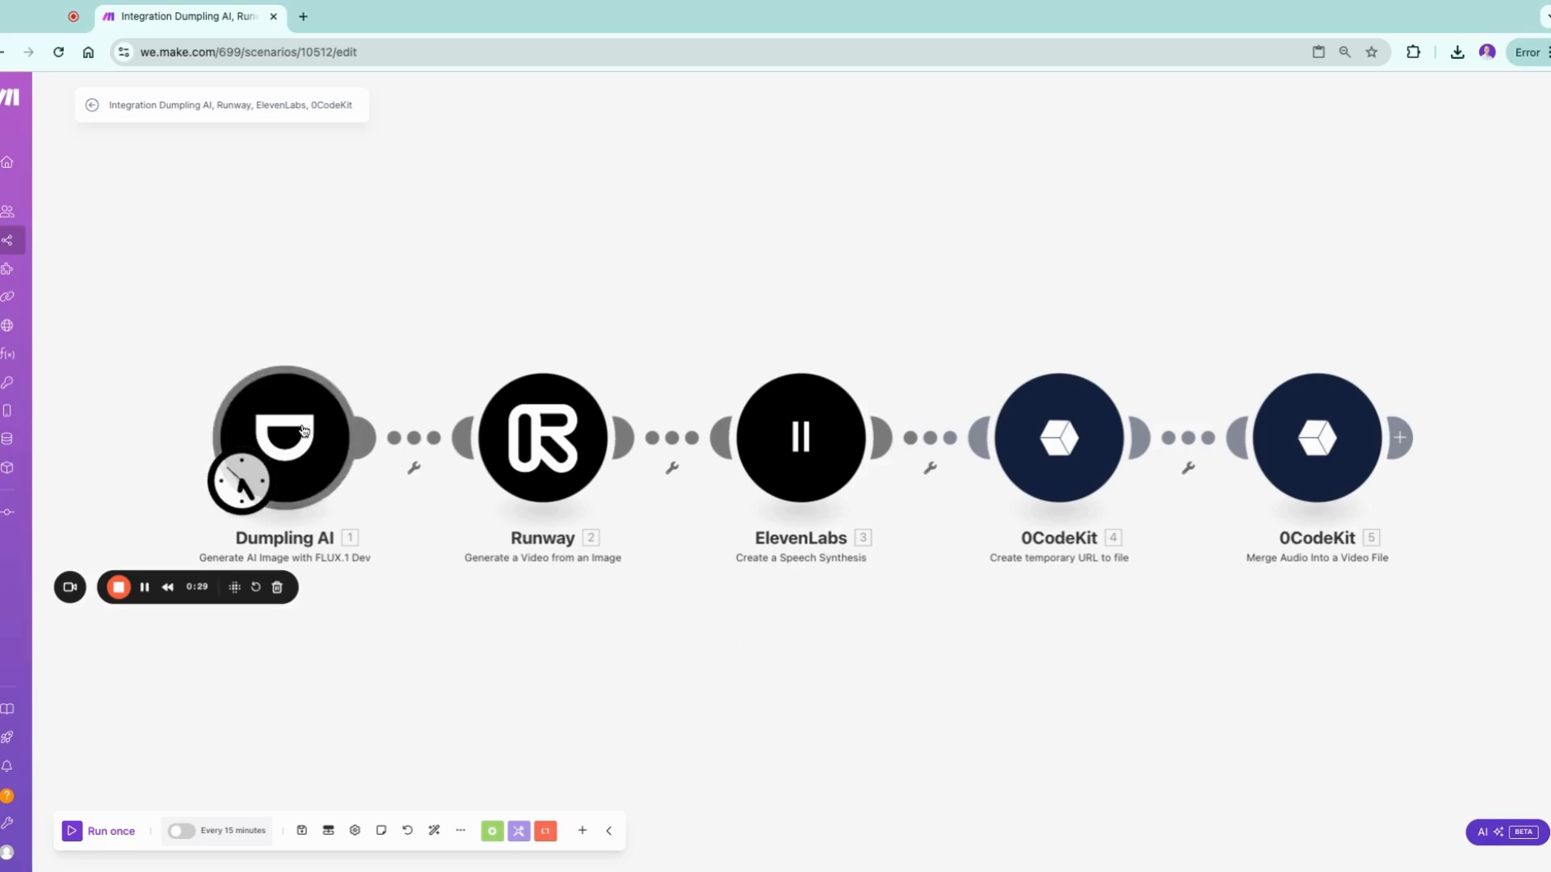
Look through the Dumpling AI image module settings, then bring up the Runway video module's settings
left_click(285, 437)
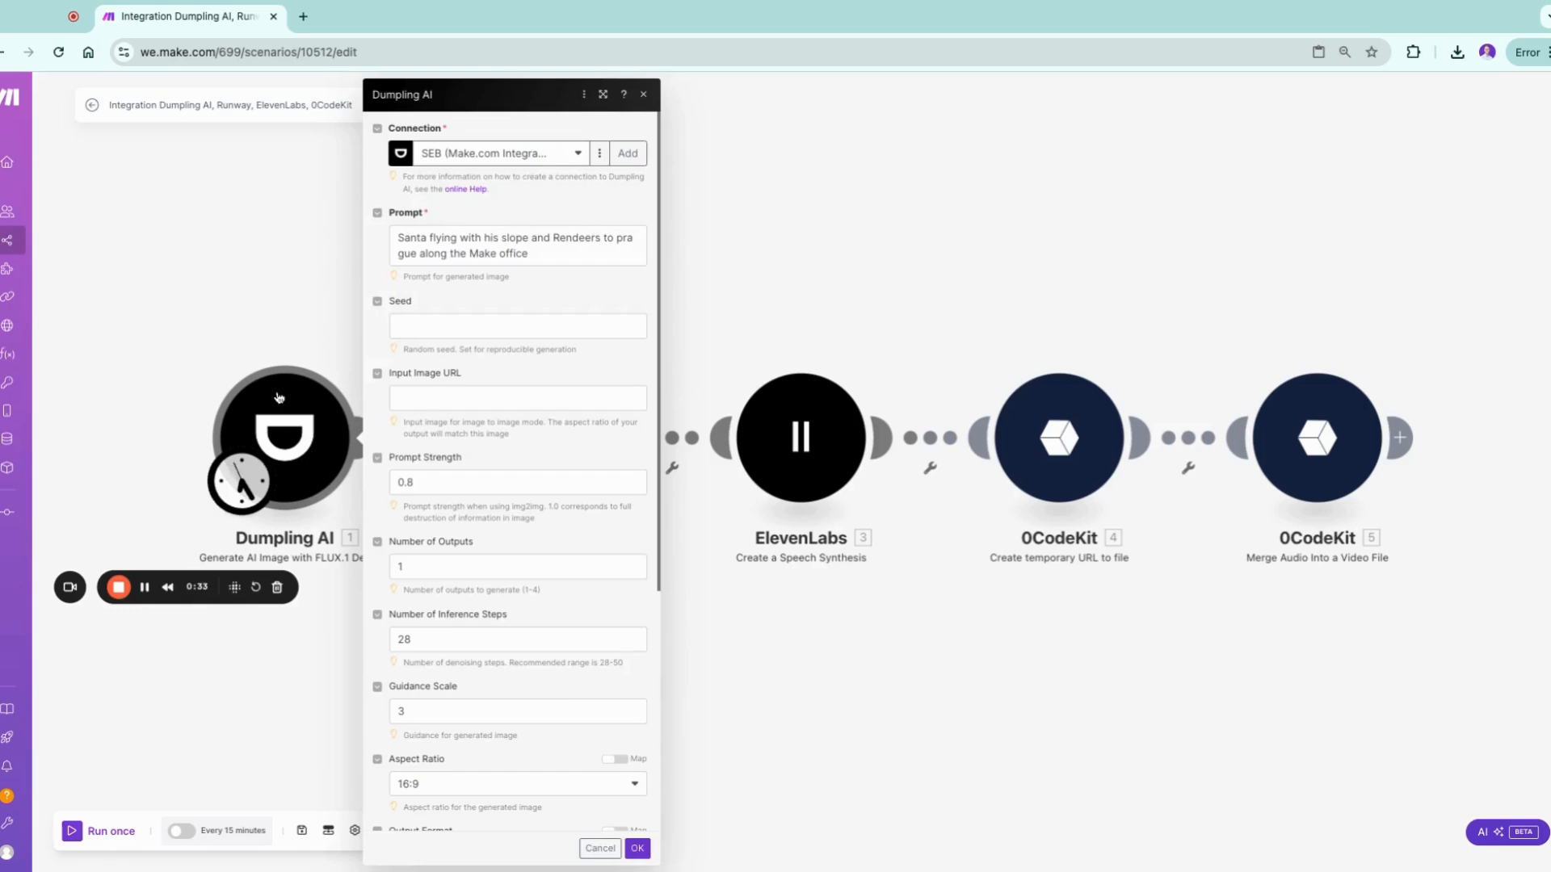
mouse_move(336, 423)
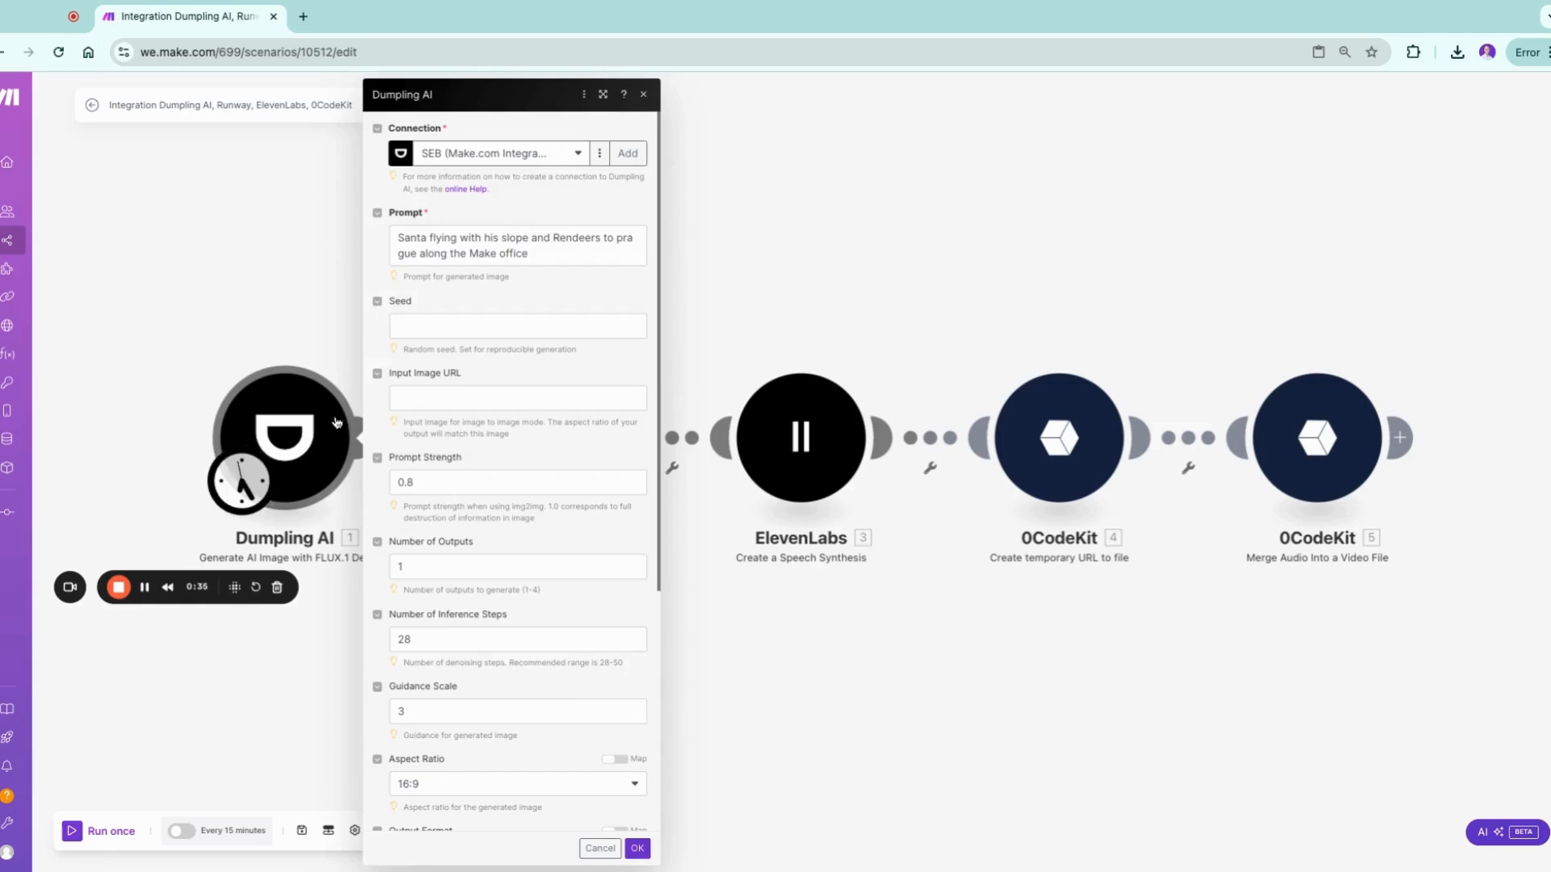
mouse_move(258, 328)
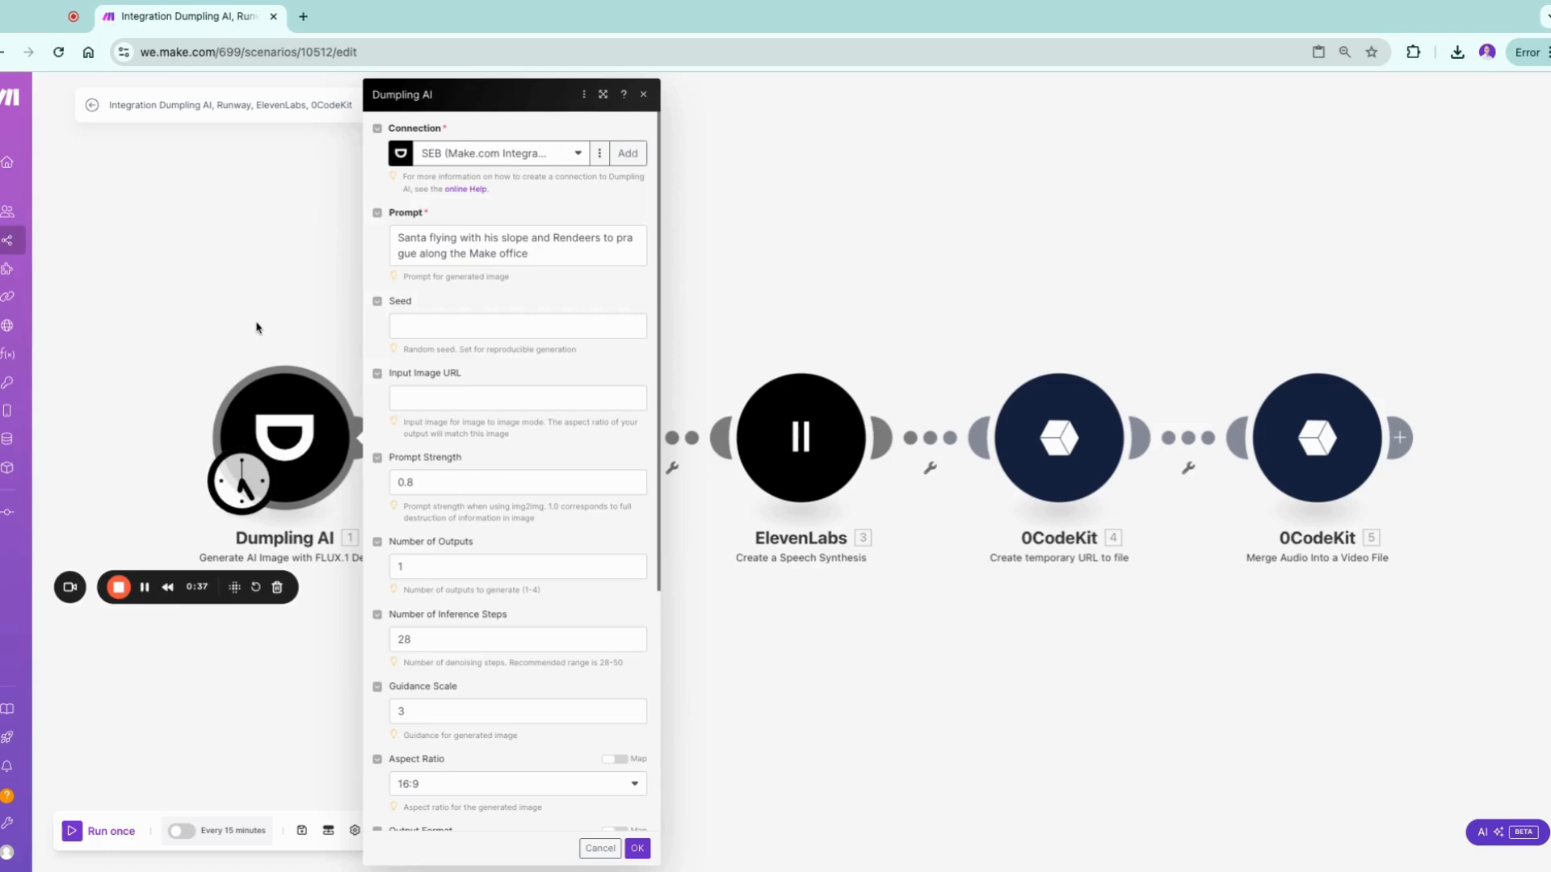
mouse_move(269, 336)
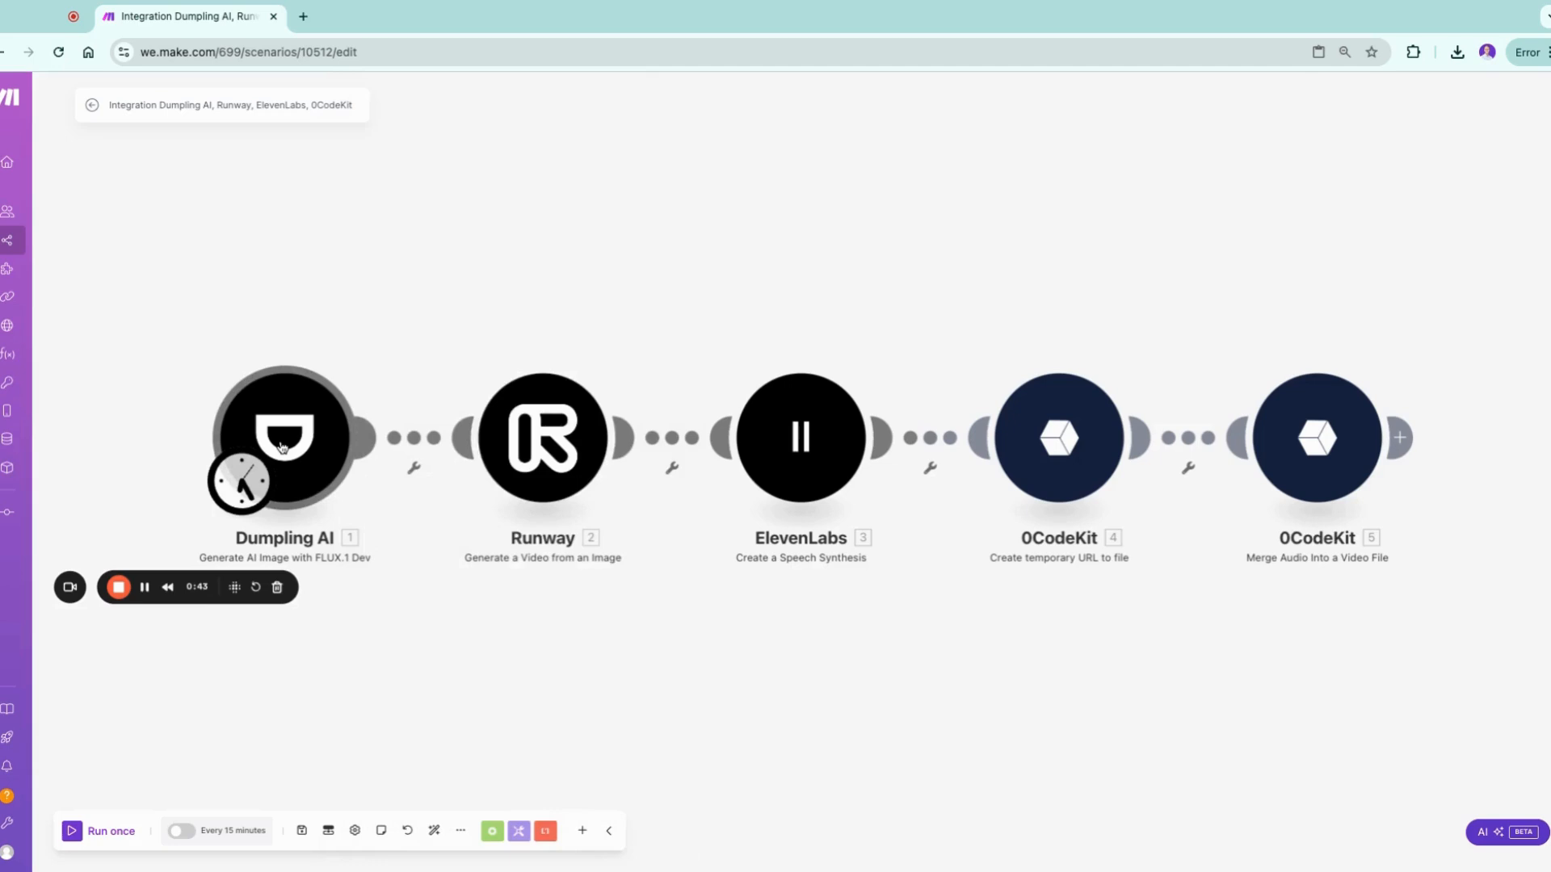
left_click(284, 438)
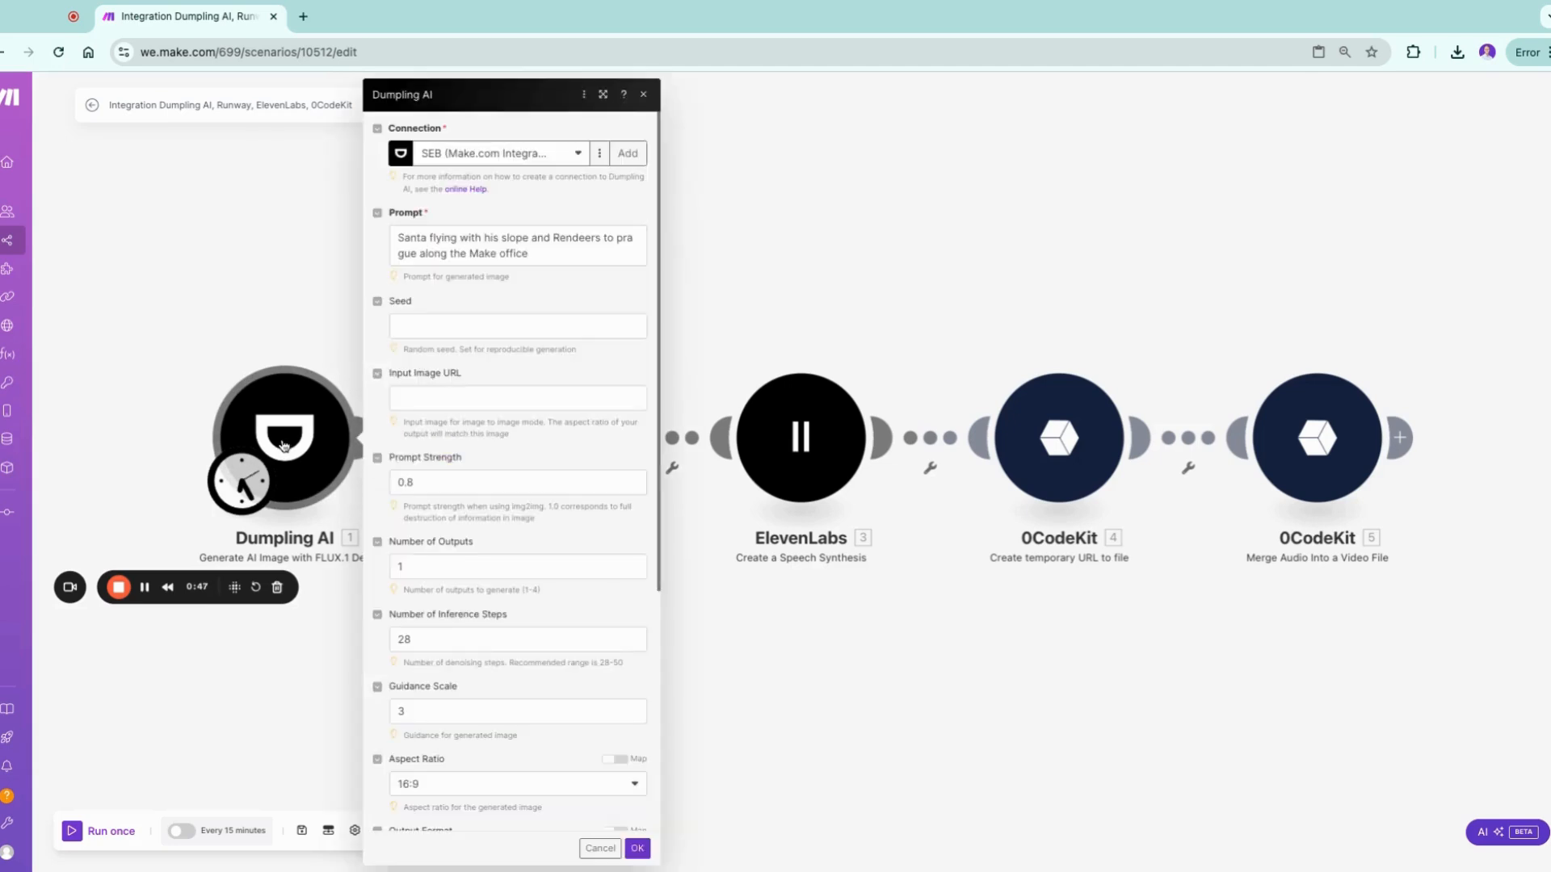
mouse_move(334, 564)
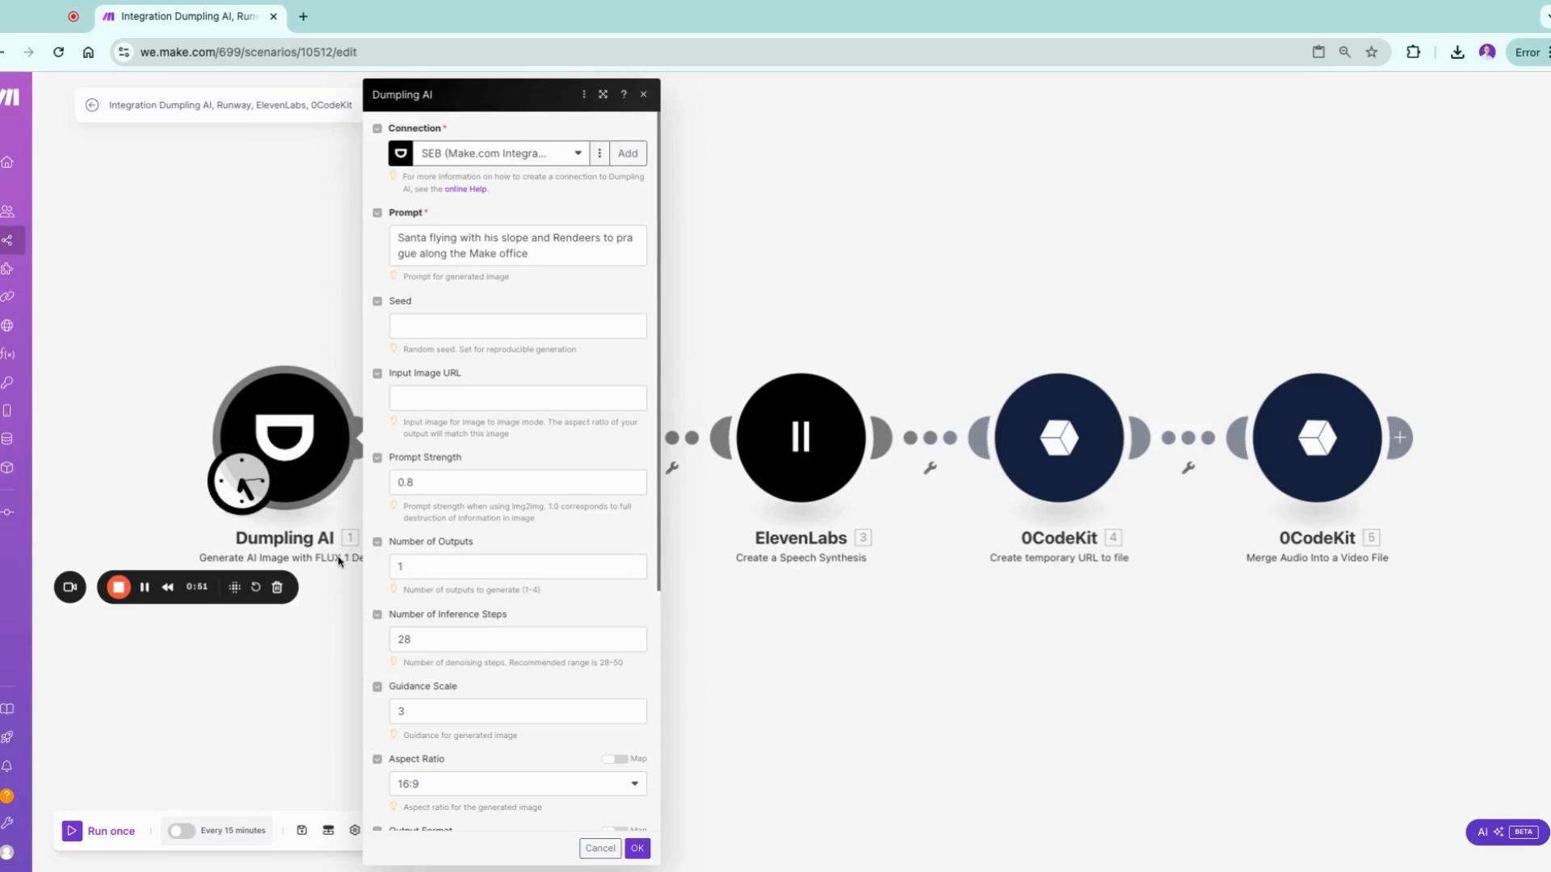
mouse_move(546, 533)
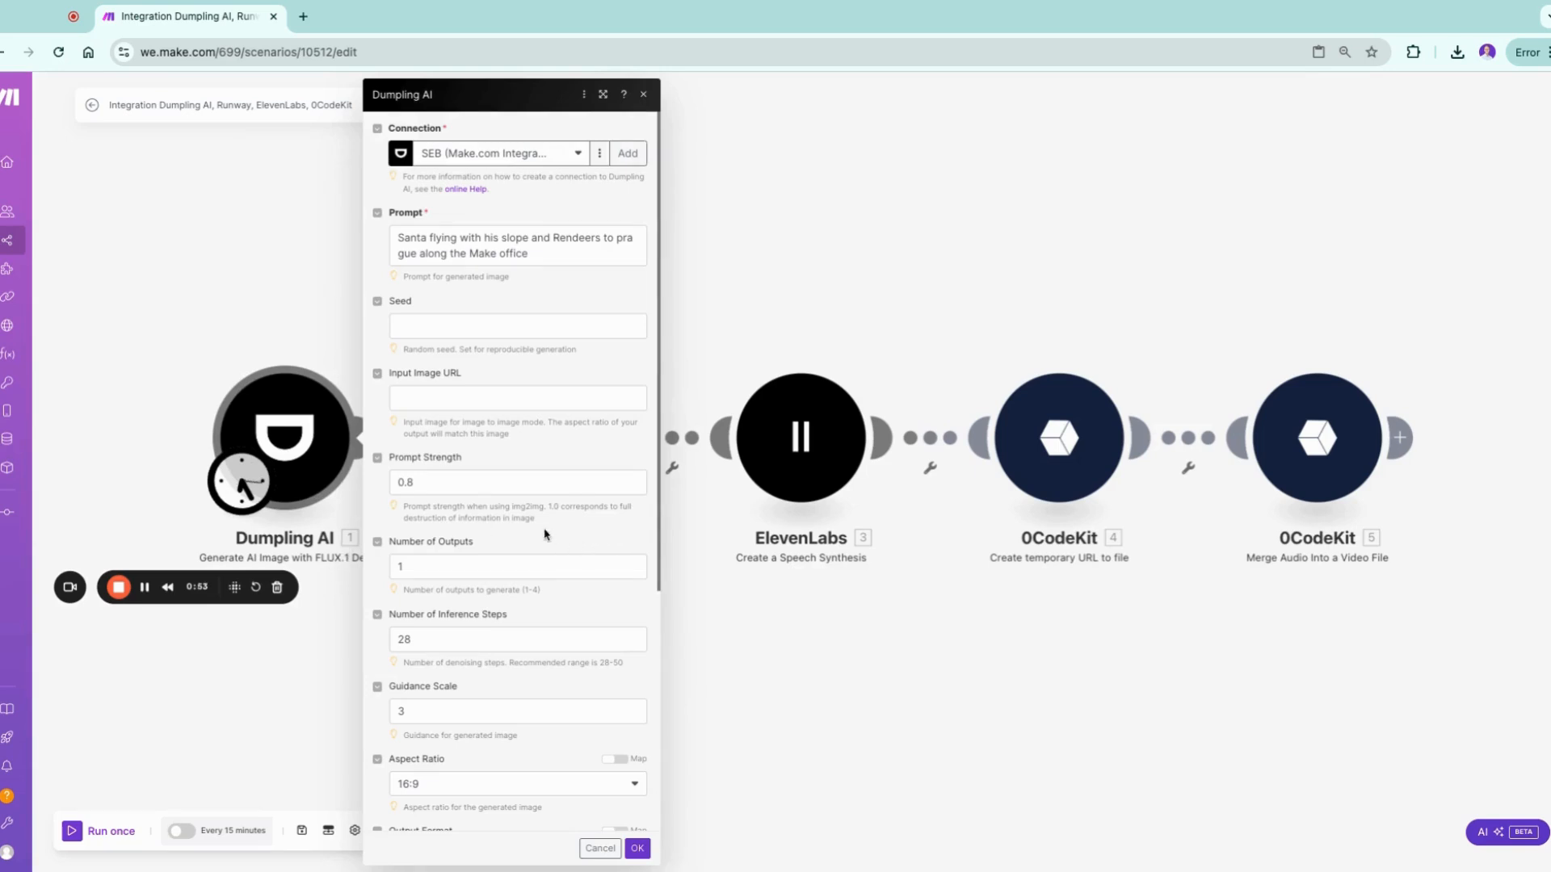
mouse_move(545, 347)
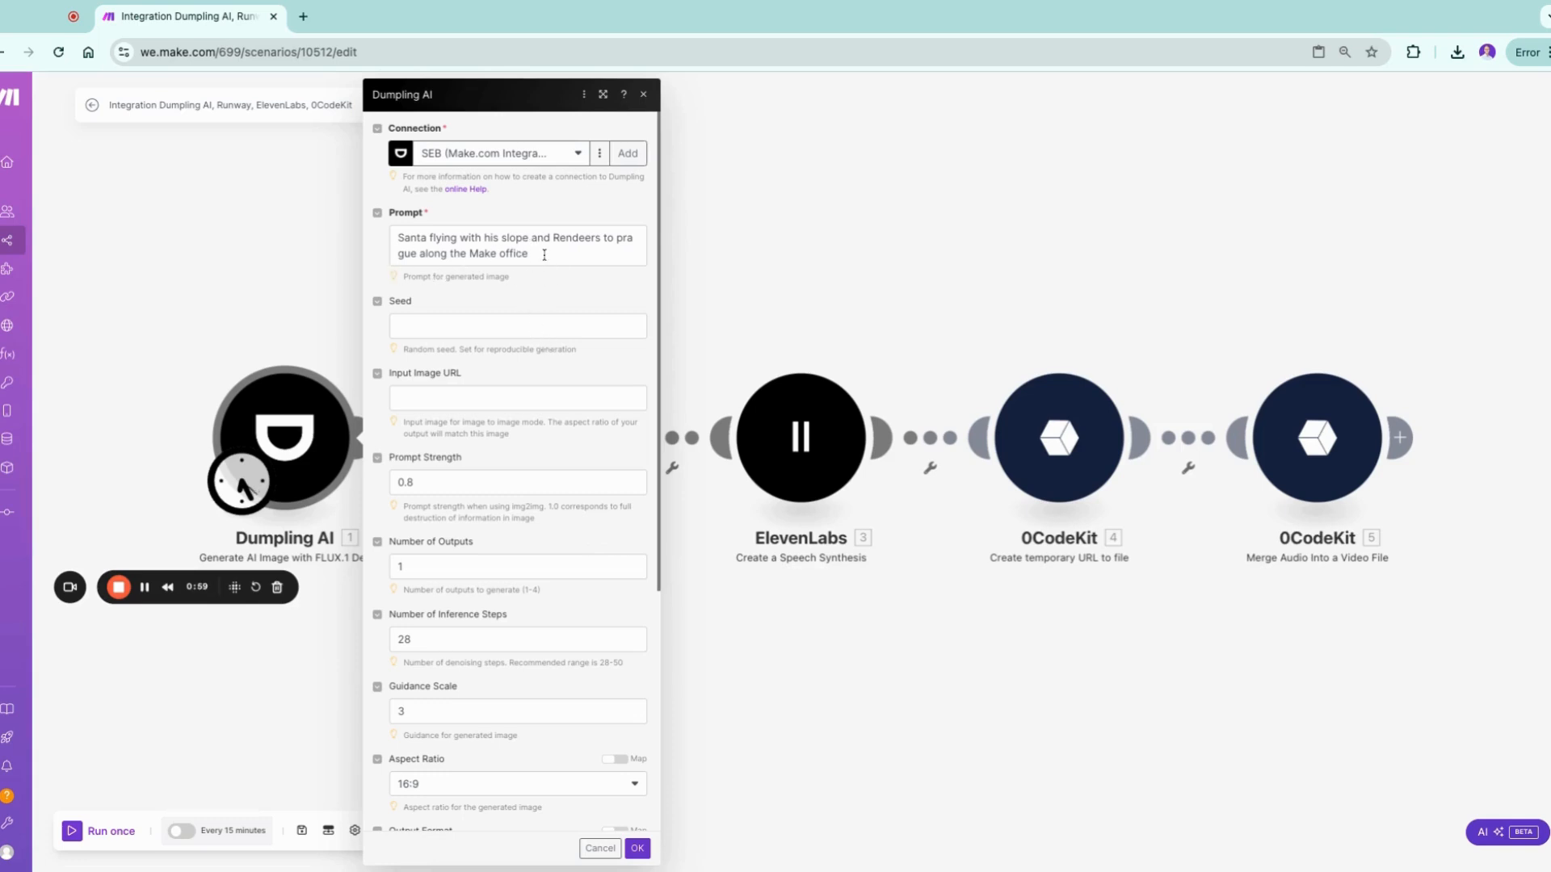
mouse_move(605, 279)
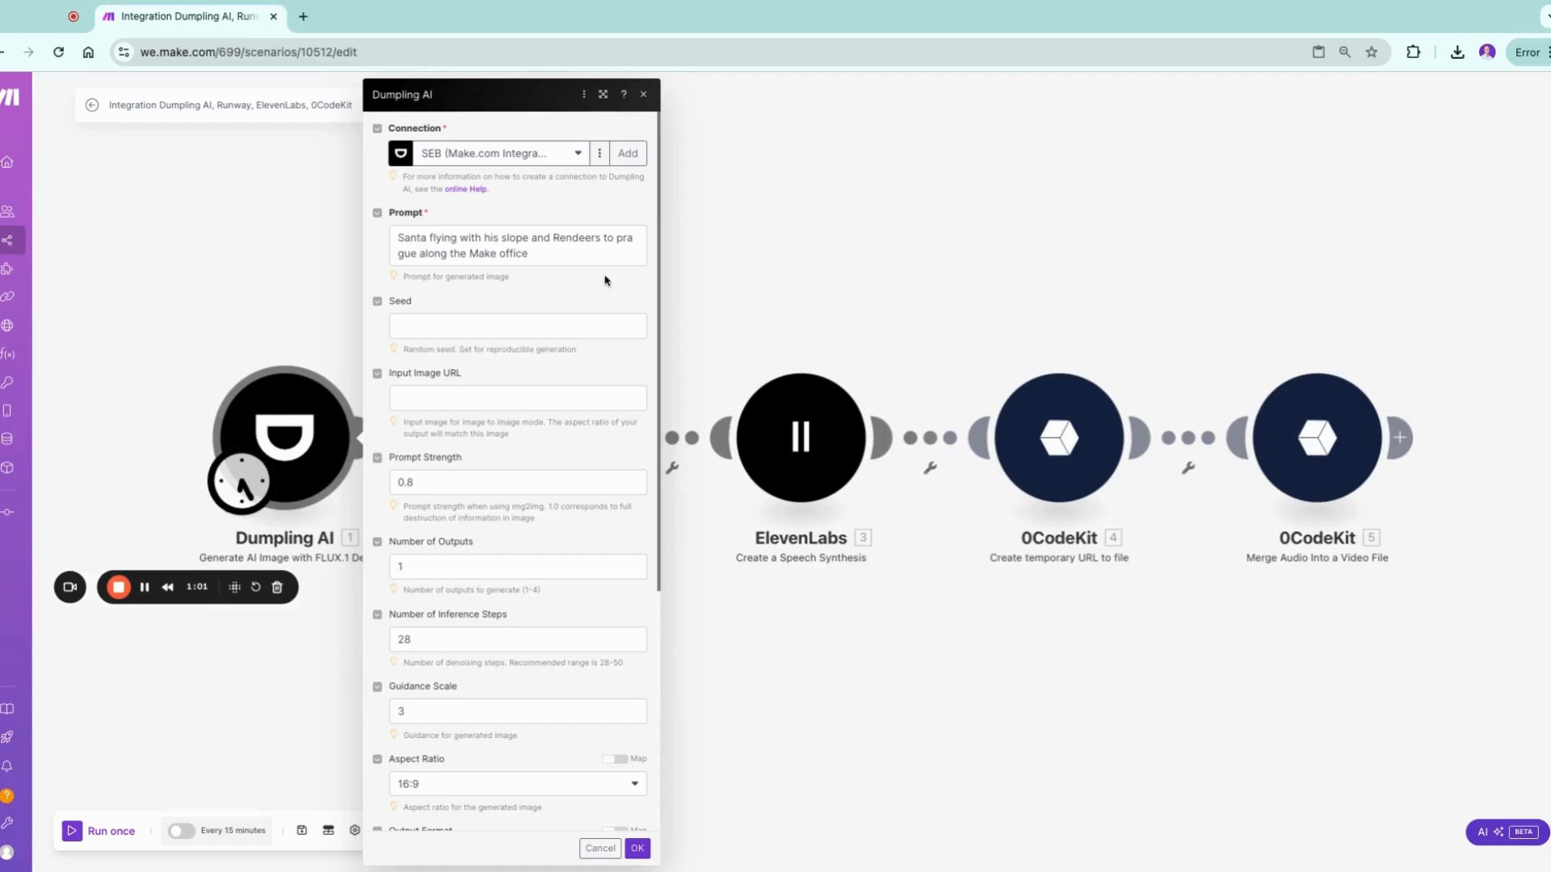
scroll("down", 3)
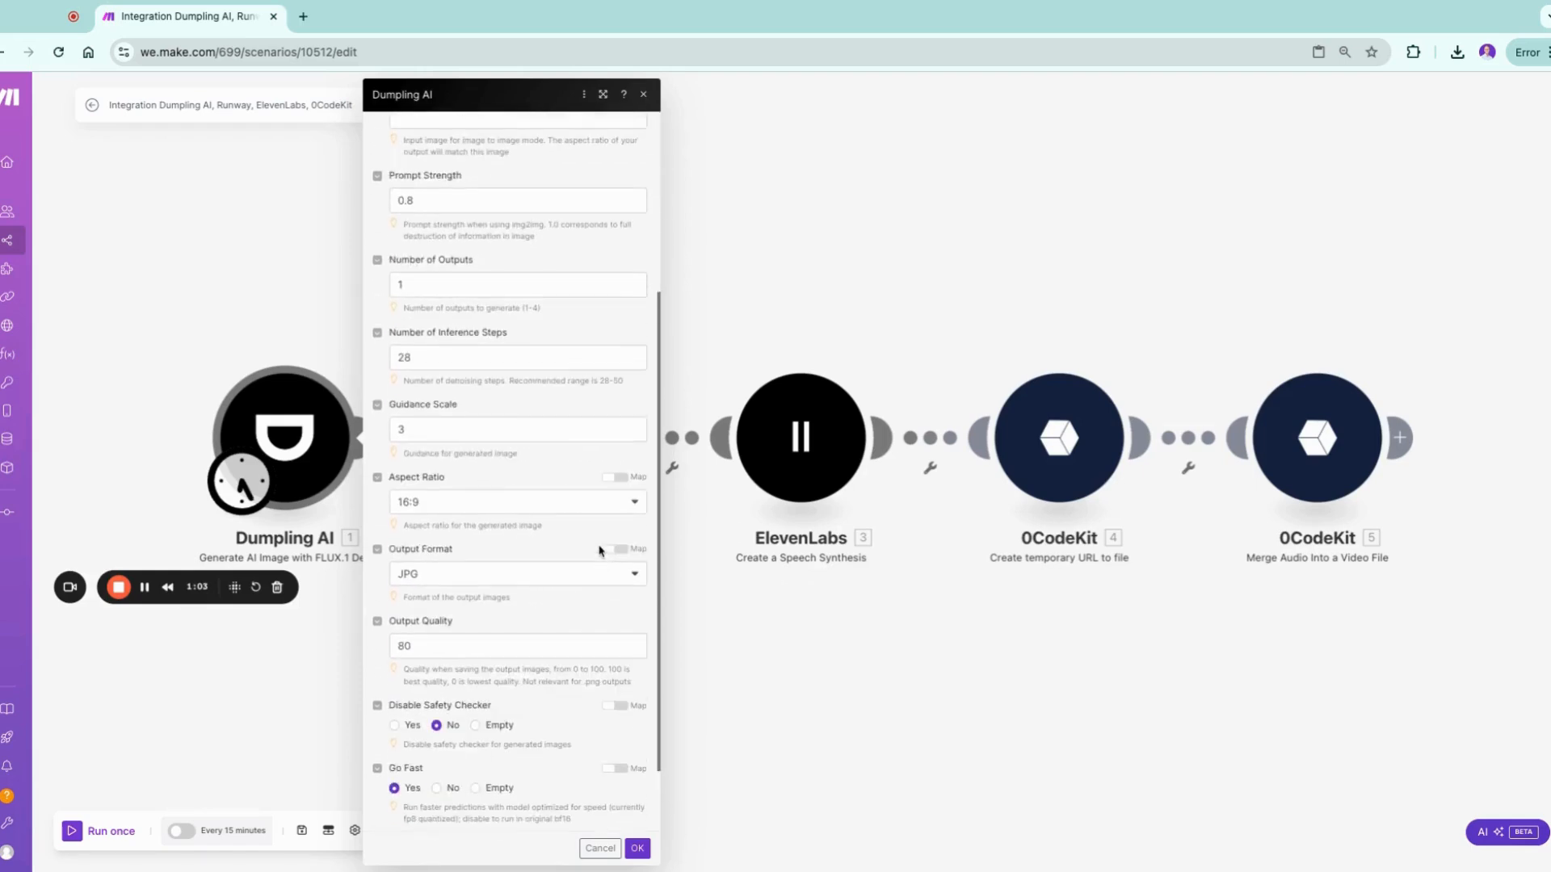
scroll("down", 3)
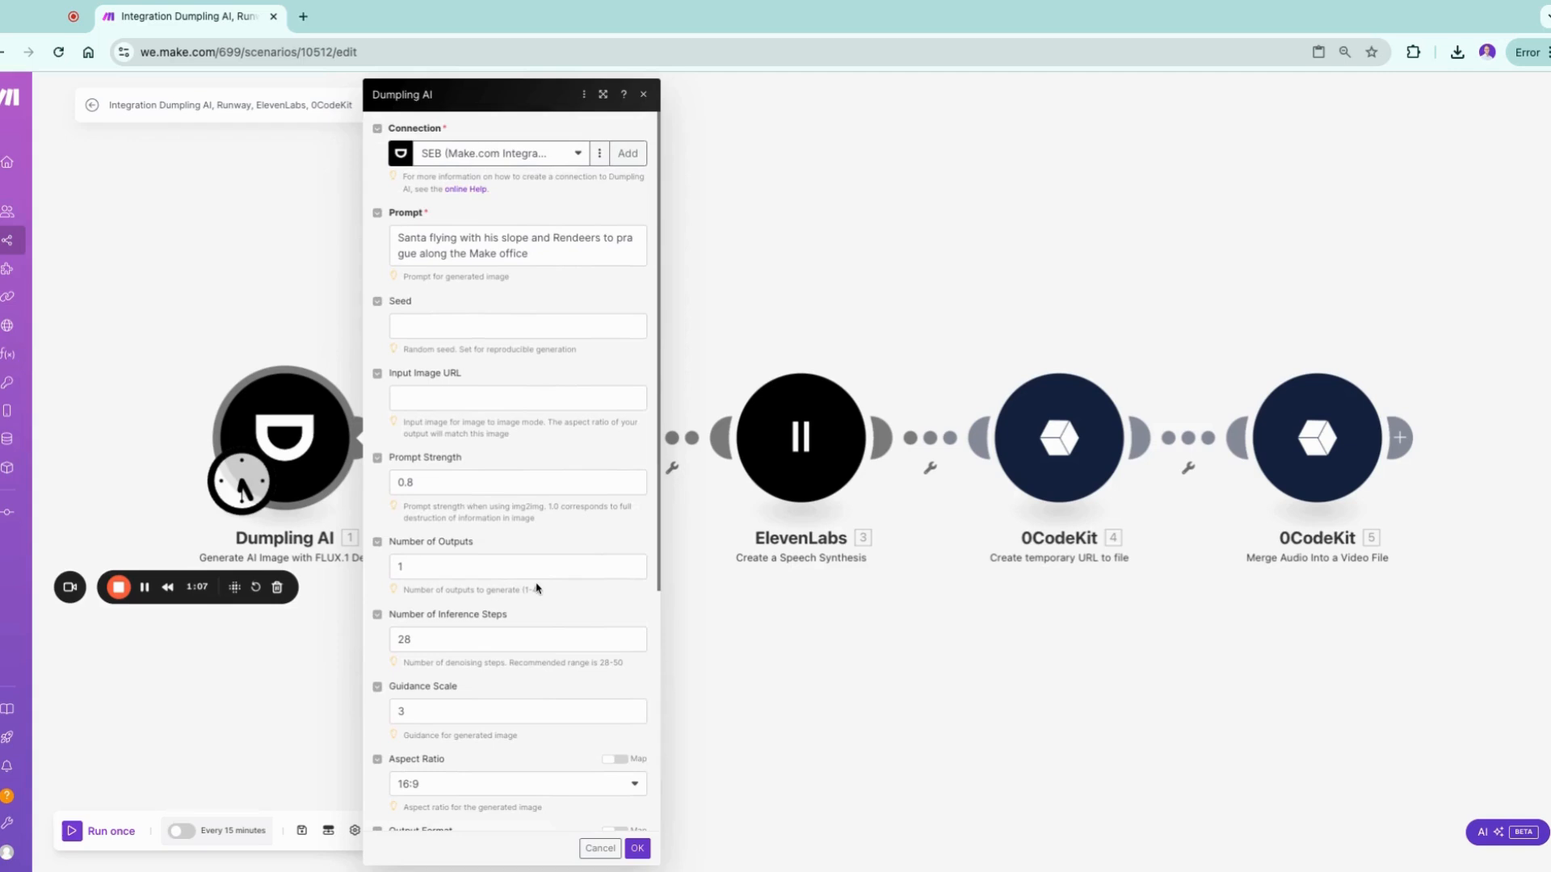
scroll("down", 3)
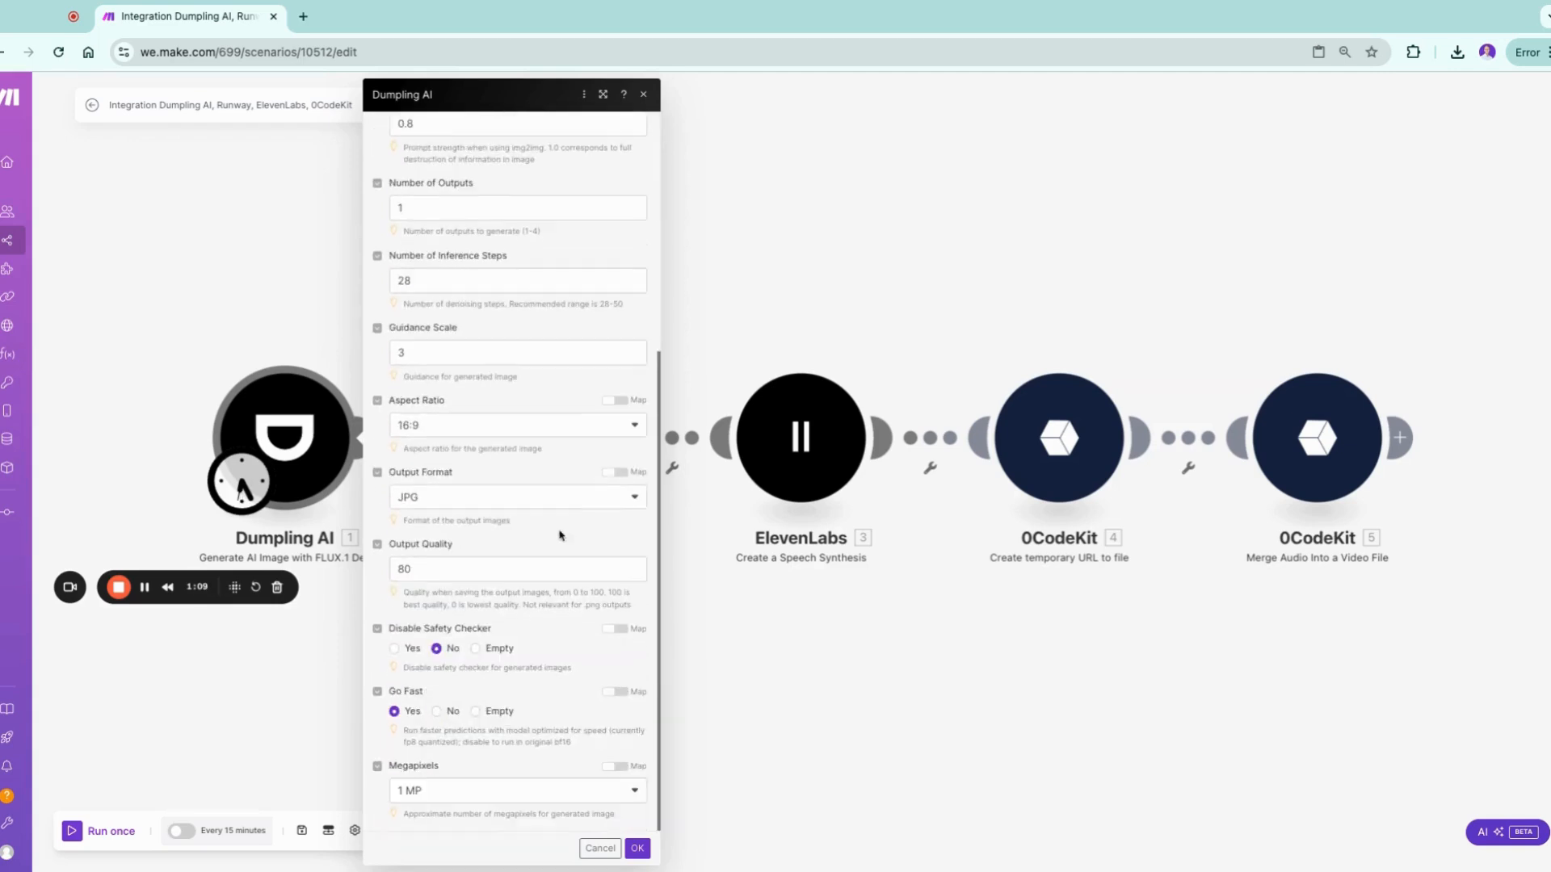
mouse_move(509, 342)
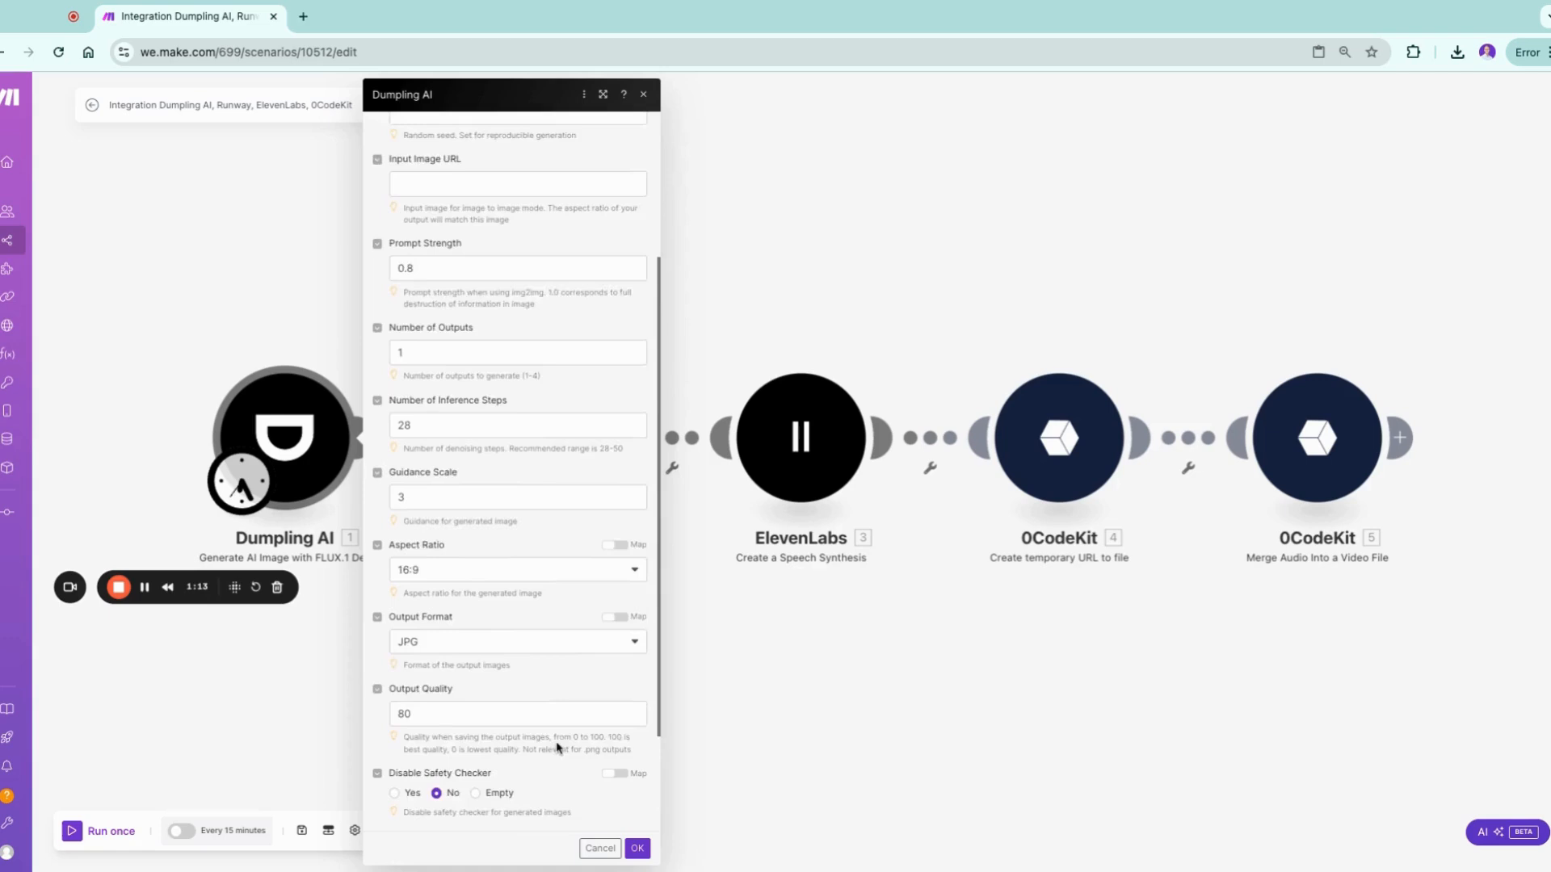
left_click(638, 848)
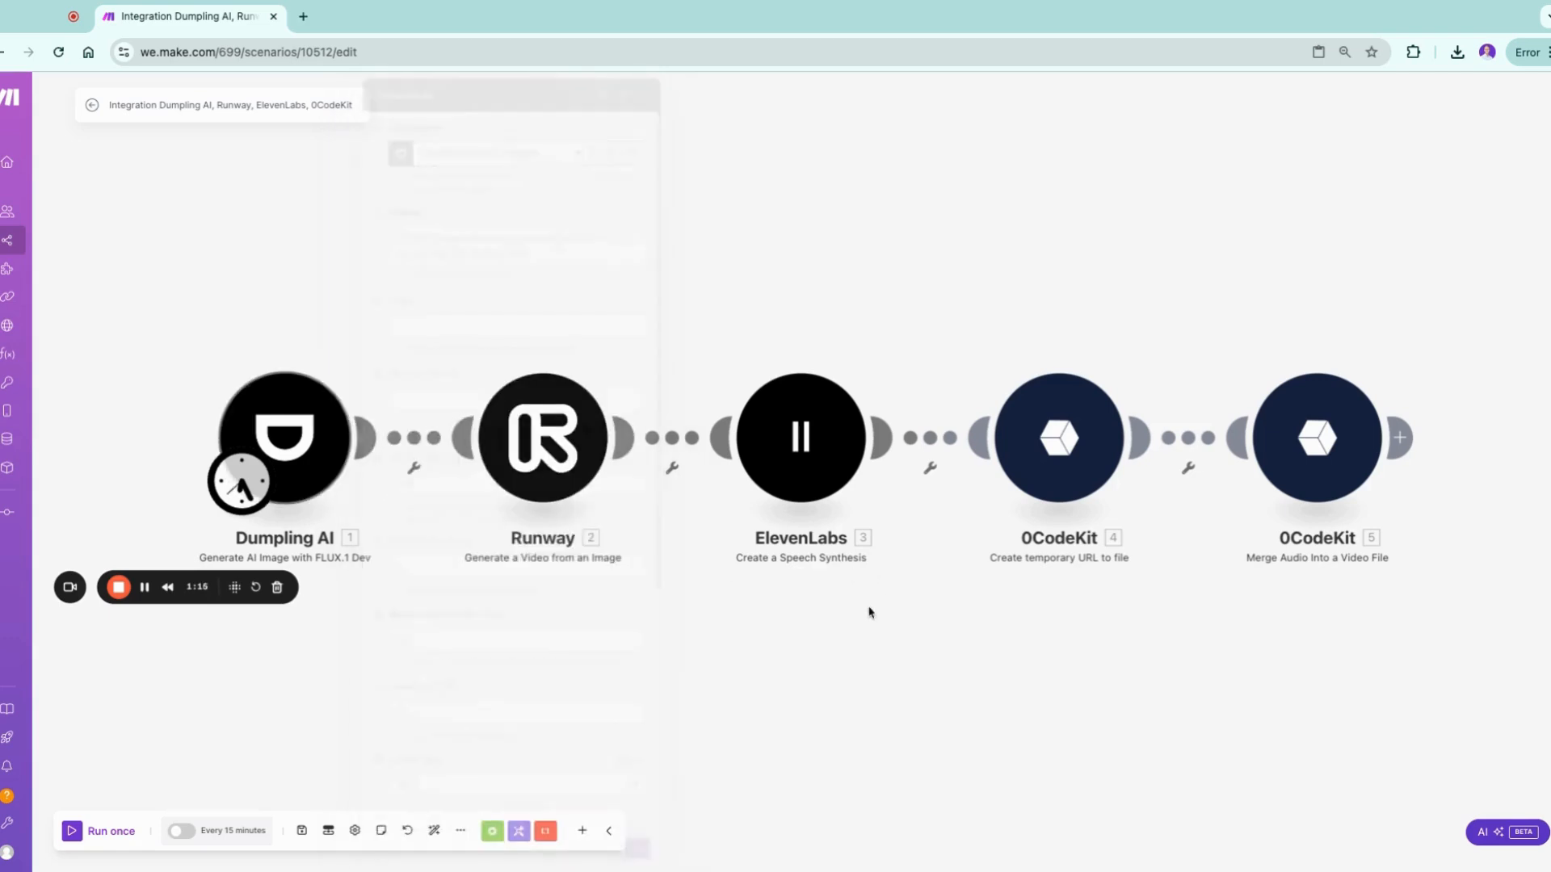
left_click(543, 441)
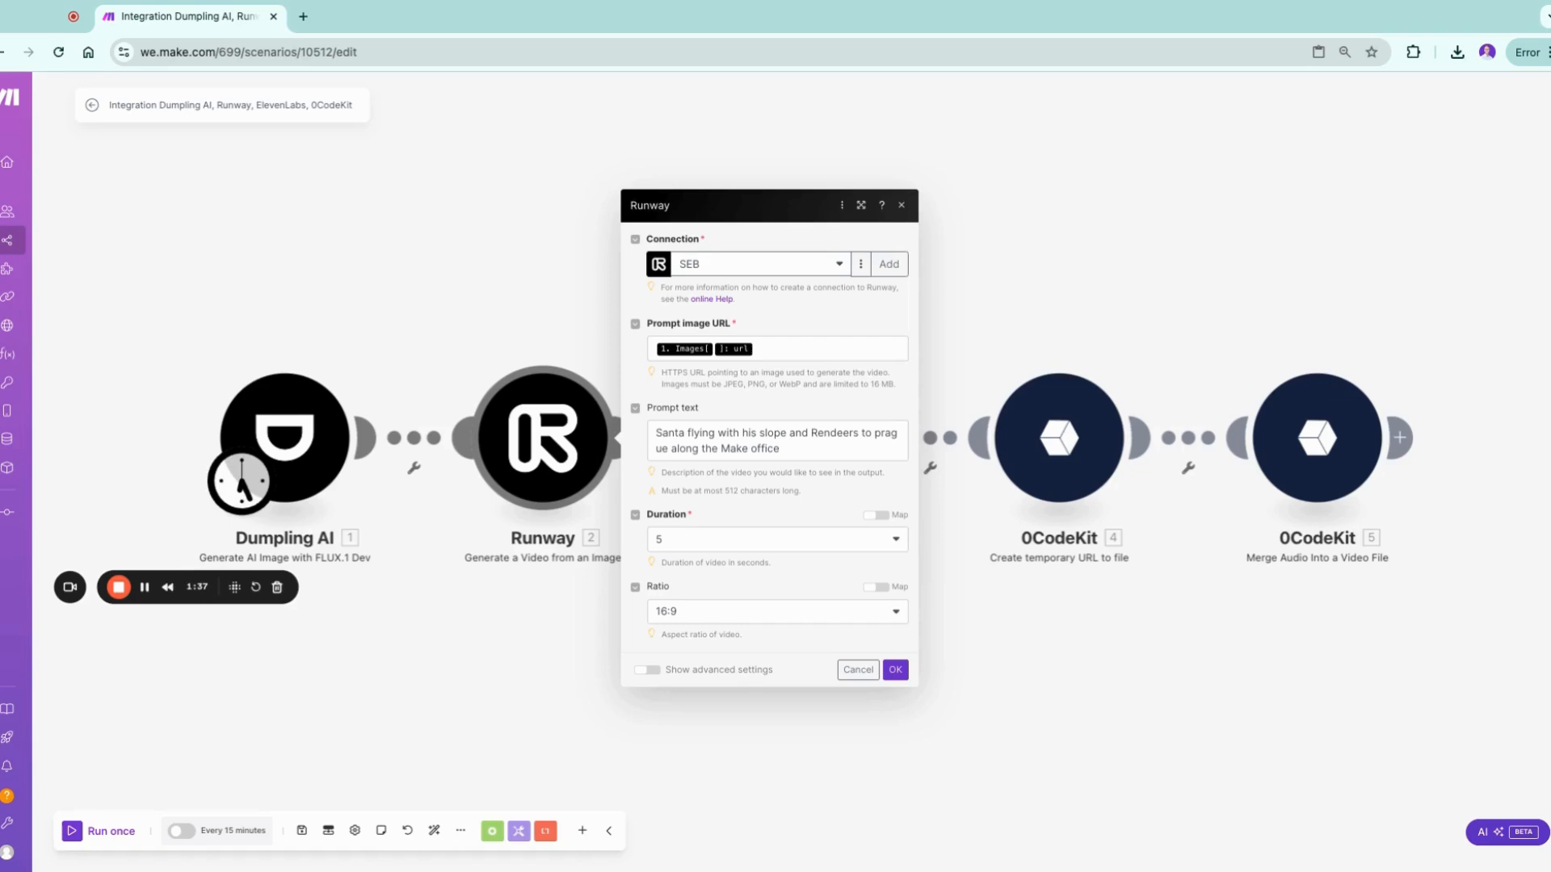
Check Runway's image URL mapping and advanced options such as no watermark, then close its settings
left_click(806, 348)
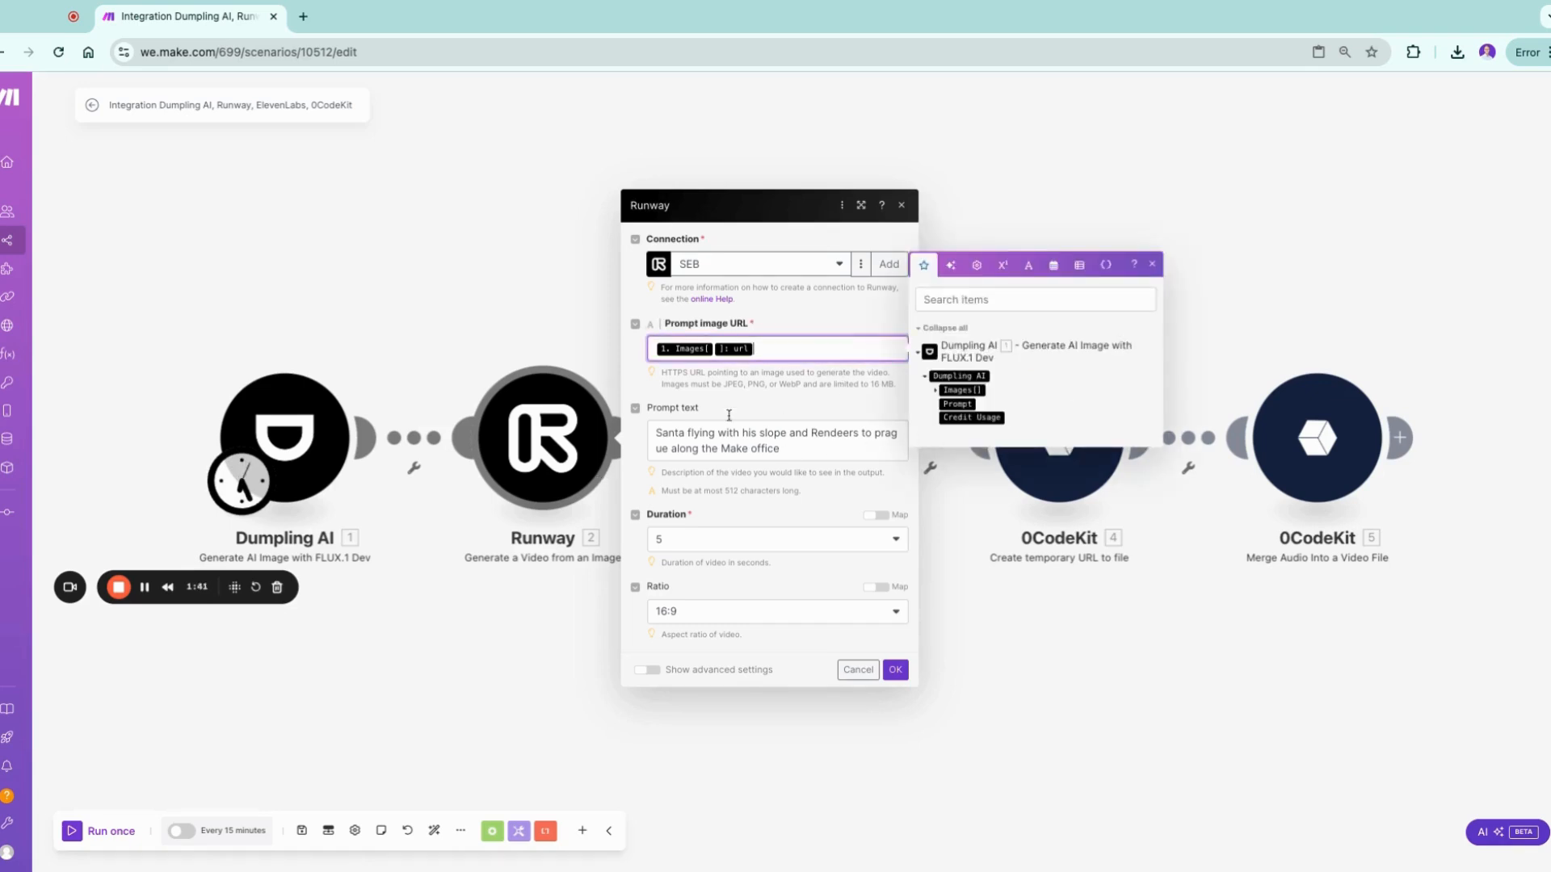
mouse_move(648, 510)
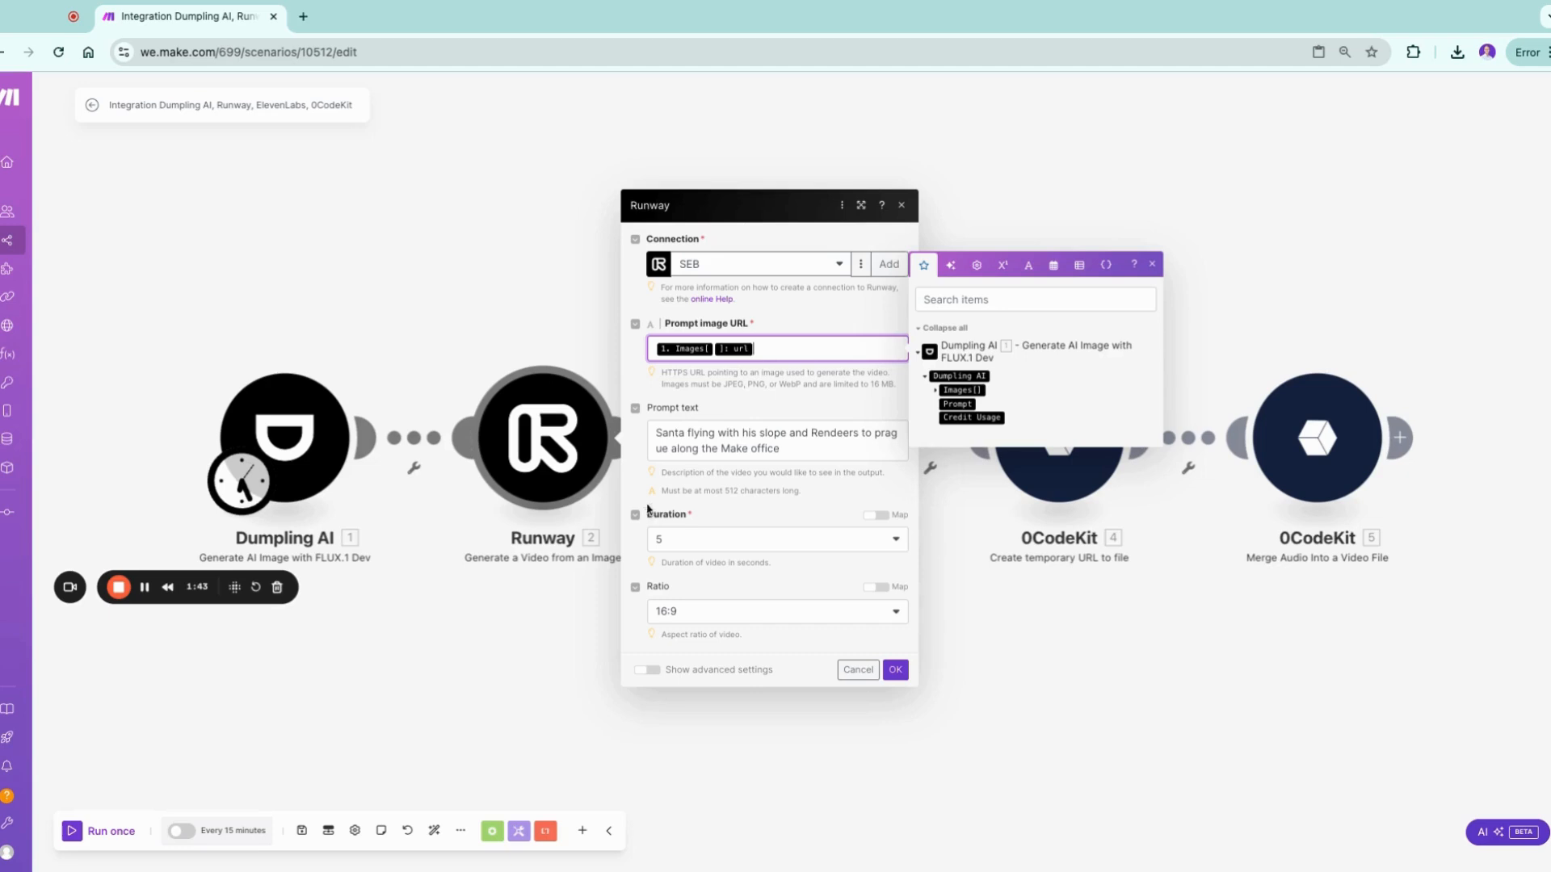
mouse_move(729, 453)
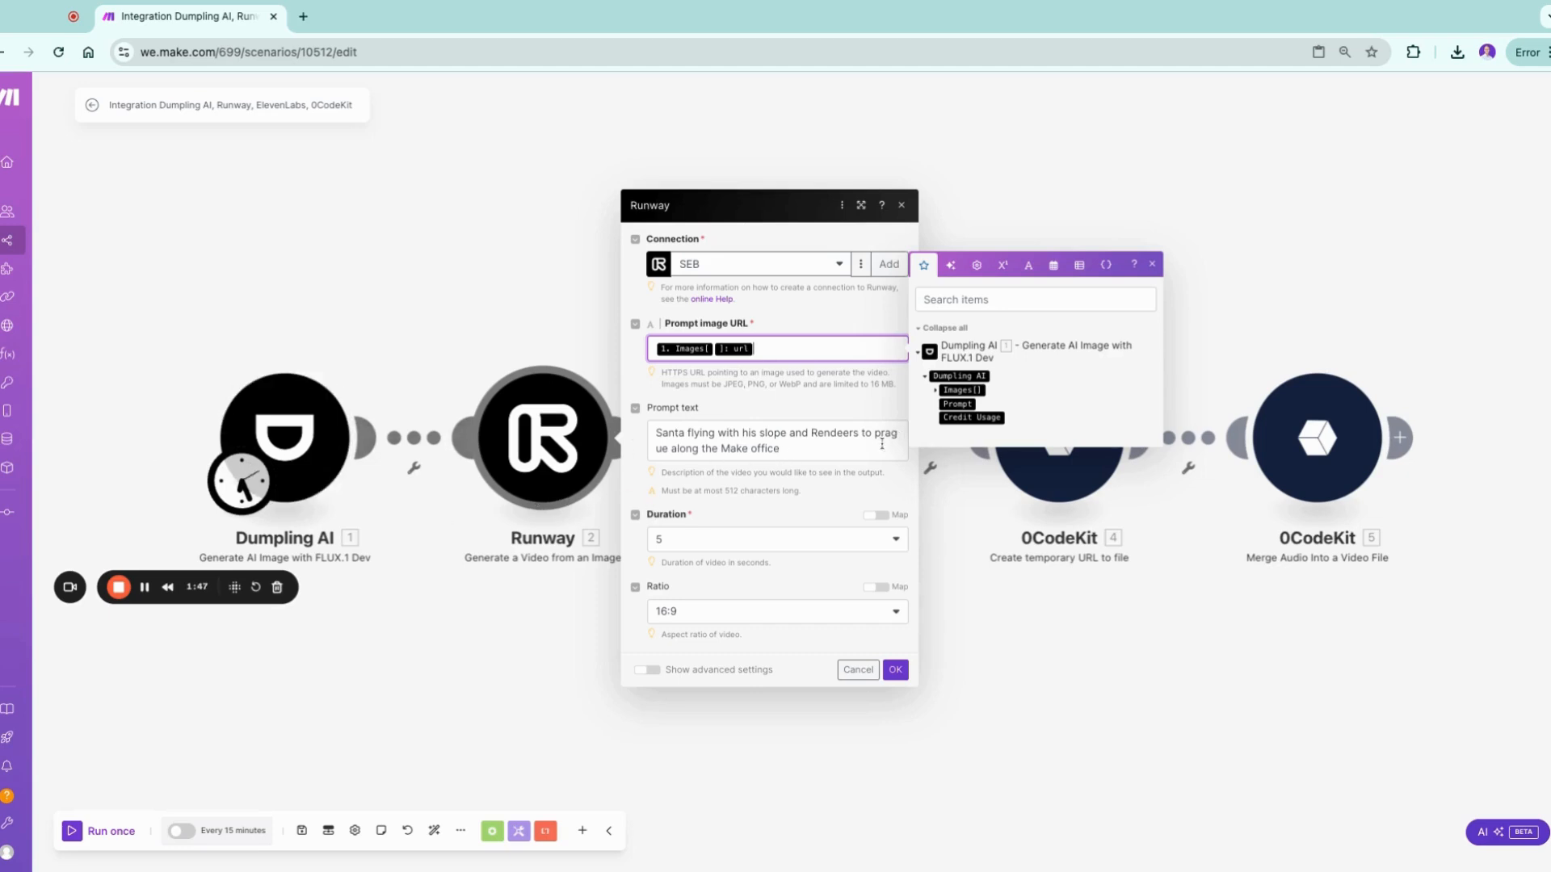
left_click(775, 539)
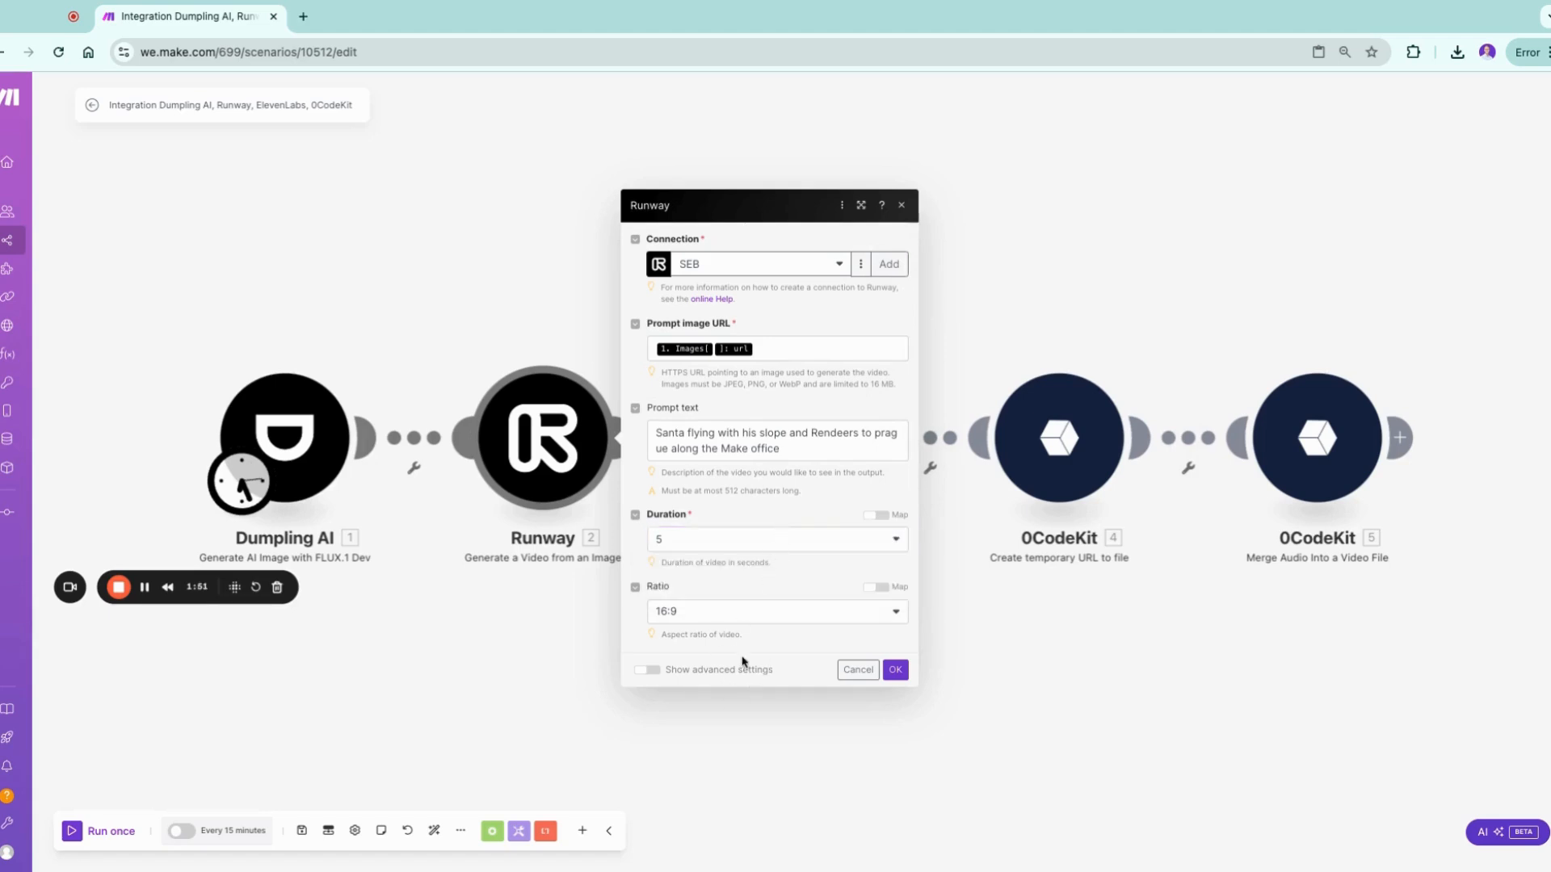
left_click(647, 670)
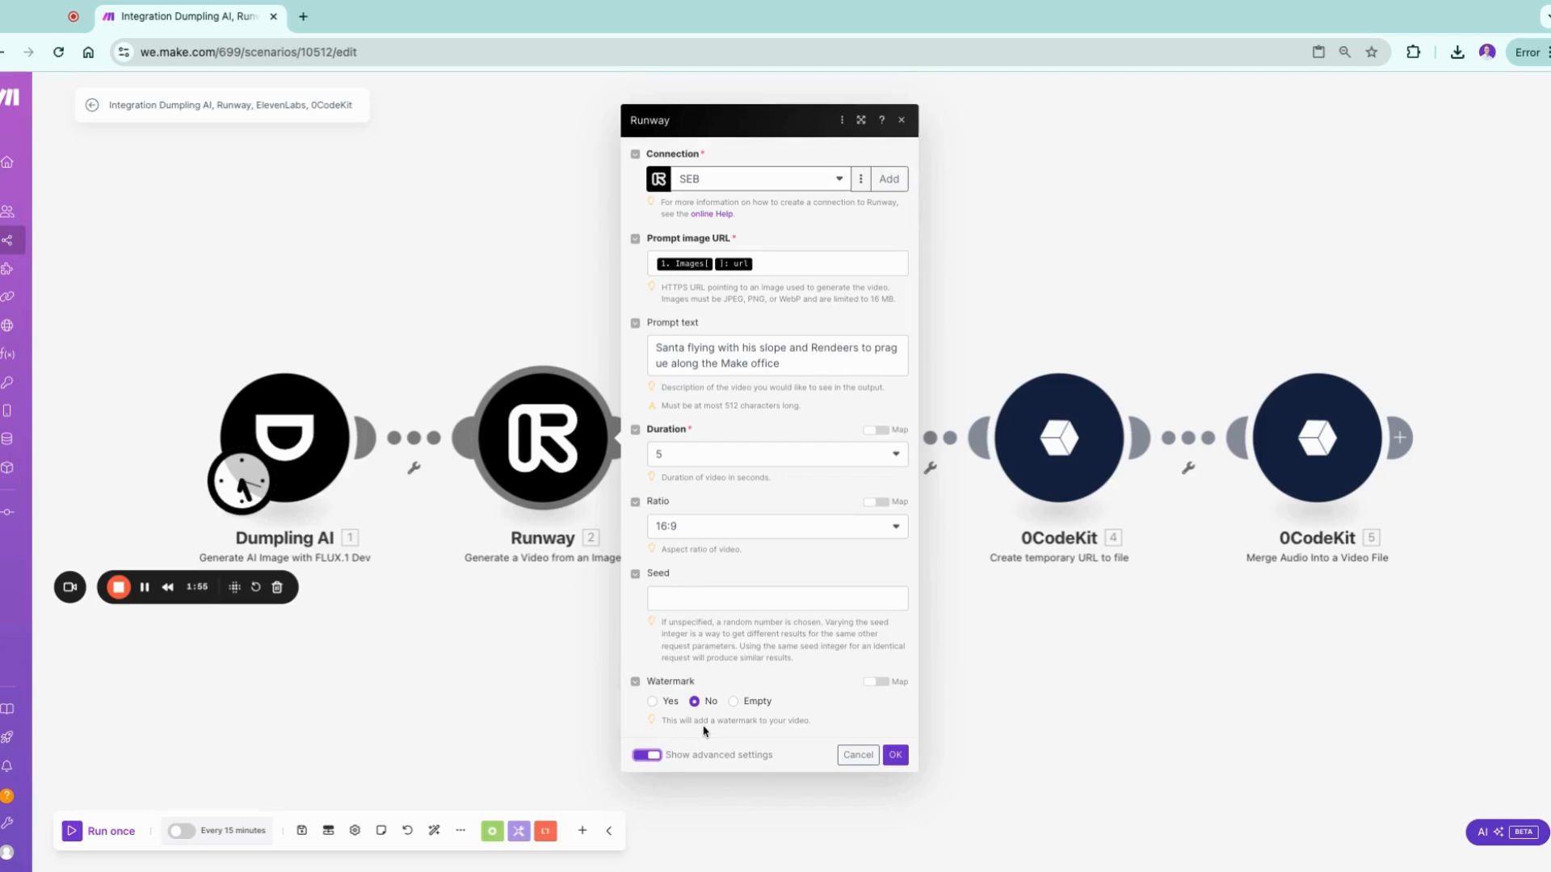
left_click(895, 754)
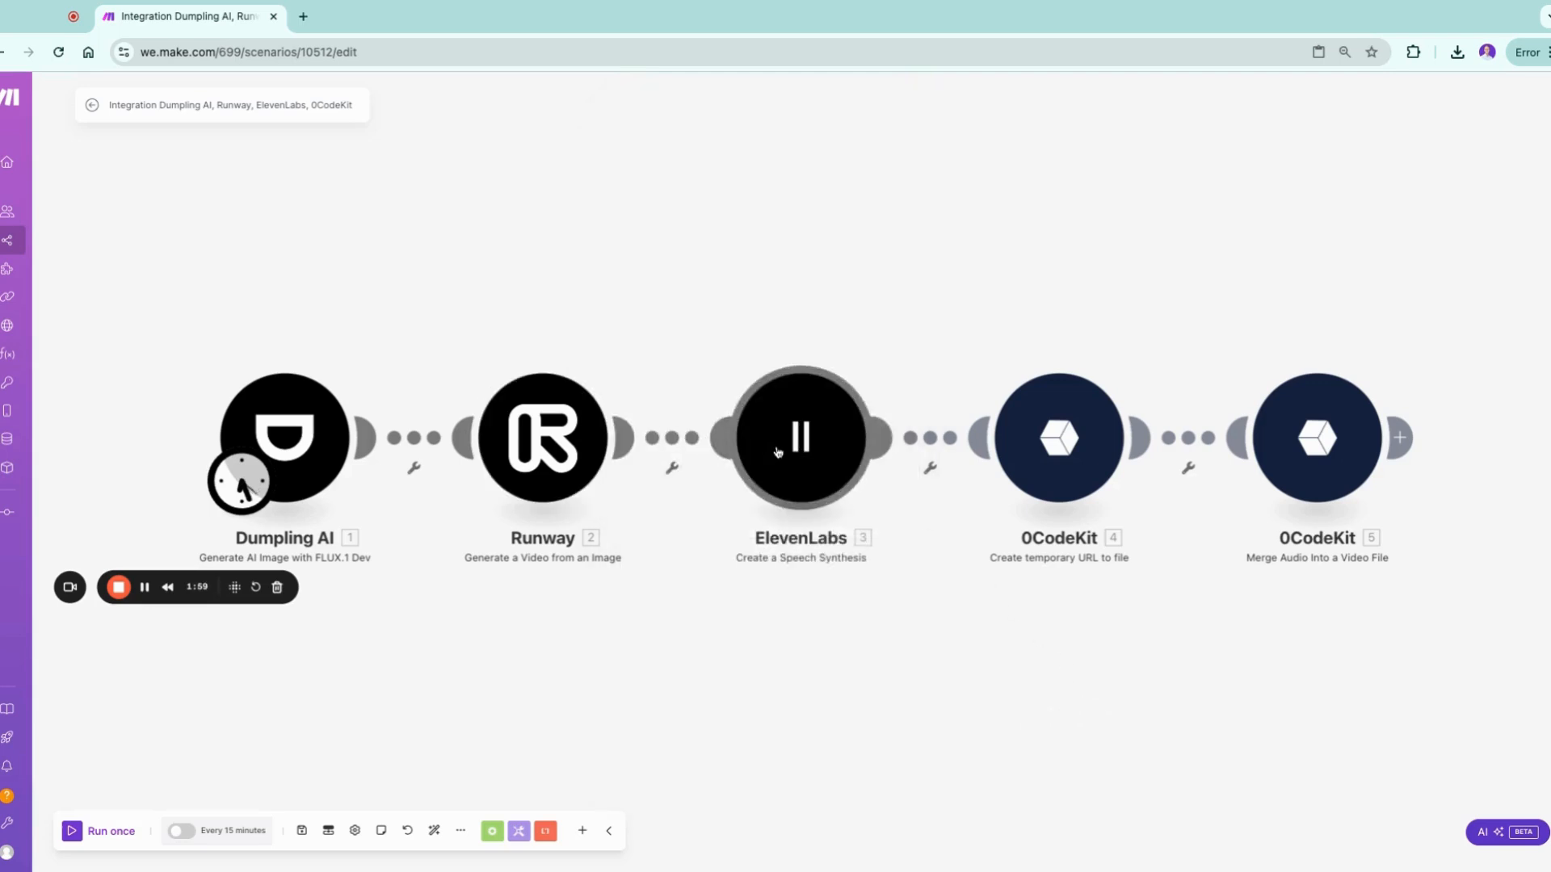
left_click(798, 439)
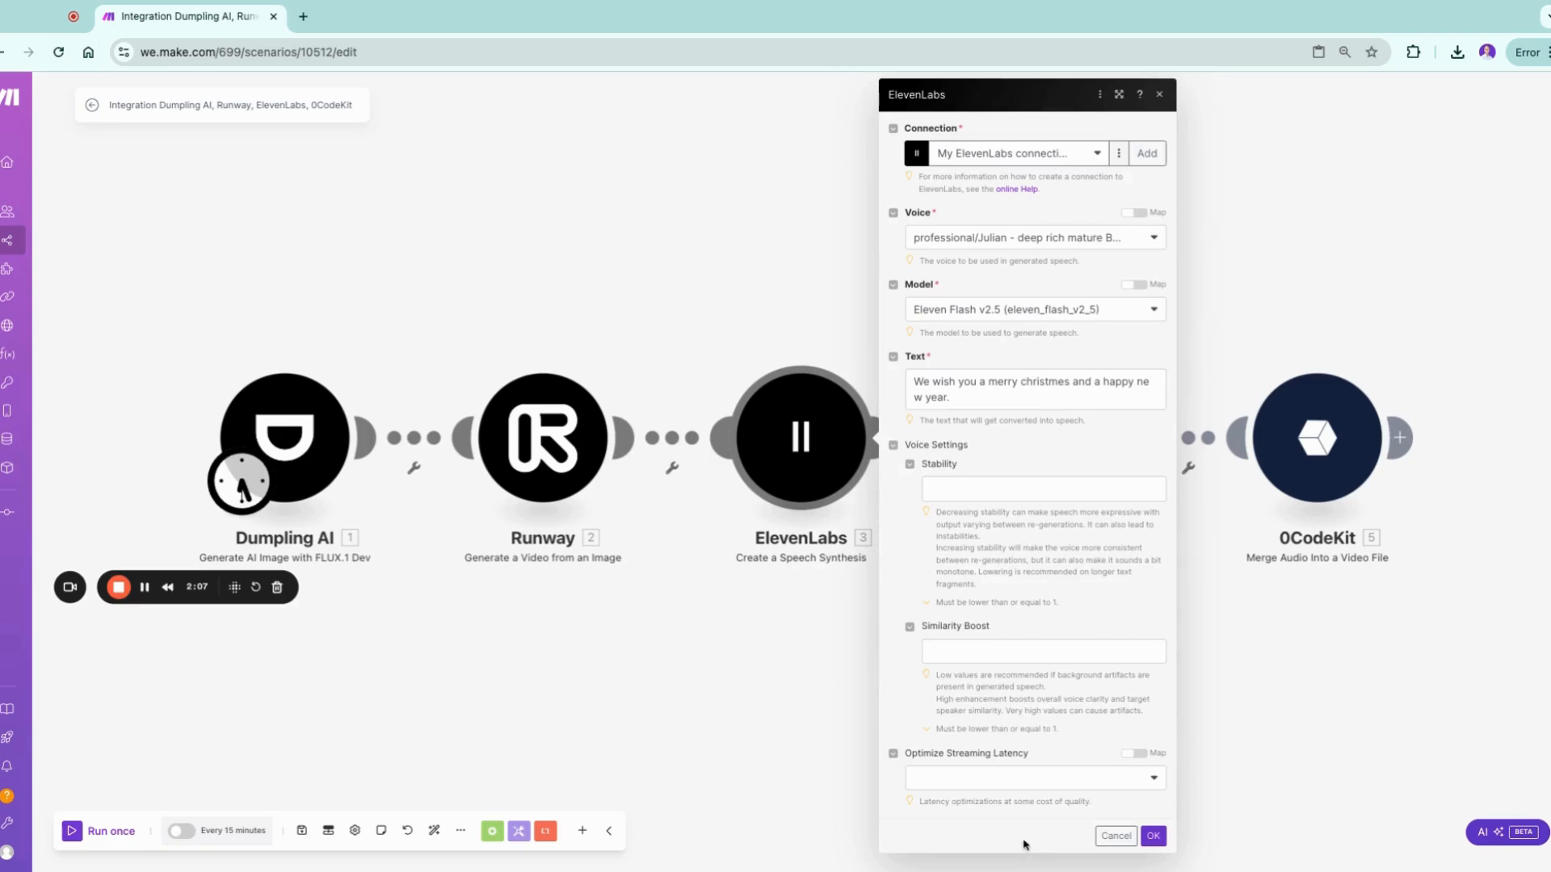
mouse_move(980, 322)
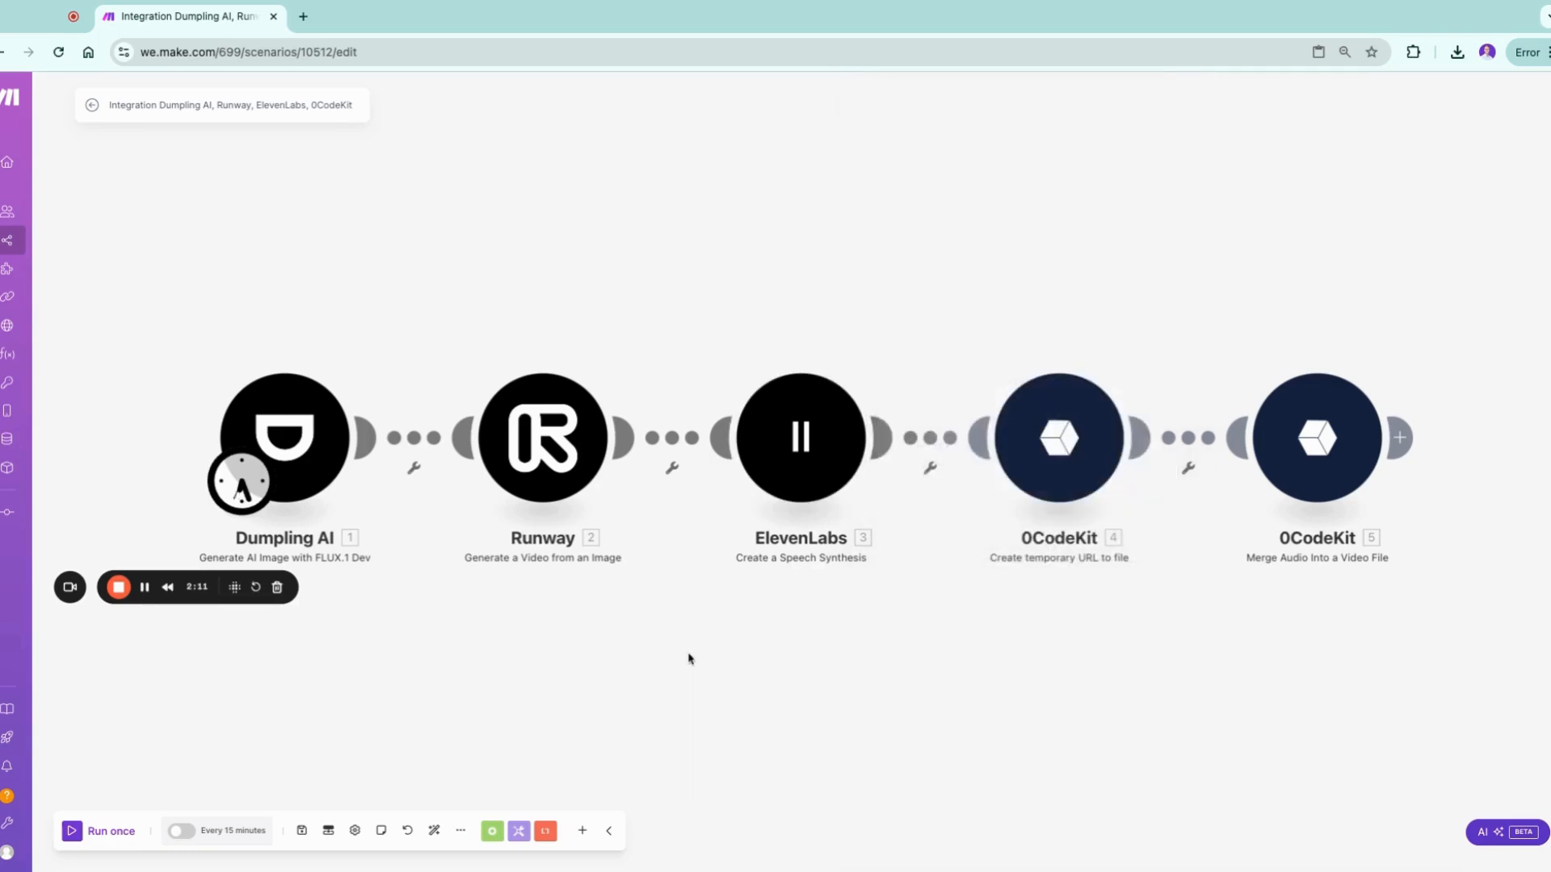
mouse_move(769, 637)
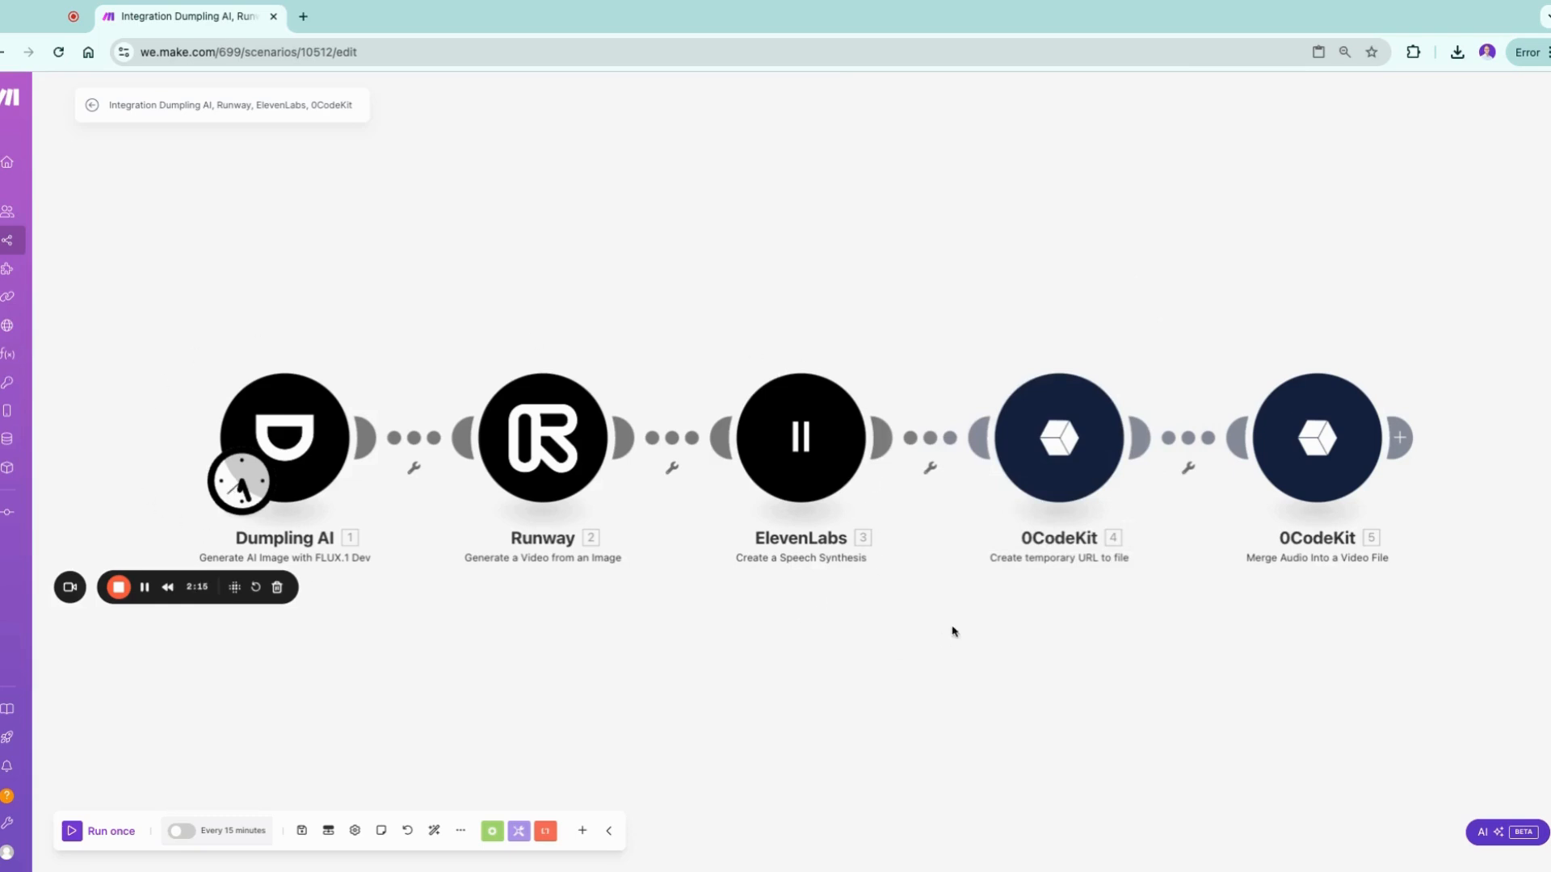
mouse_move(680, 486)
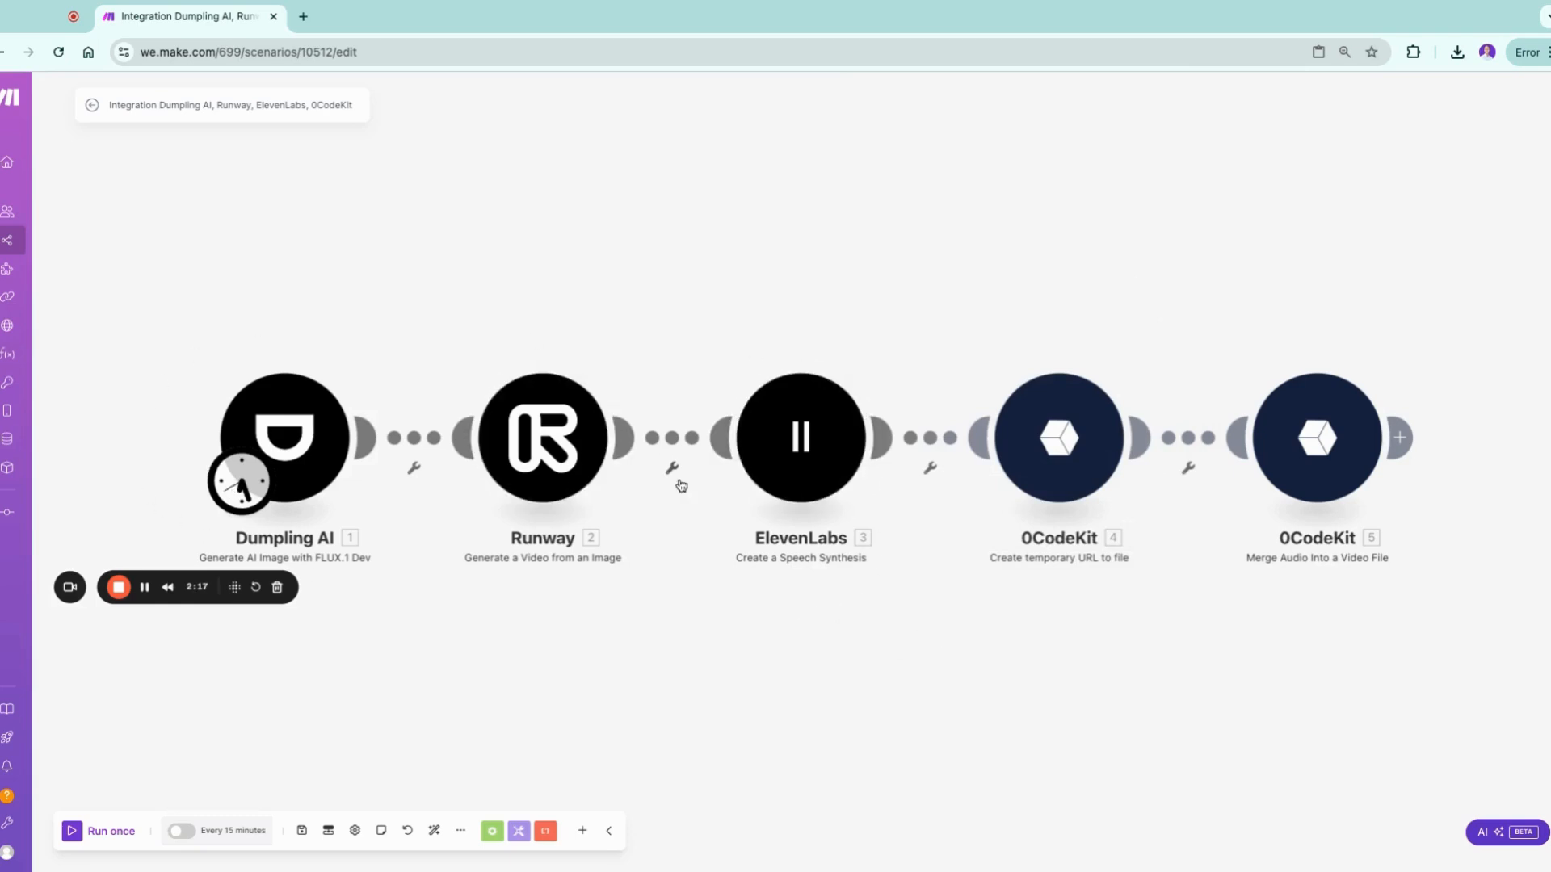
mouse_move(958, 574)
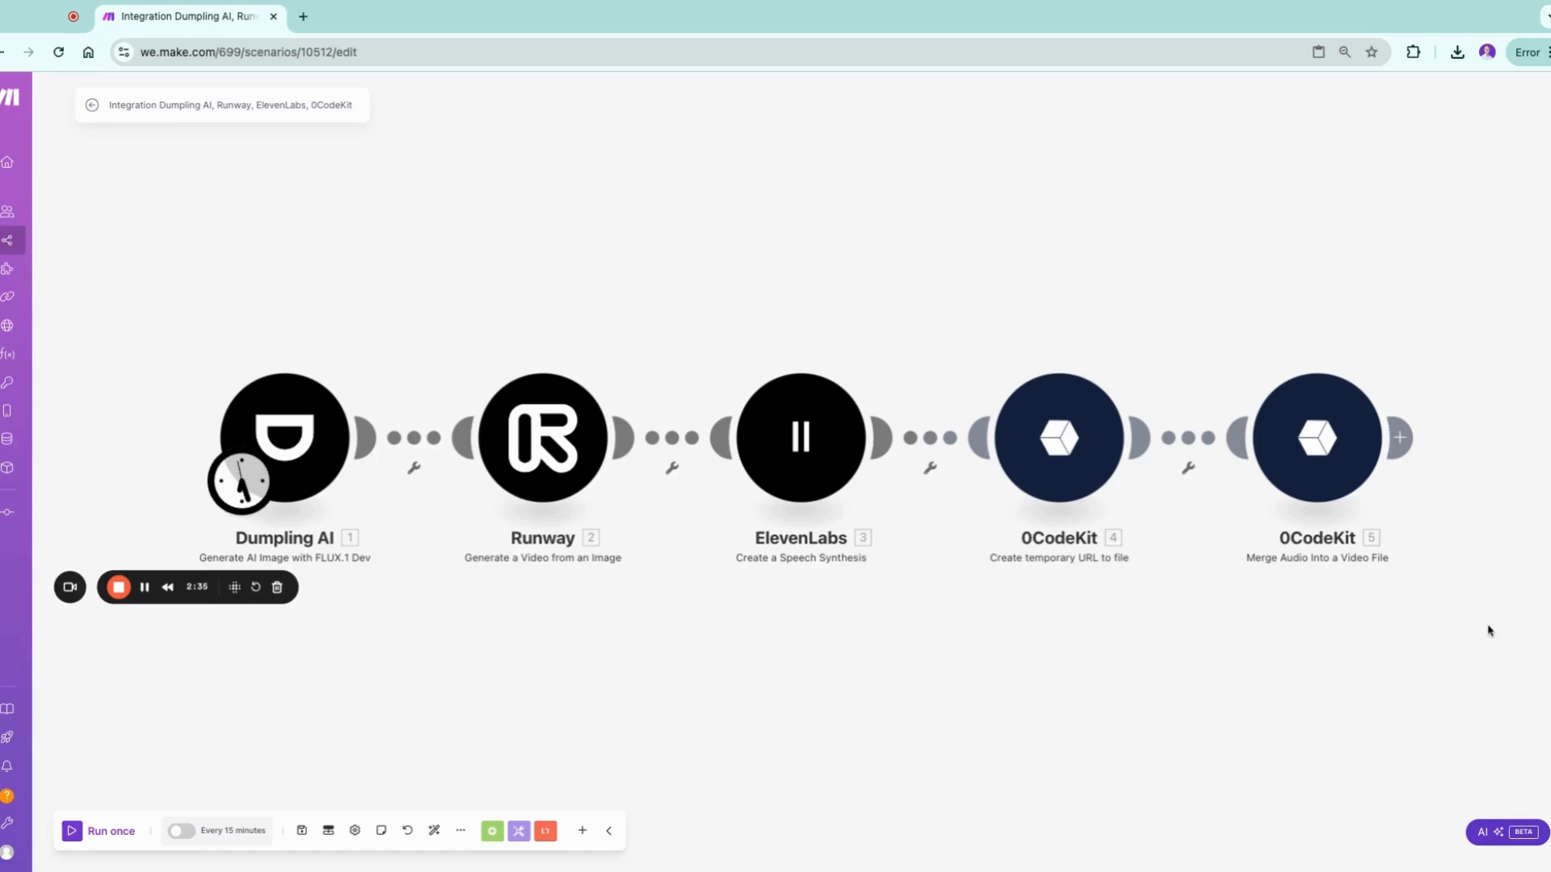
left_click(1058, 437)
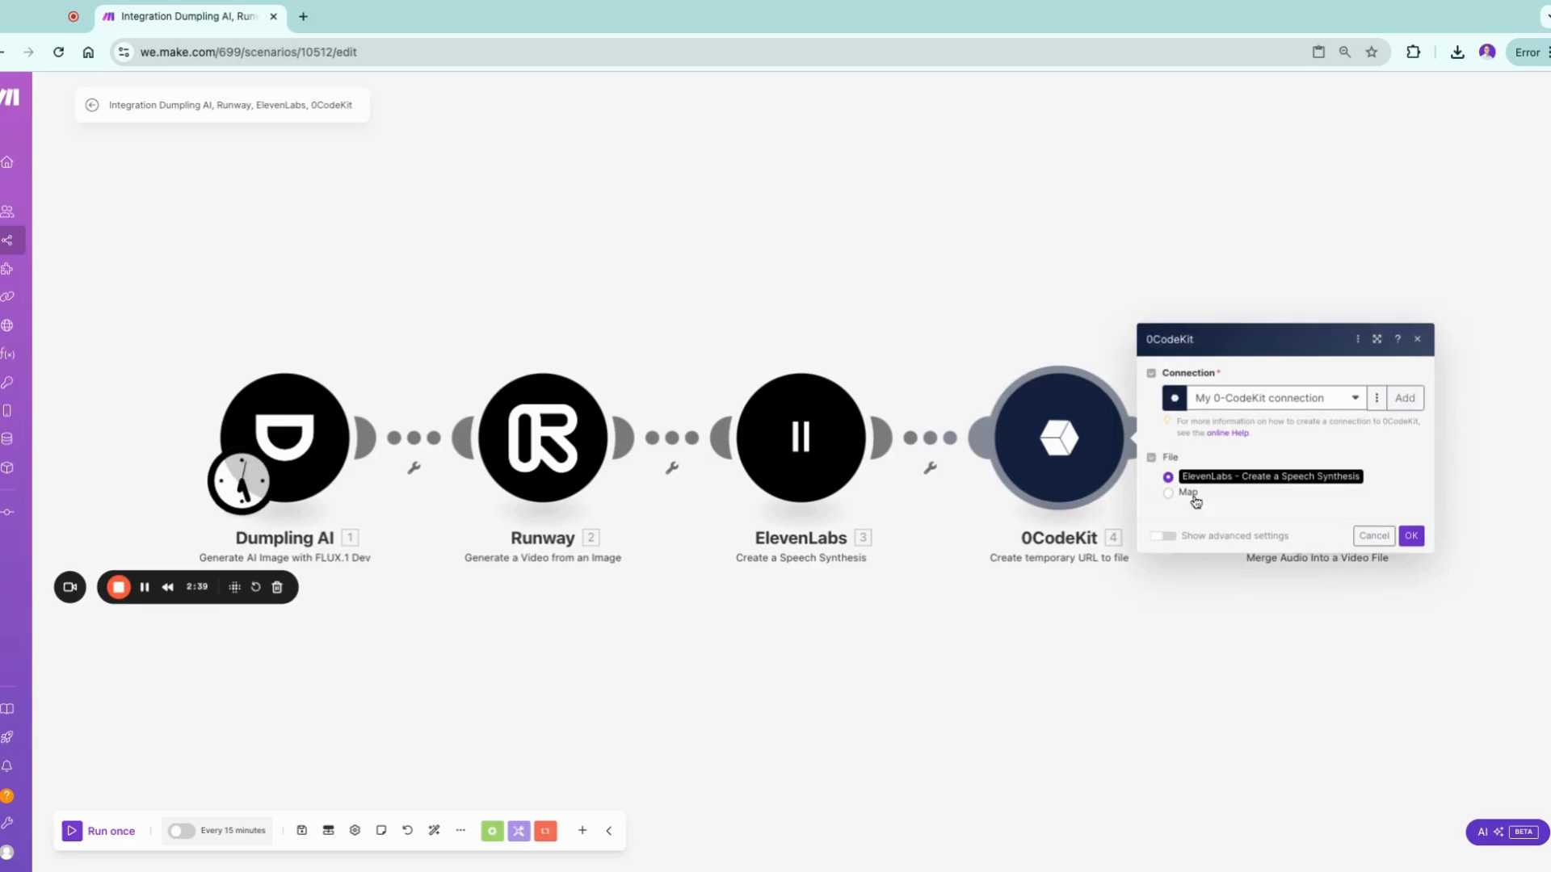
mouse_move(1270, 490)
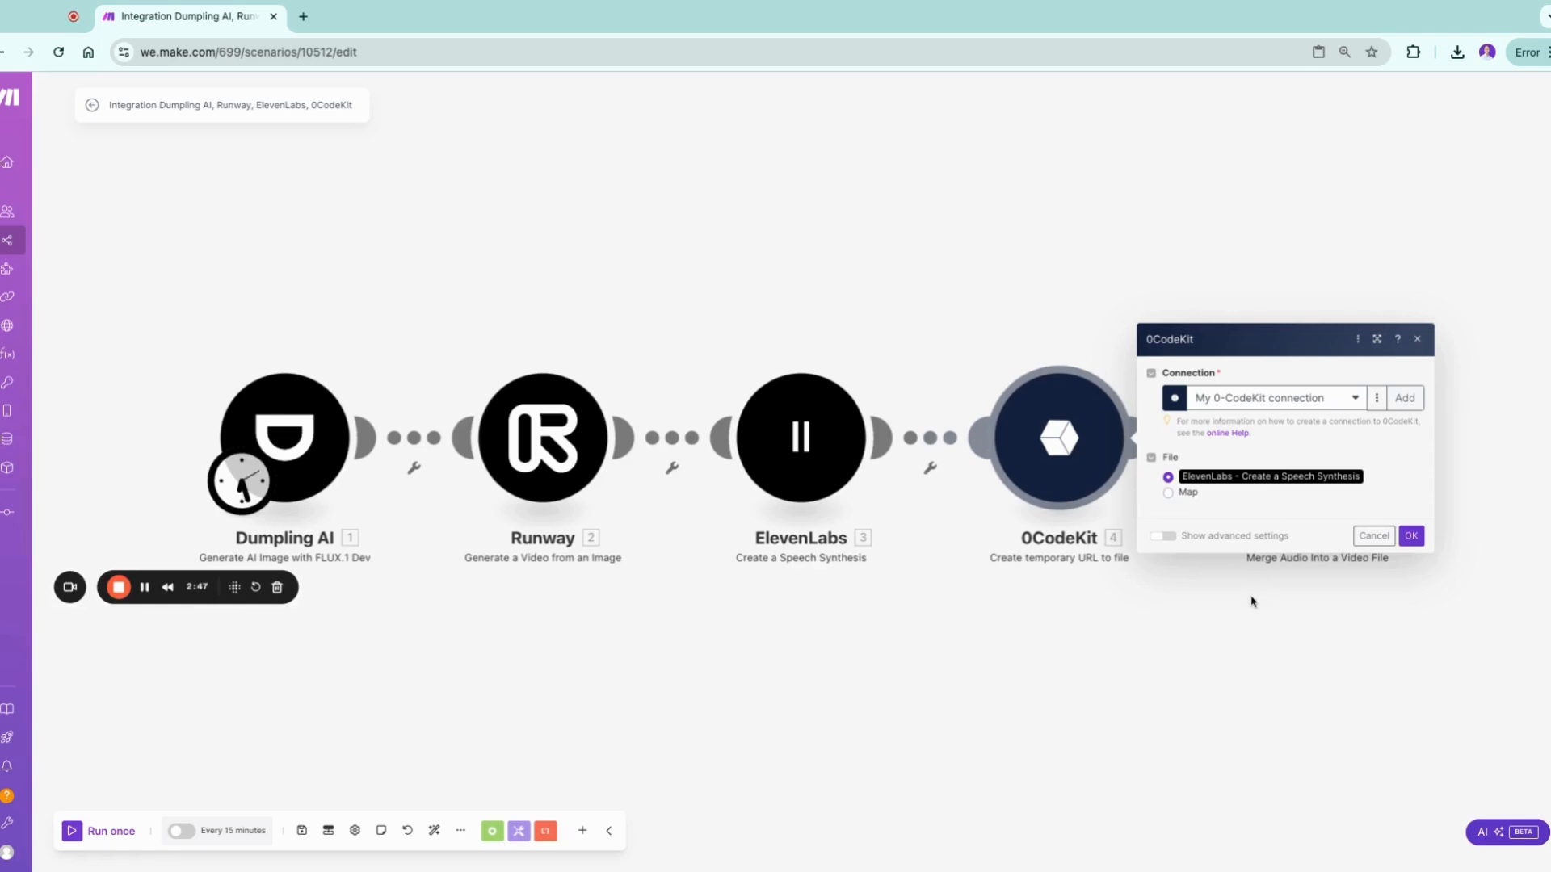
left_click(1410, 535)
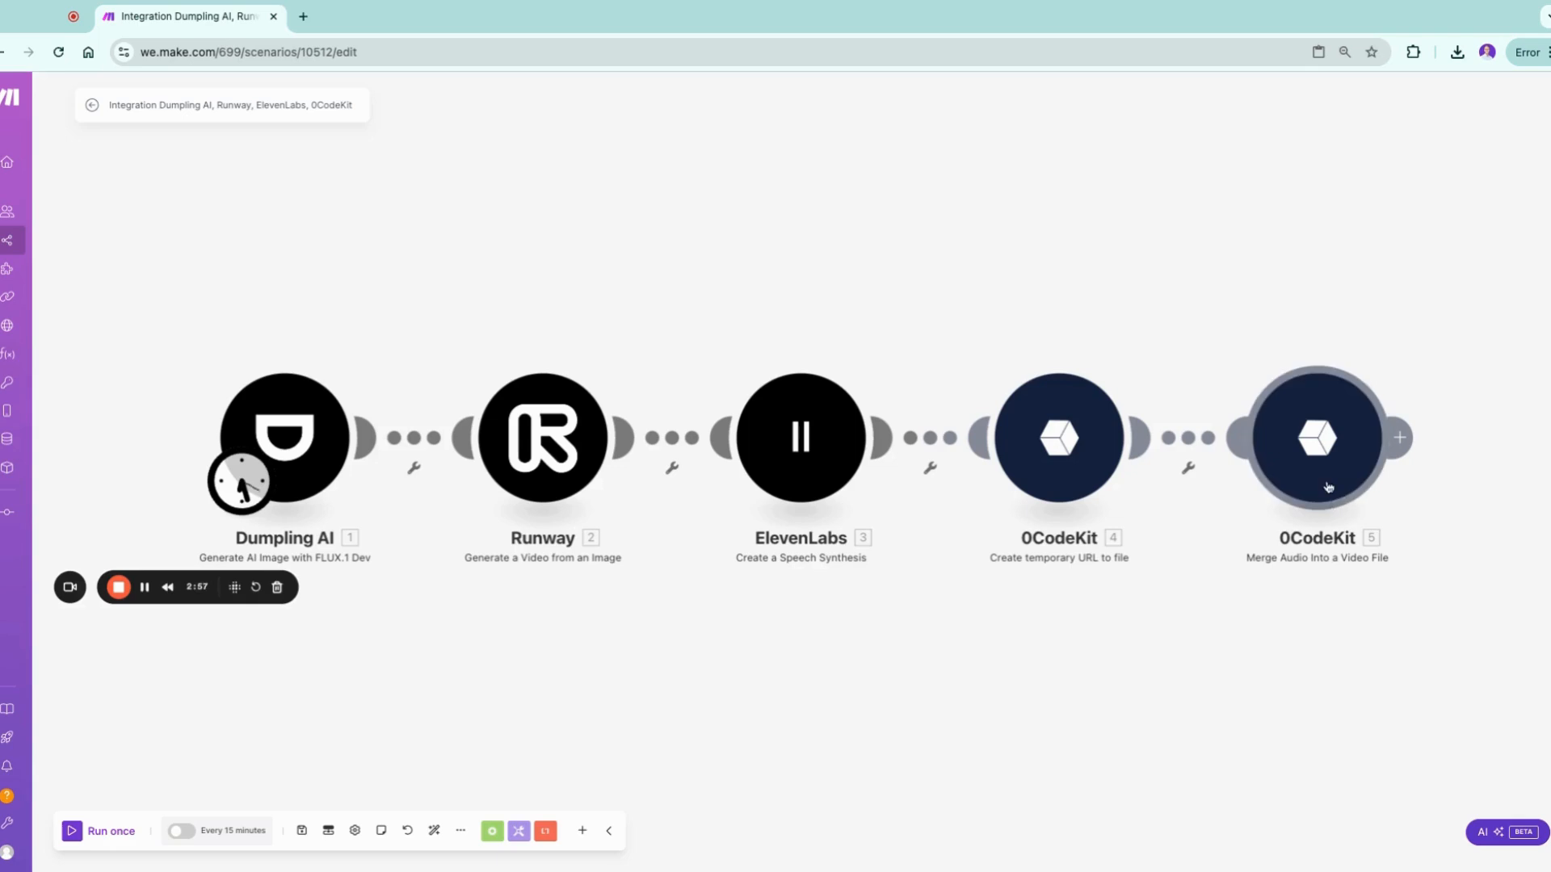
Open the 0CodeKit Merge Audio into a Video File module to check its Happy.mp4 settings
left_click(1317, 439)
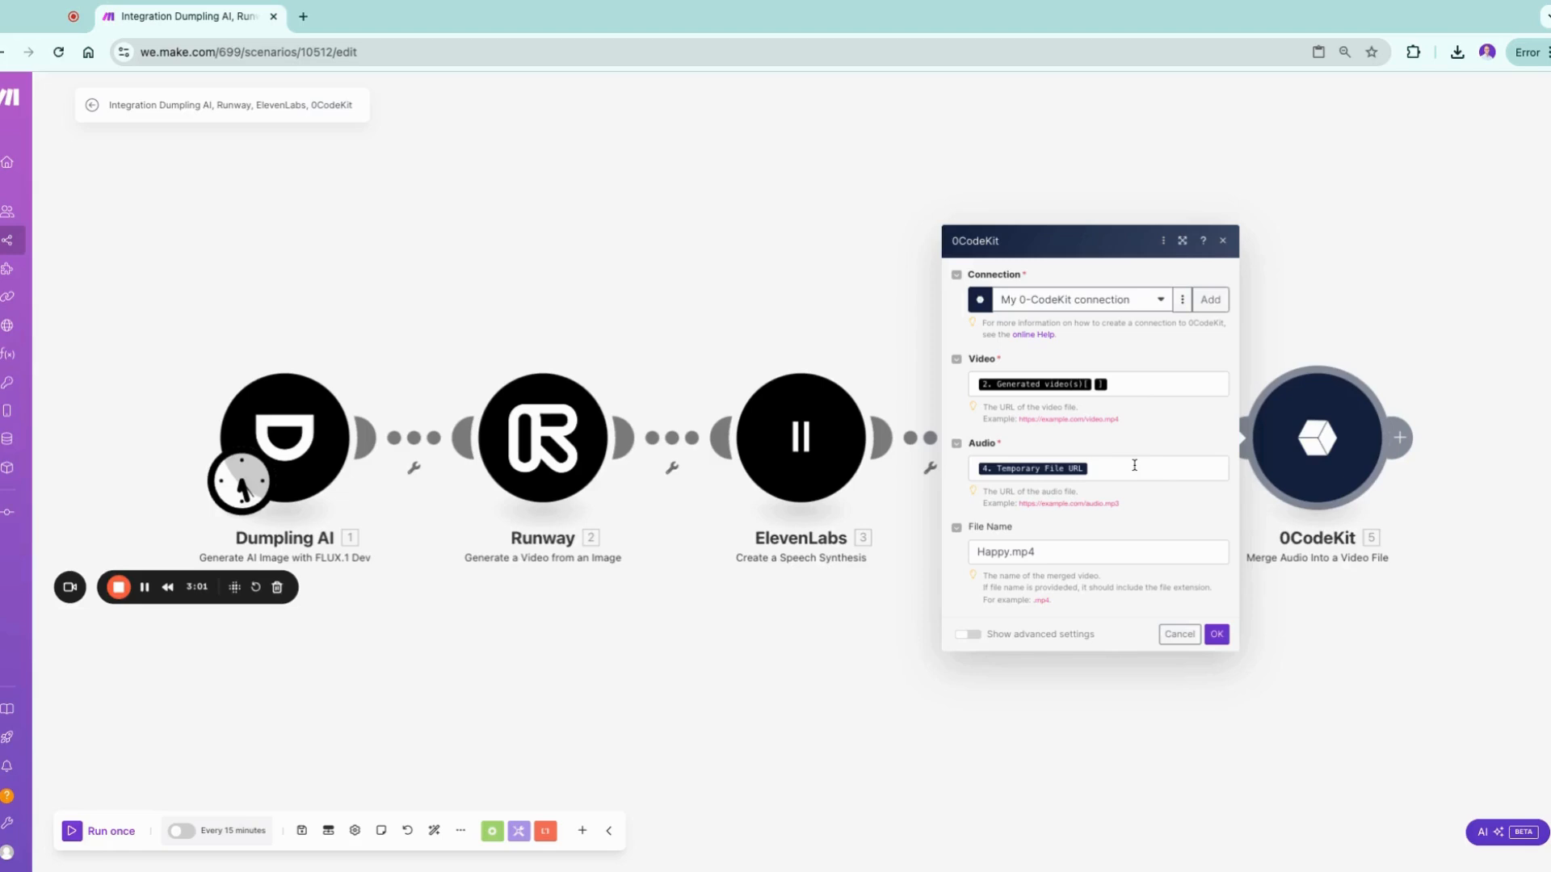
mouse_move(1158, 403)
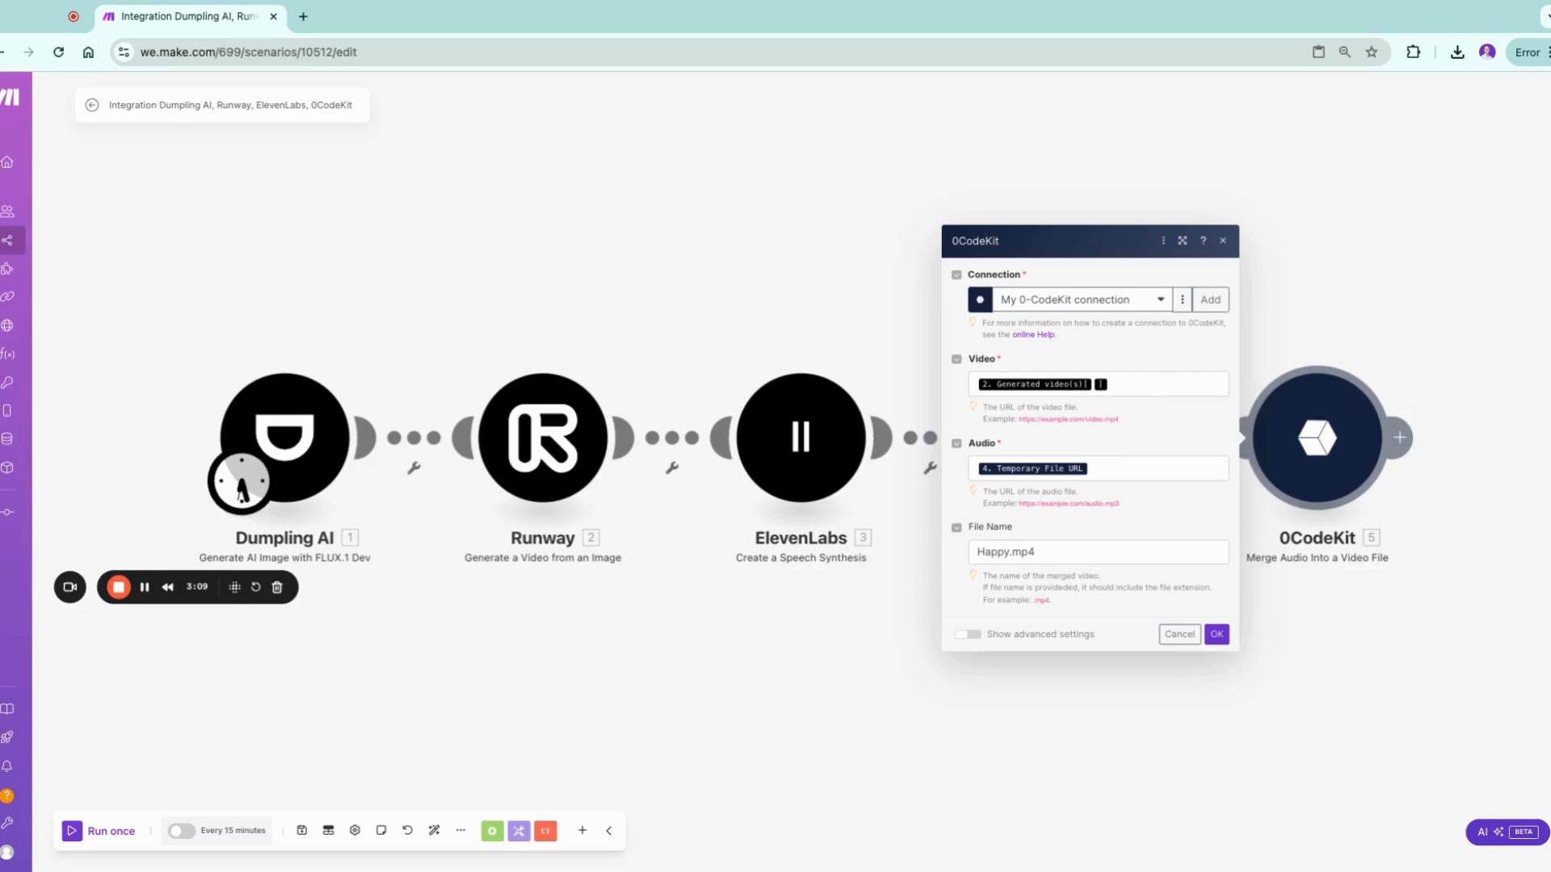
mouse_move(1125, 426)
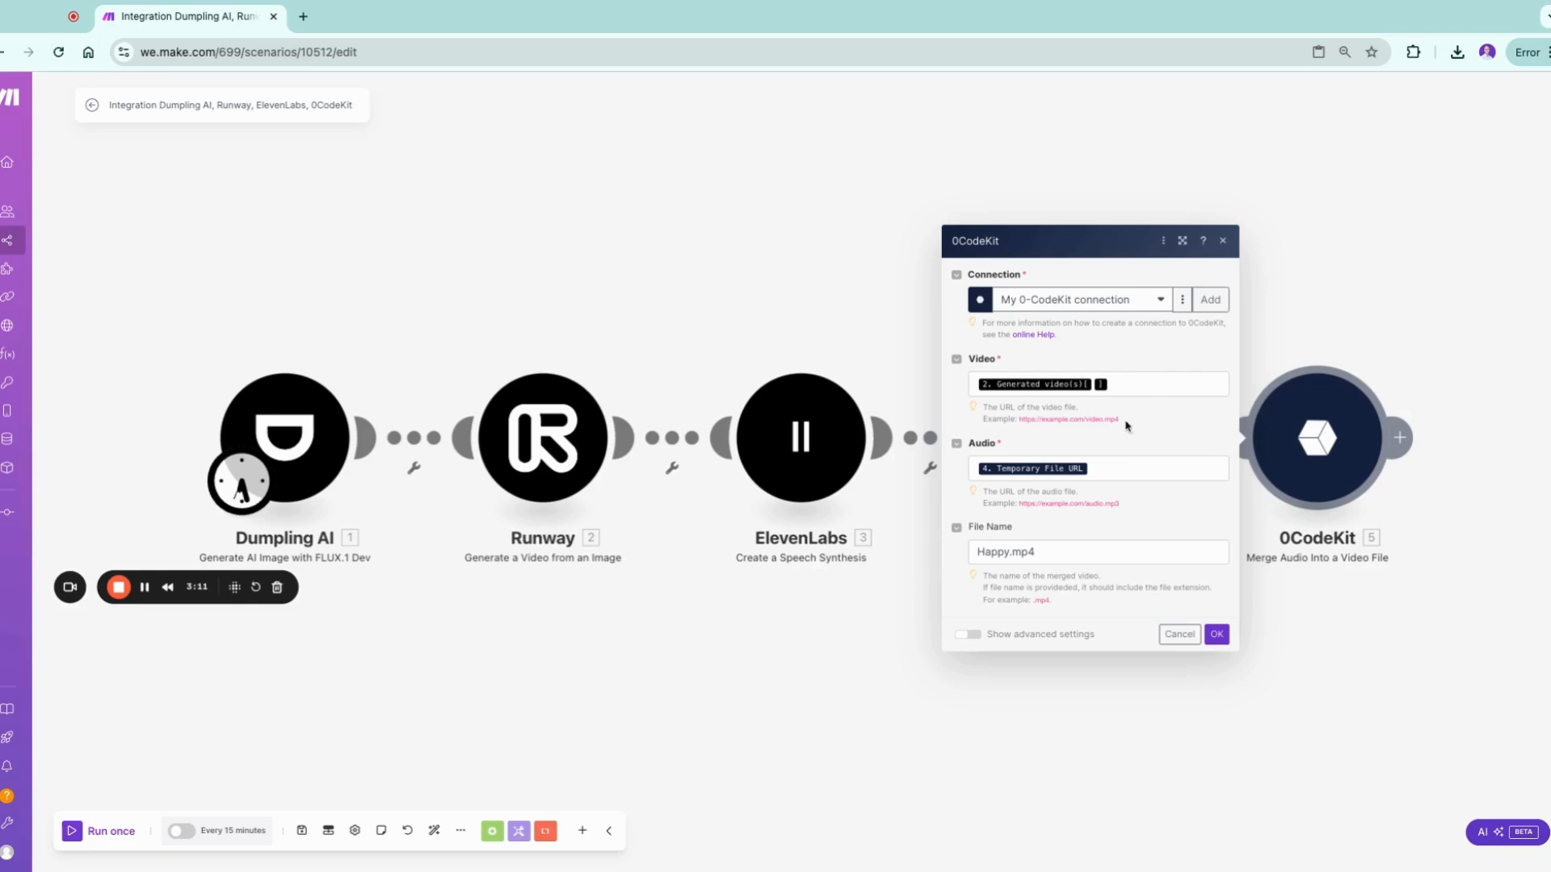
mouse_move(822, 477)
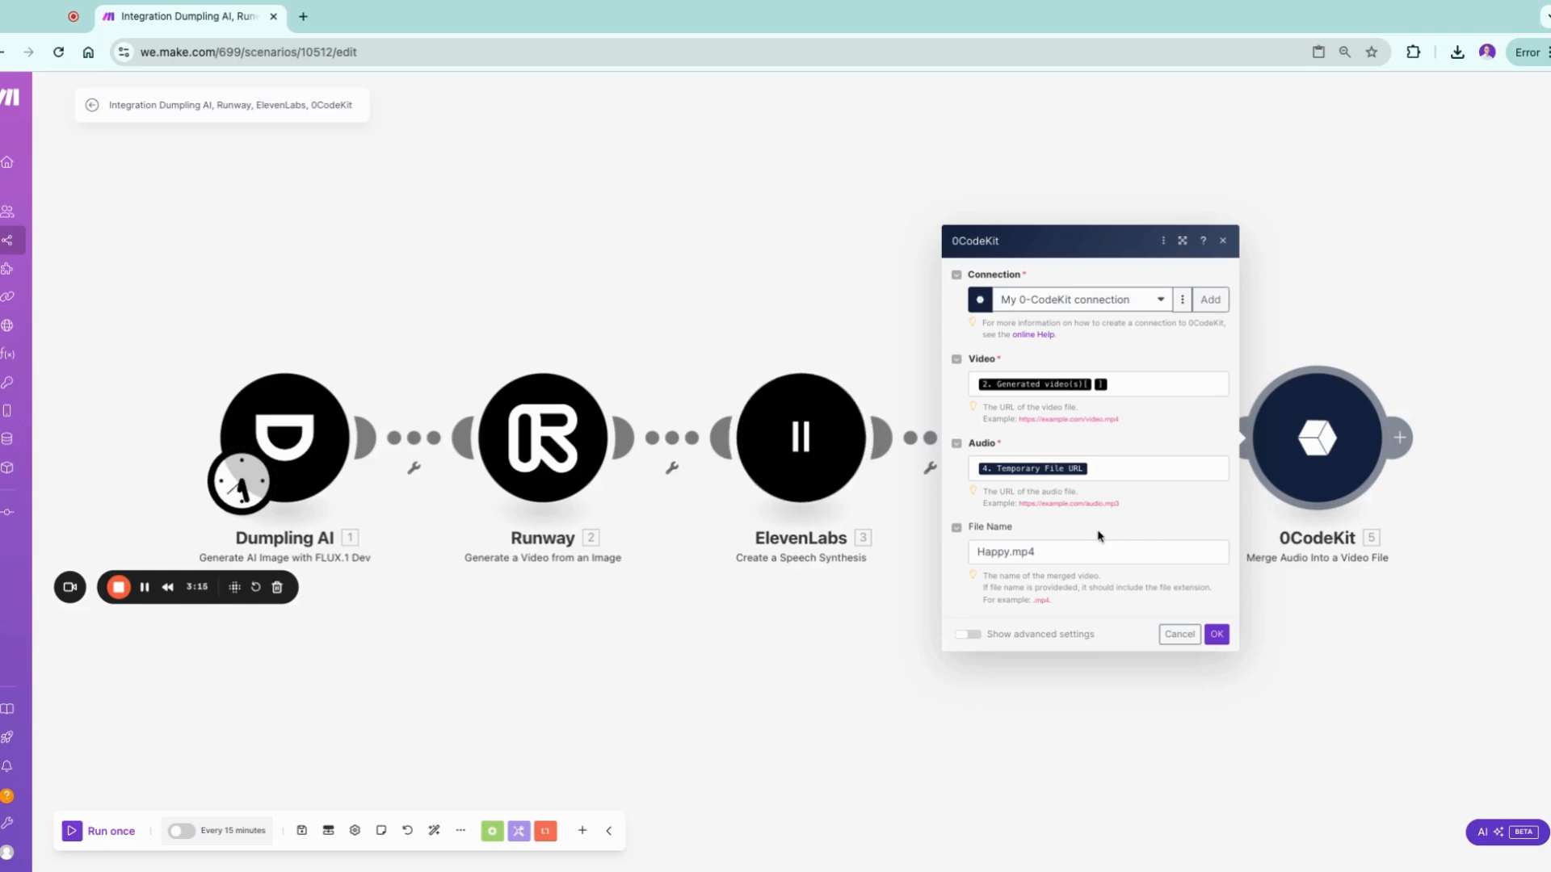
mouse_move(767, 684)
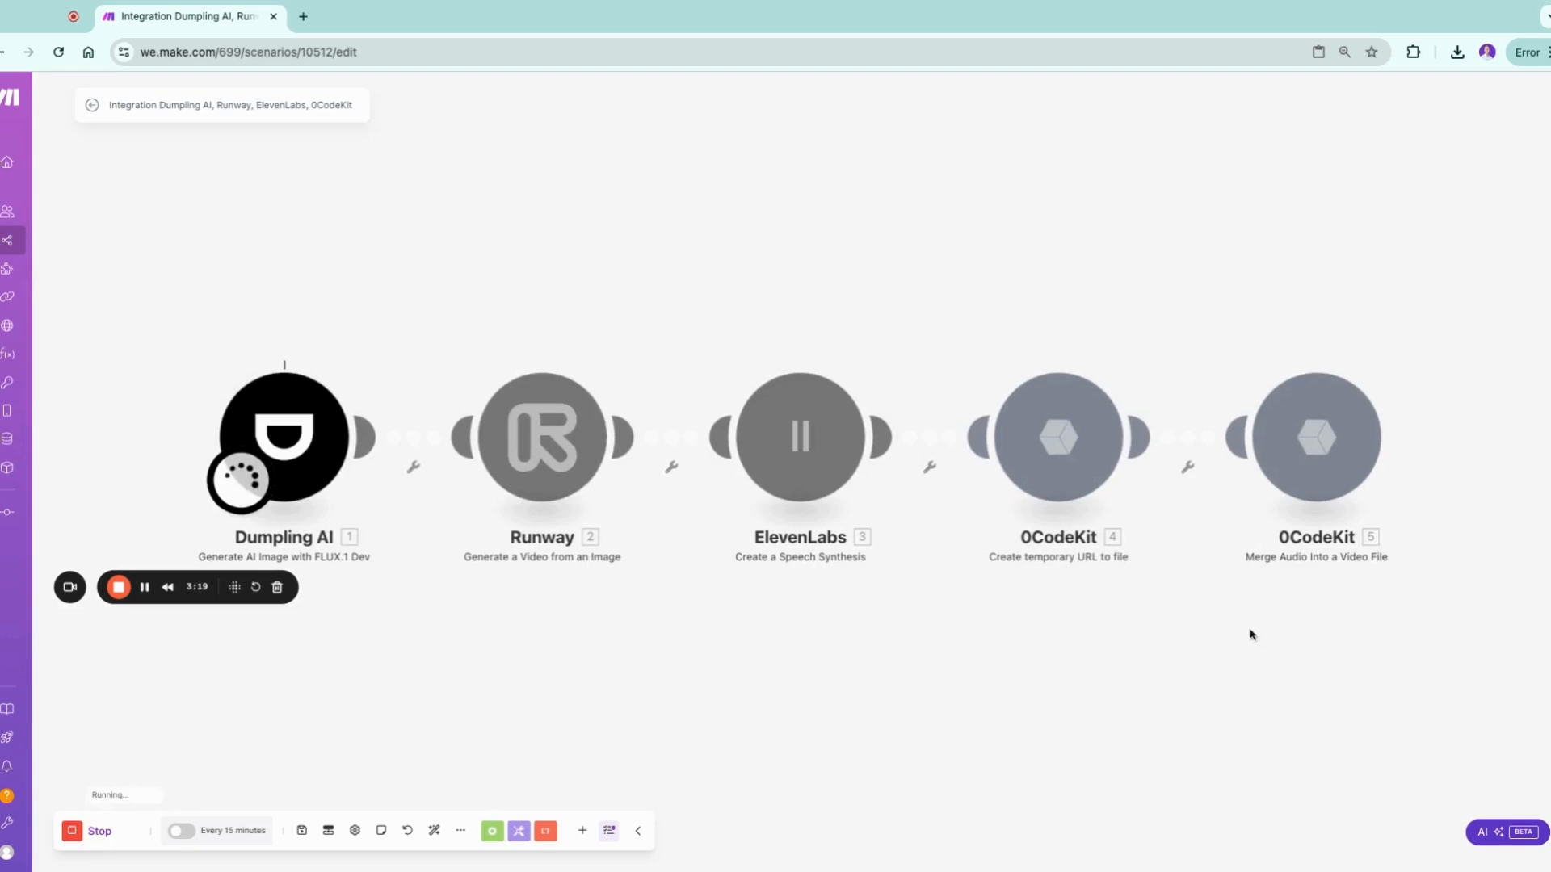
mouse_move(1135, 597)
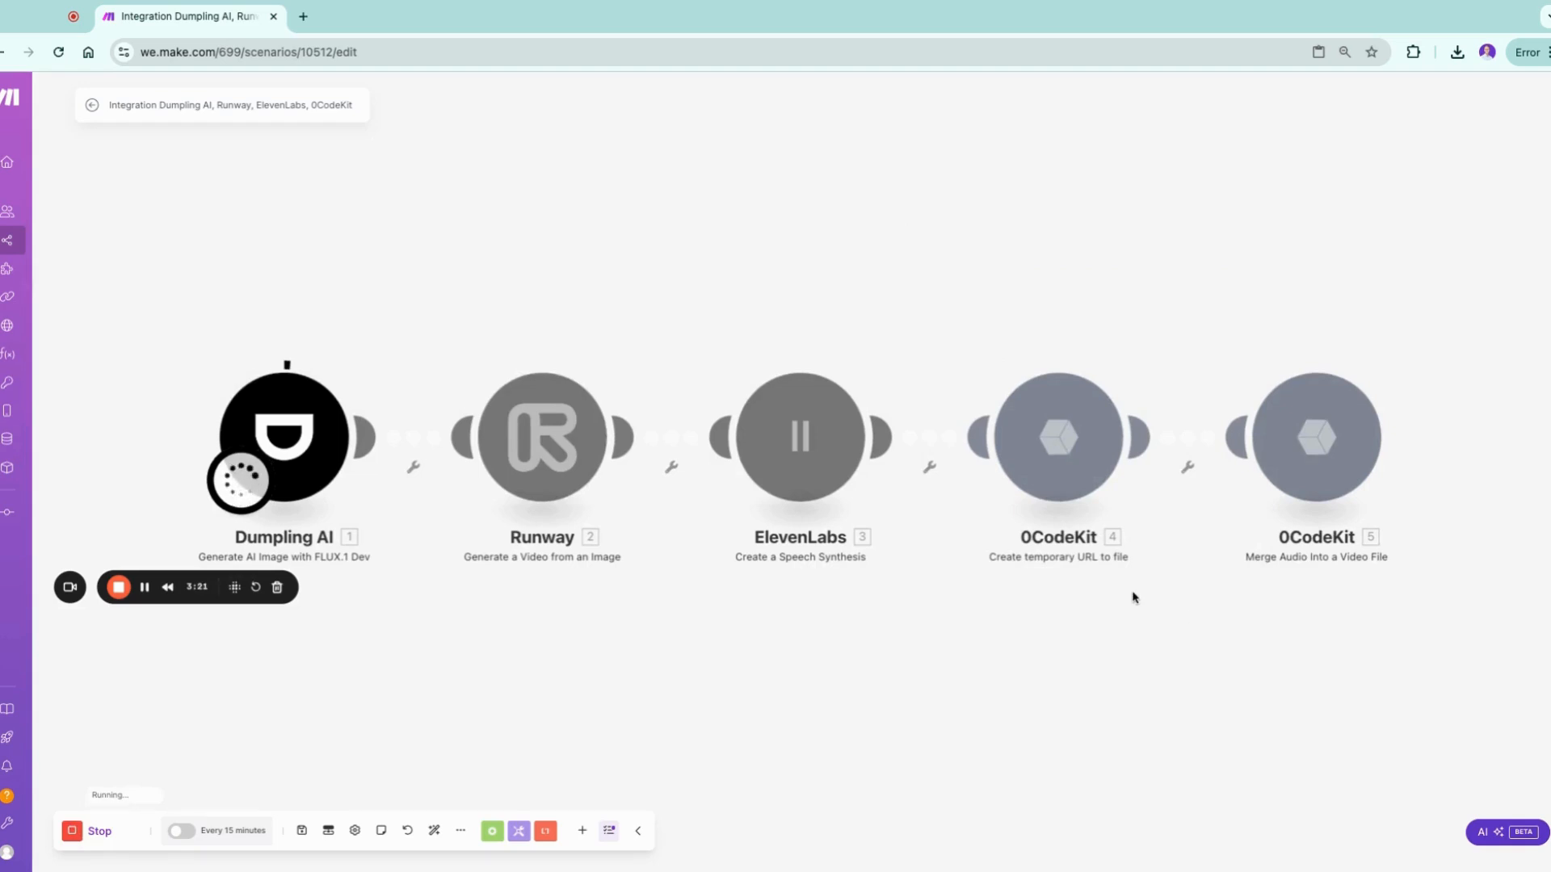
mouse_move(604, 623)
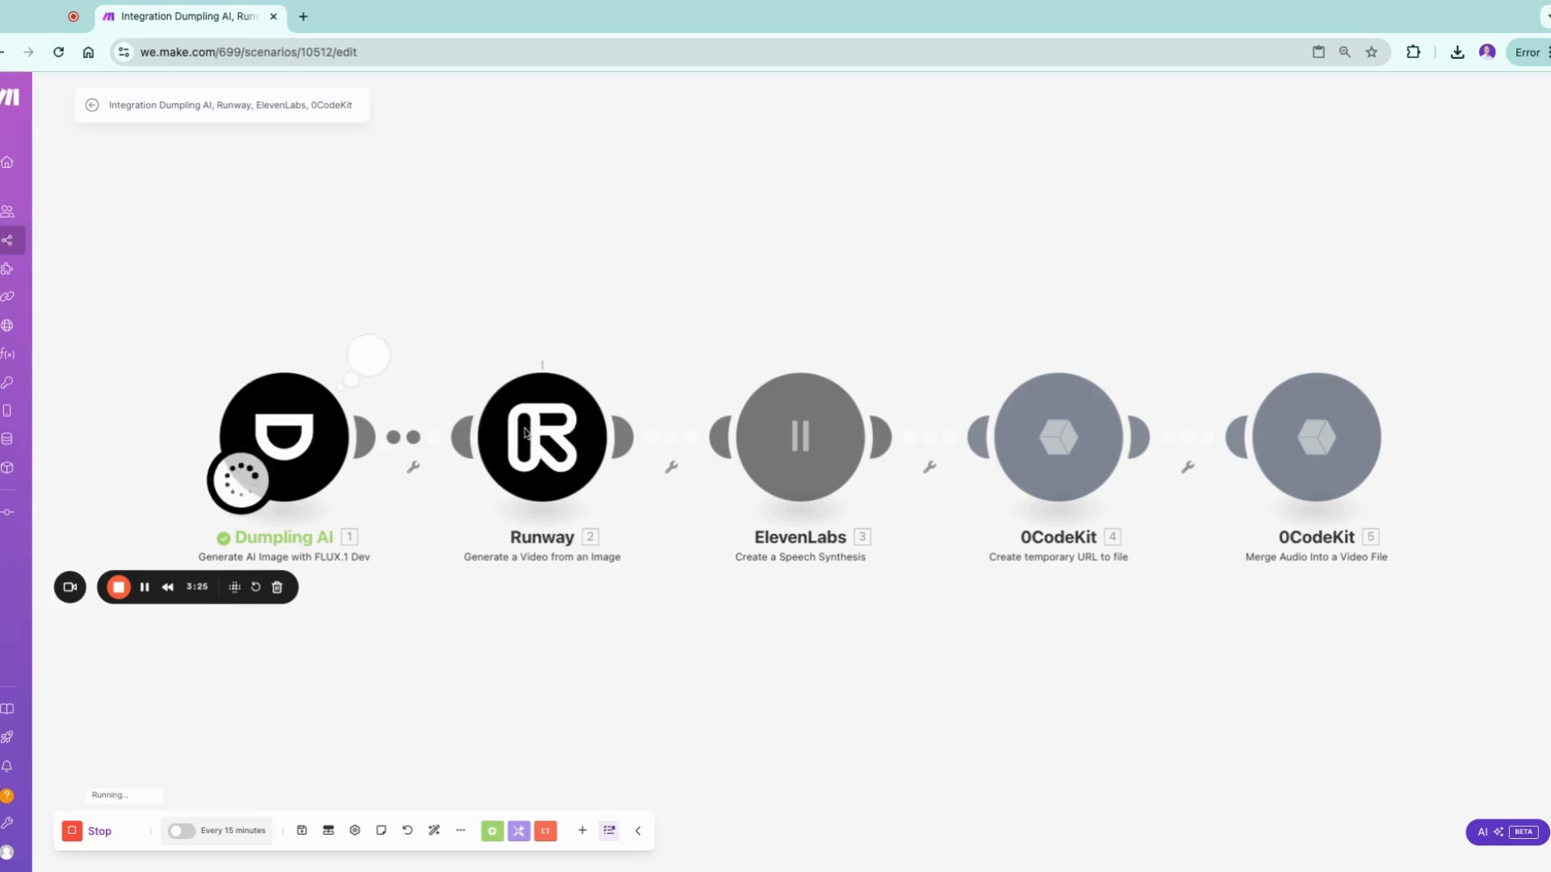
View the Santa snowboarding image from Dumpling AI in a new tab, then return to Make
left_click(369, 355)
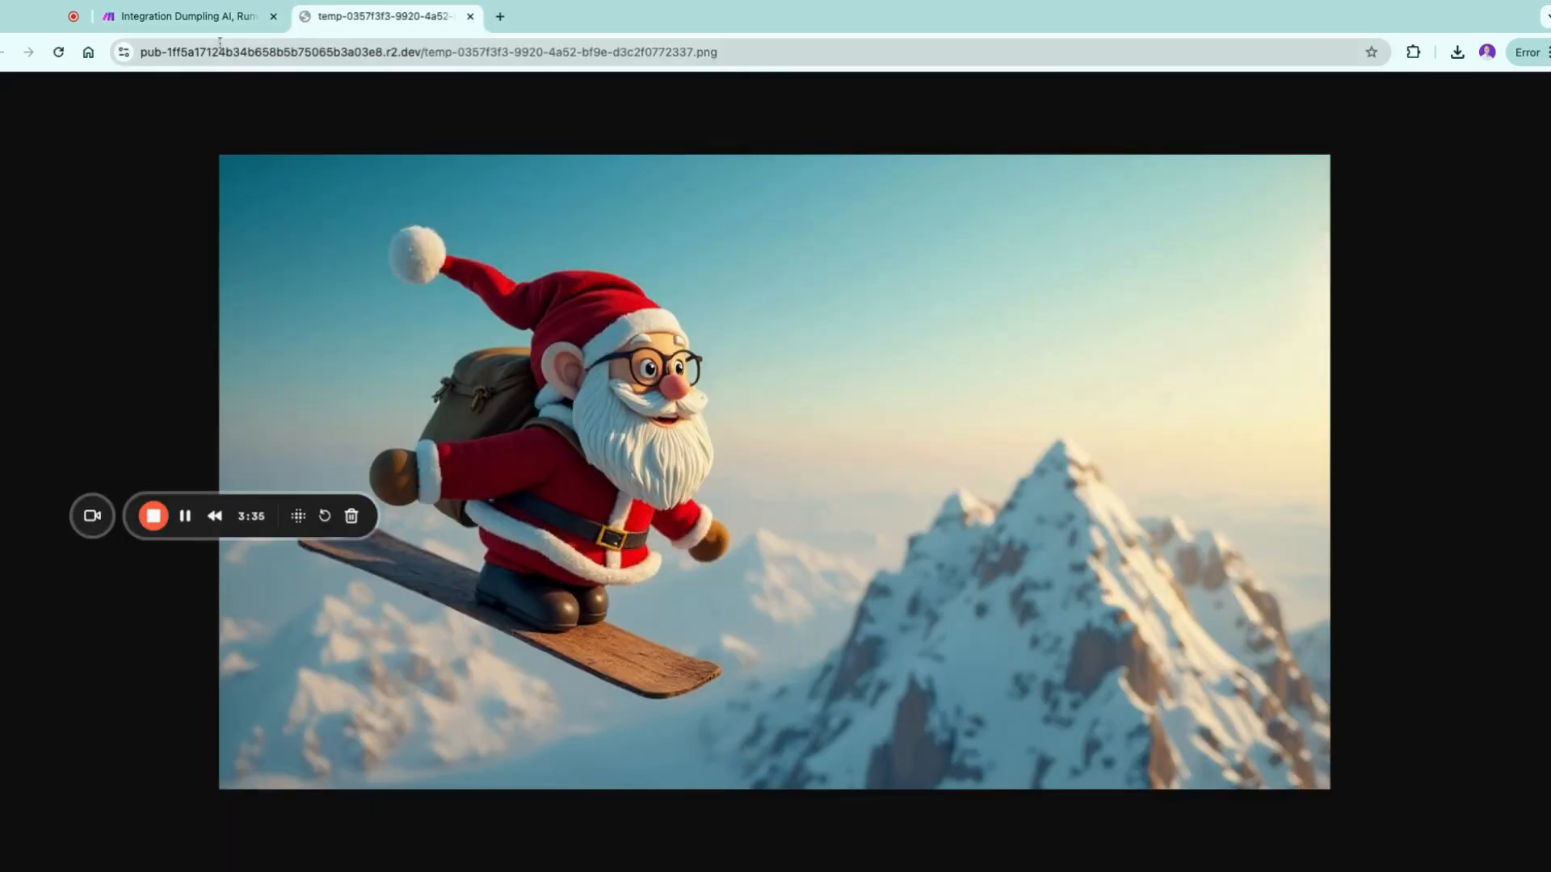
left_click(190, 17)
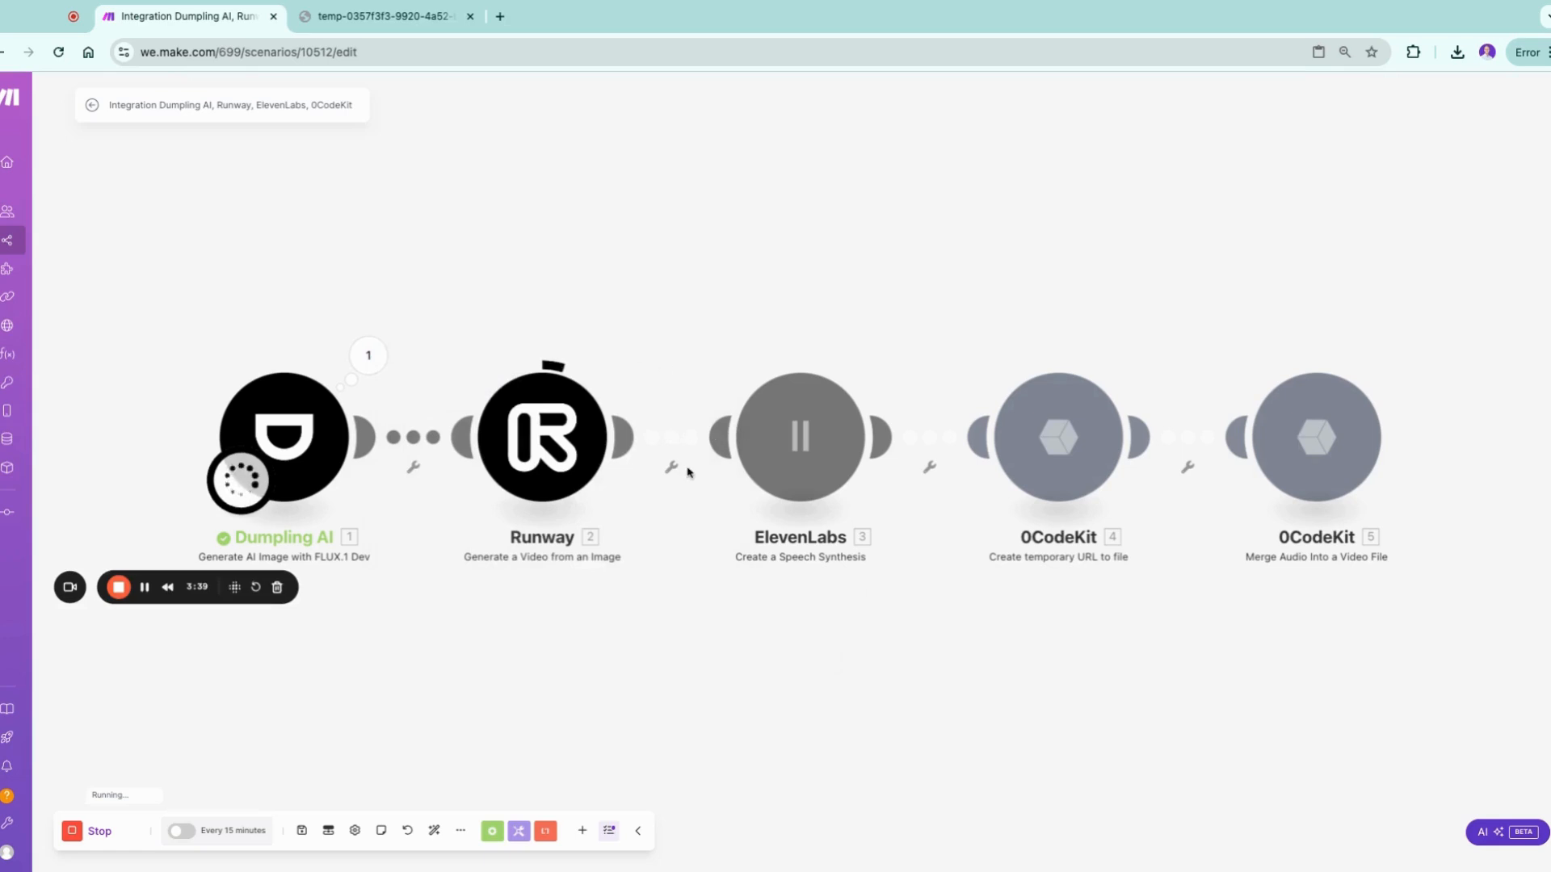
mouse_move(651, 478)
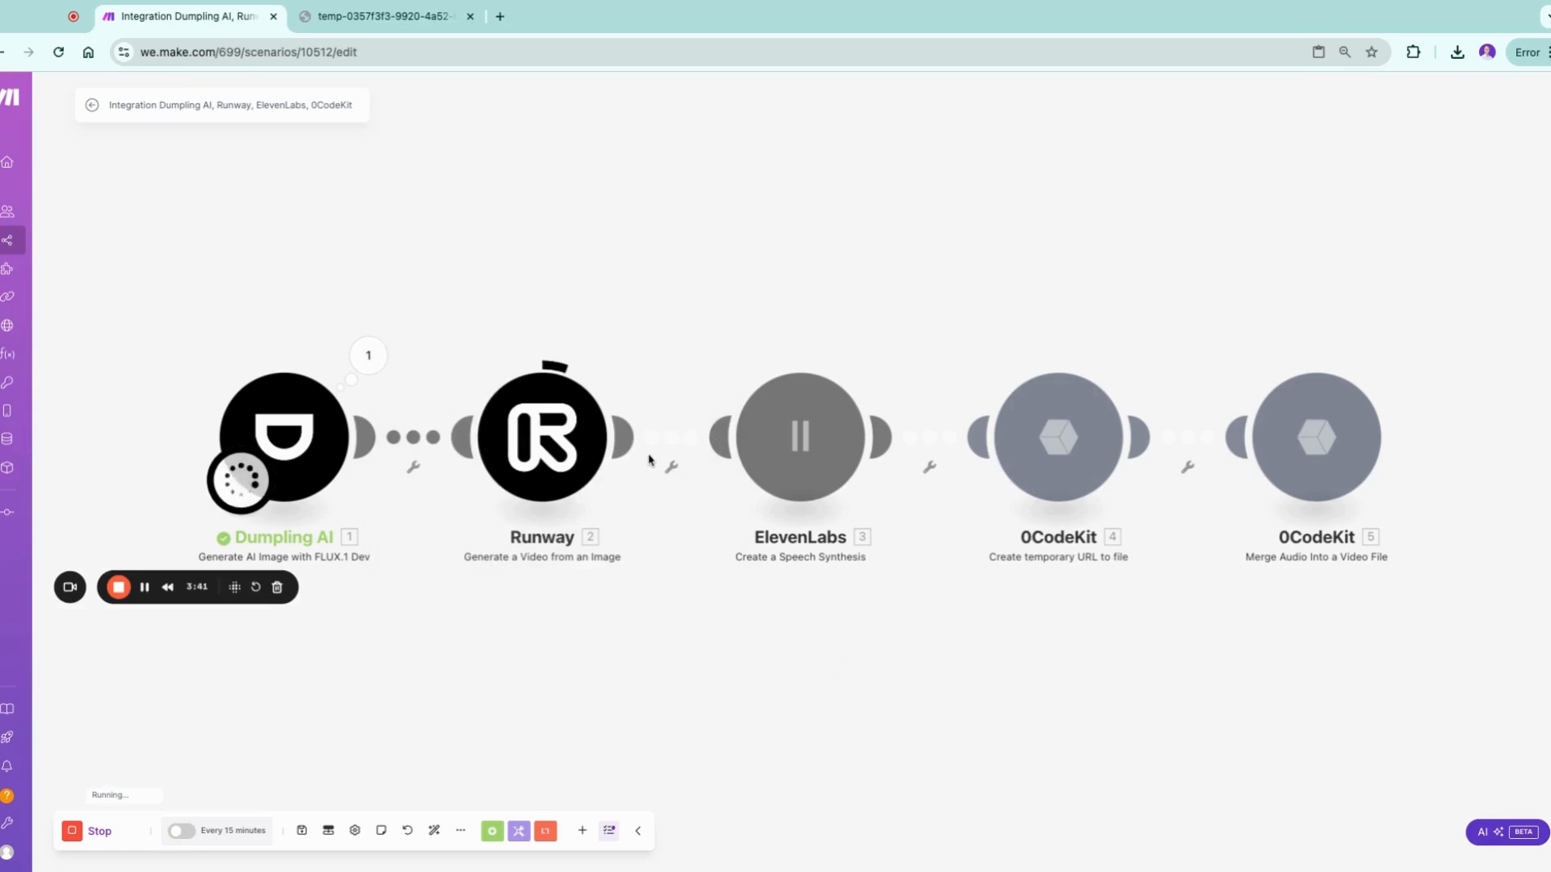
mouse_move(579, 360)
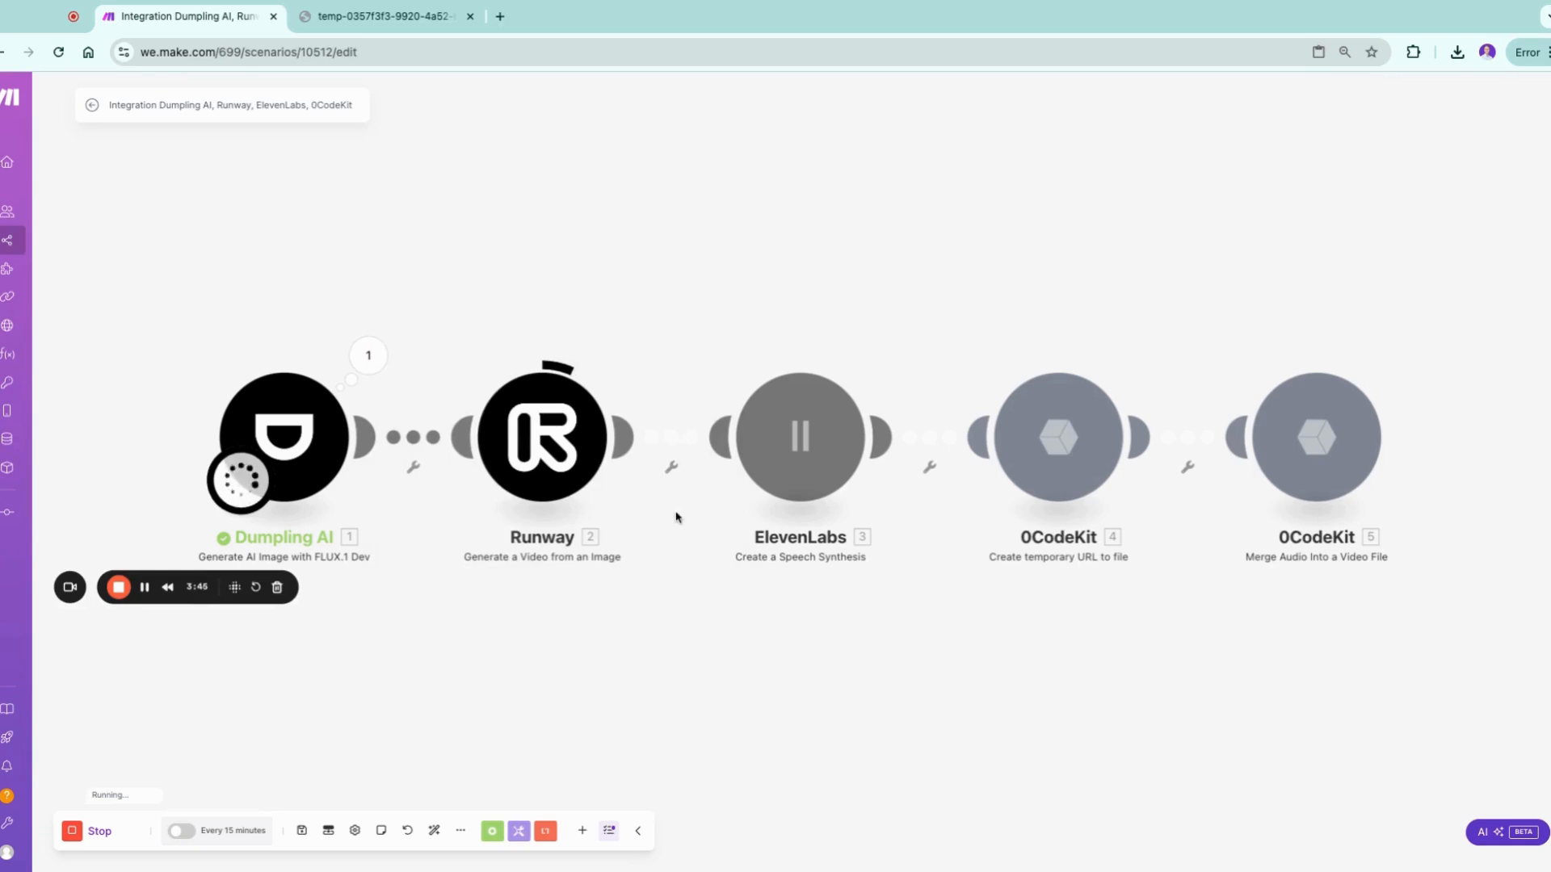
Show Runway's run details and open its generated Santa video in a new tab
left_click(543, 443)
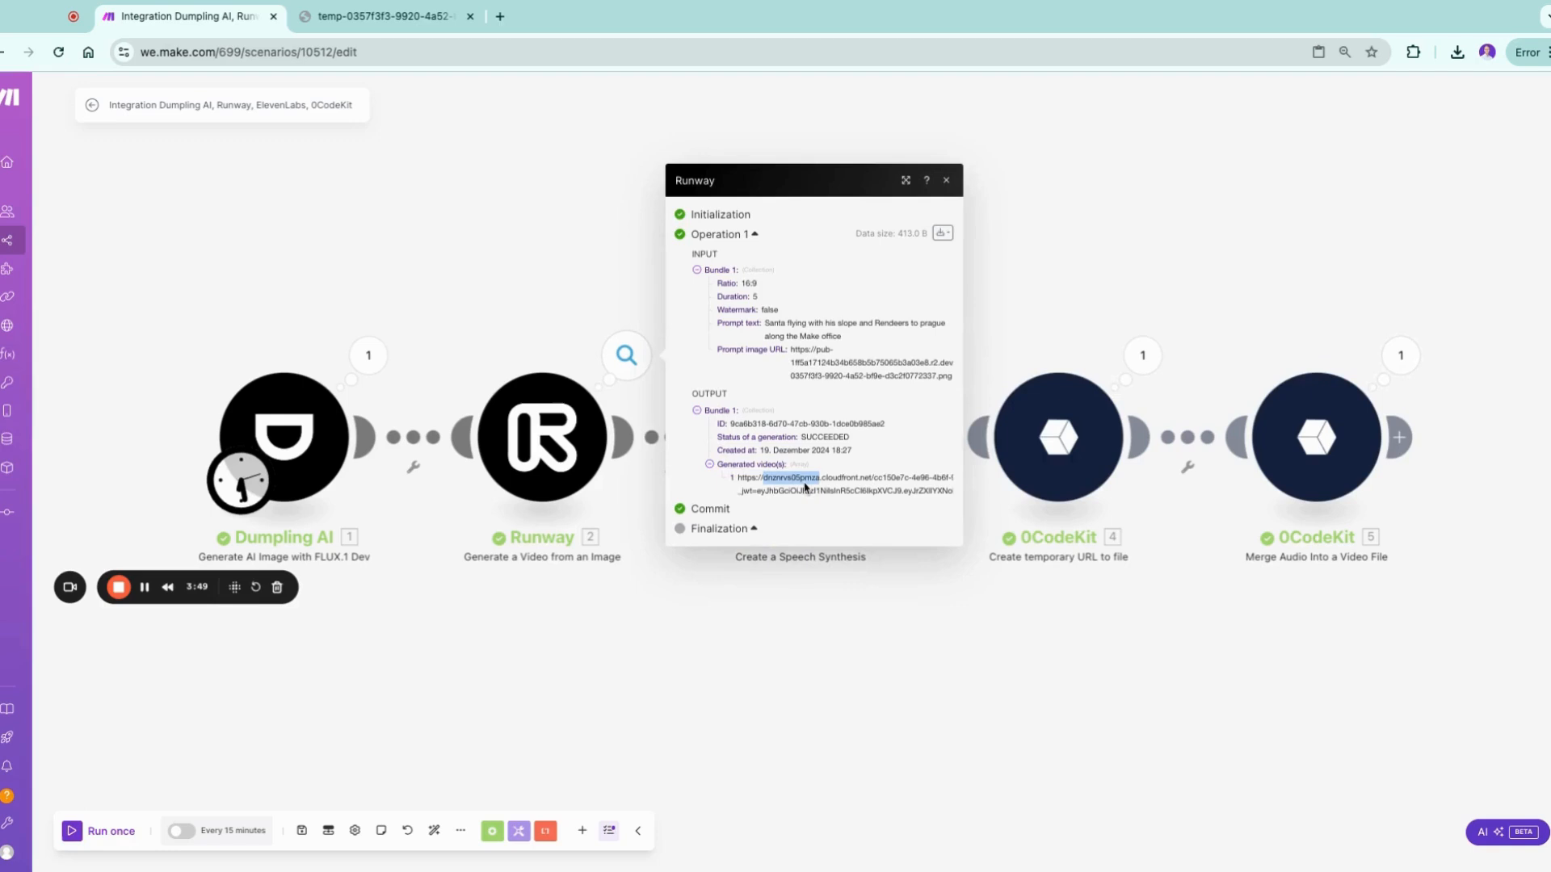
left_click(800, 478)
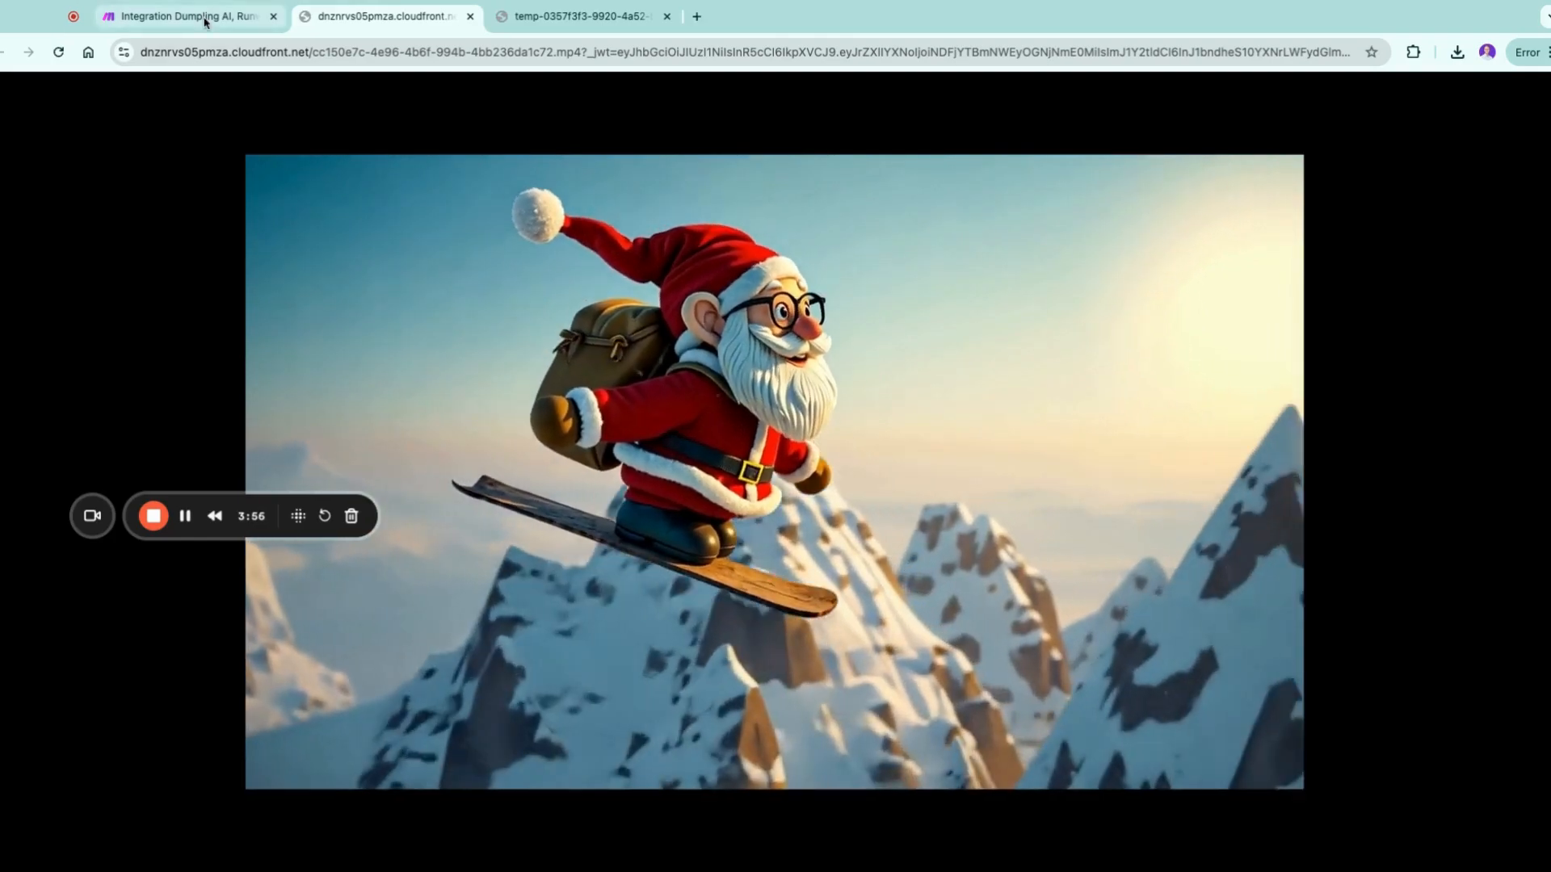
Leave the Runway video tab and go back to the Make scenario editor
left_click(190, 16)
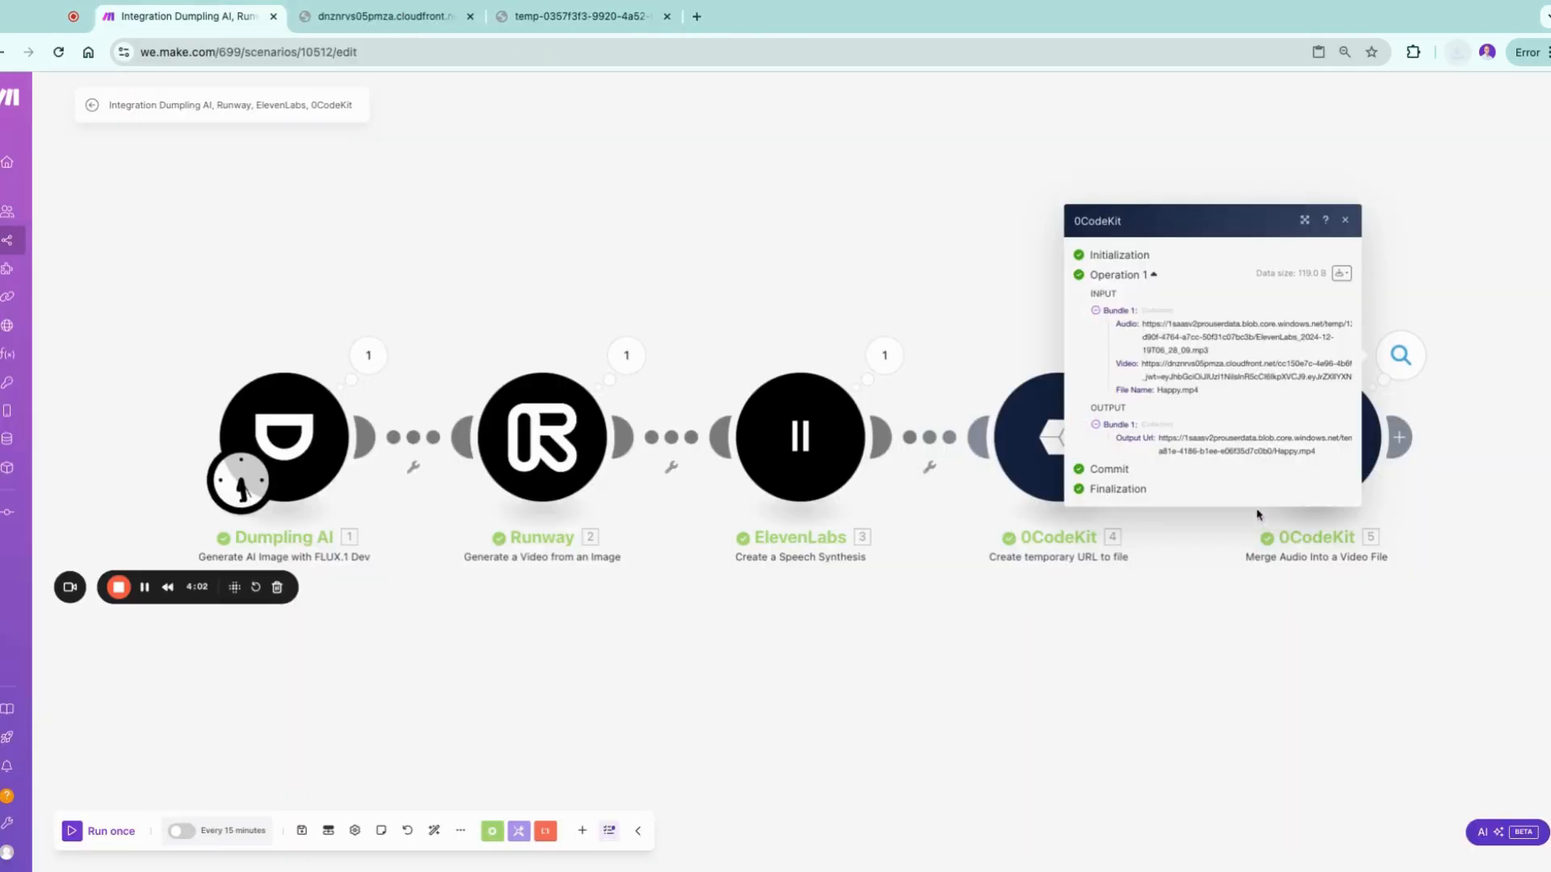
mouse_move(1340, 183)
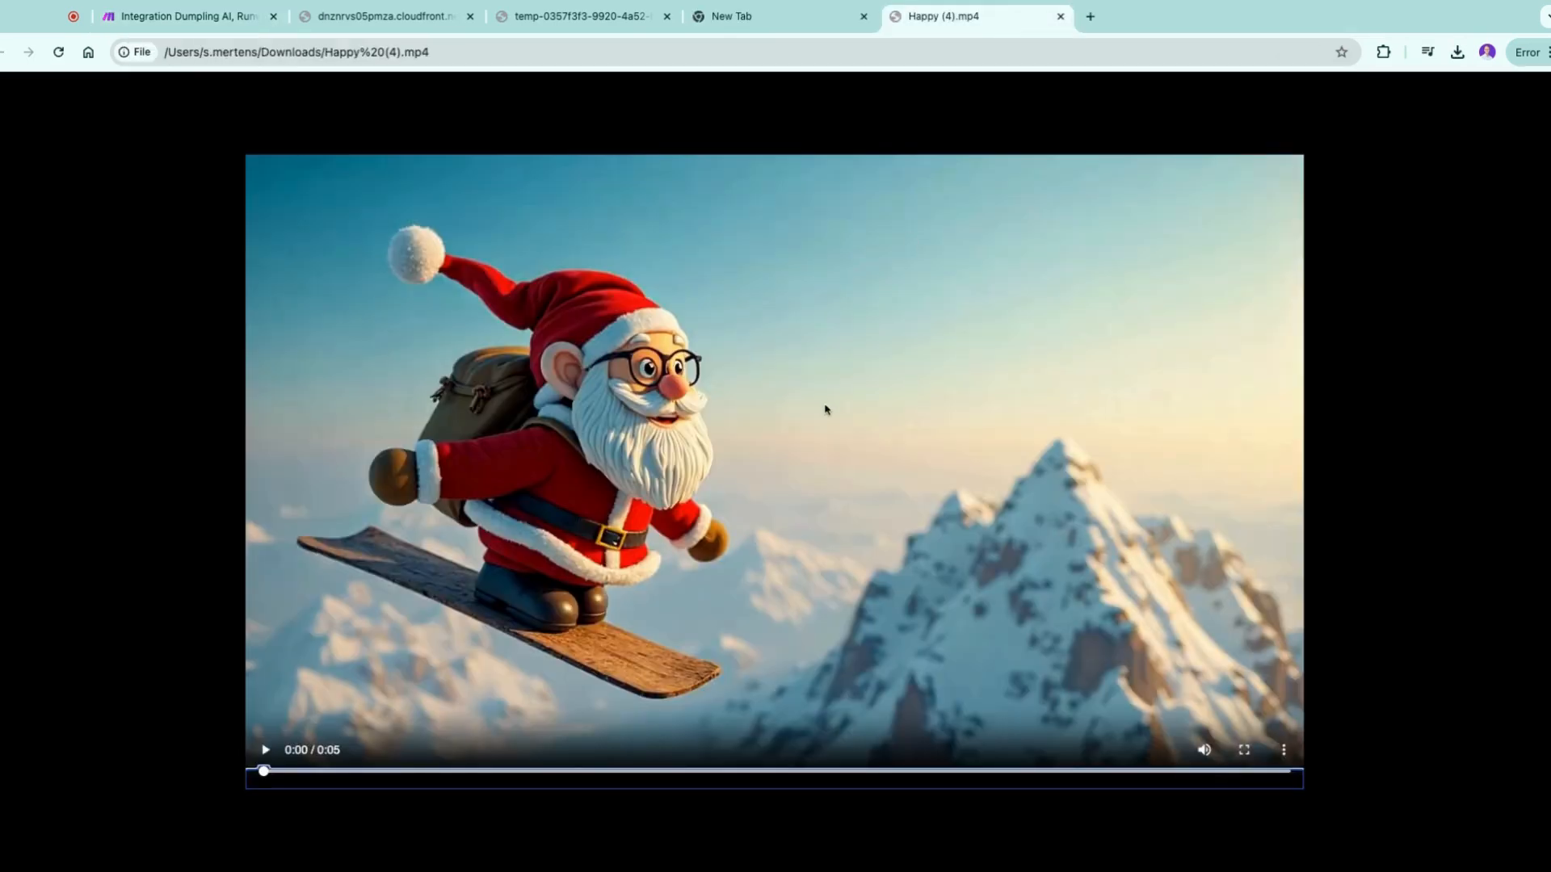
Play and pause the merged Happy (4).mp4 Santa video, then return to the Make tab
left_click(265, 751)
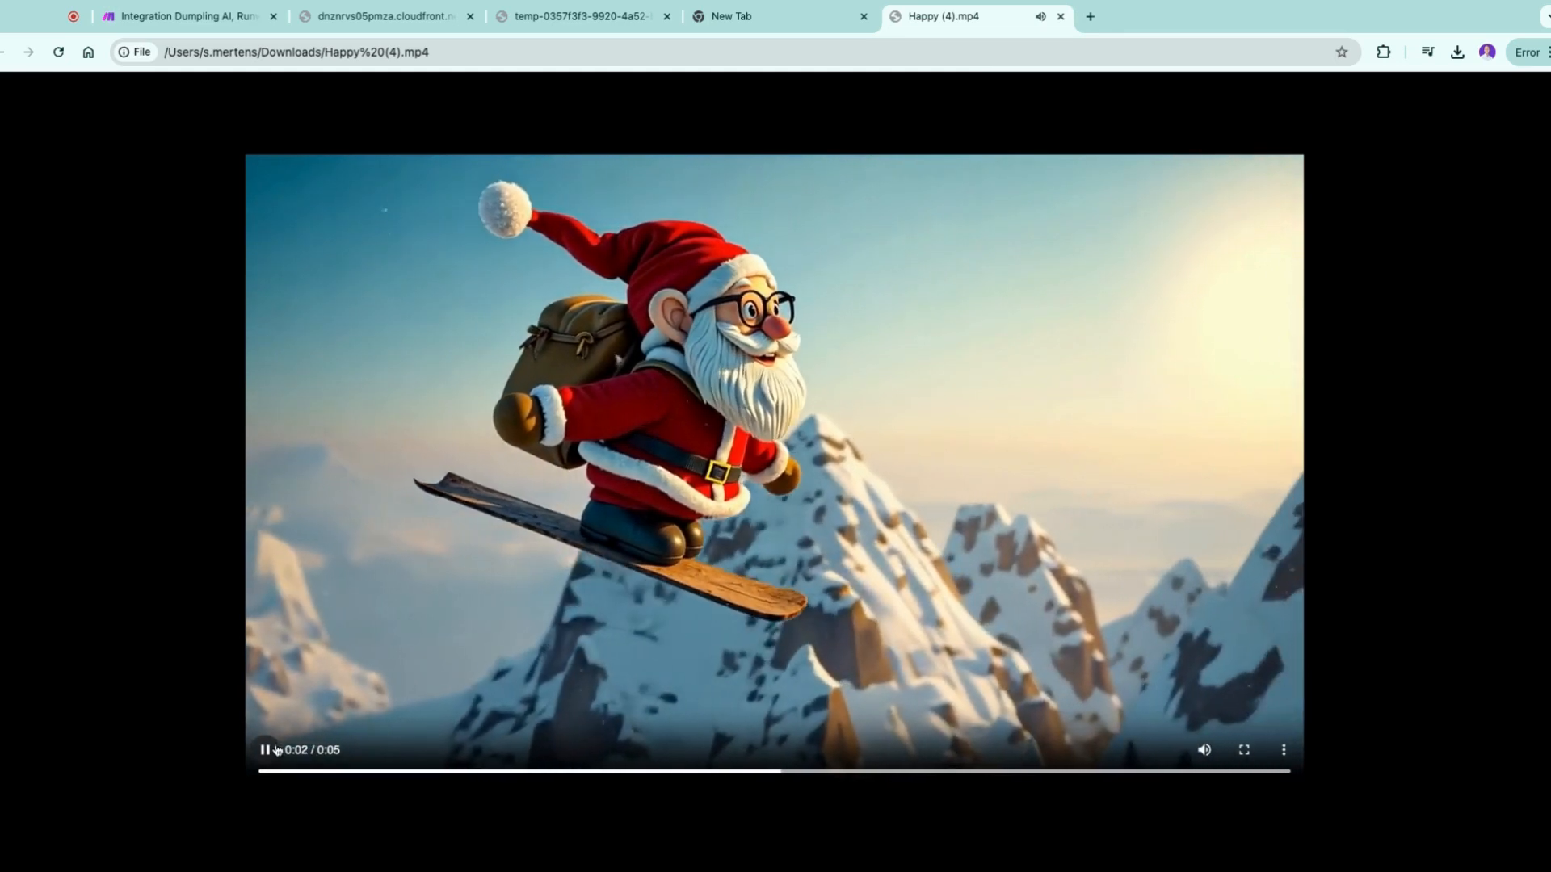
left_click(264, 772)
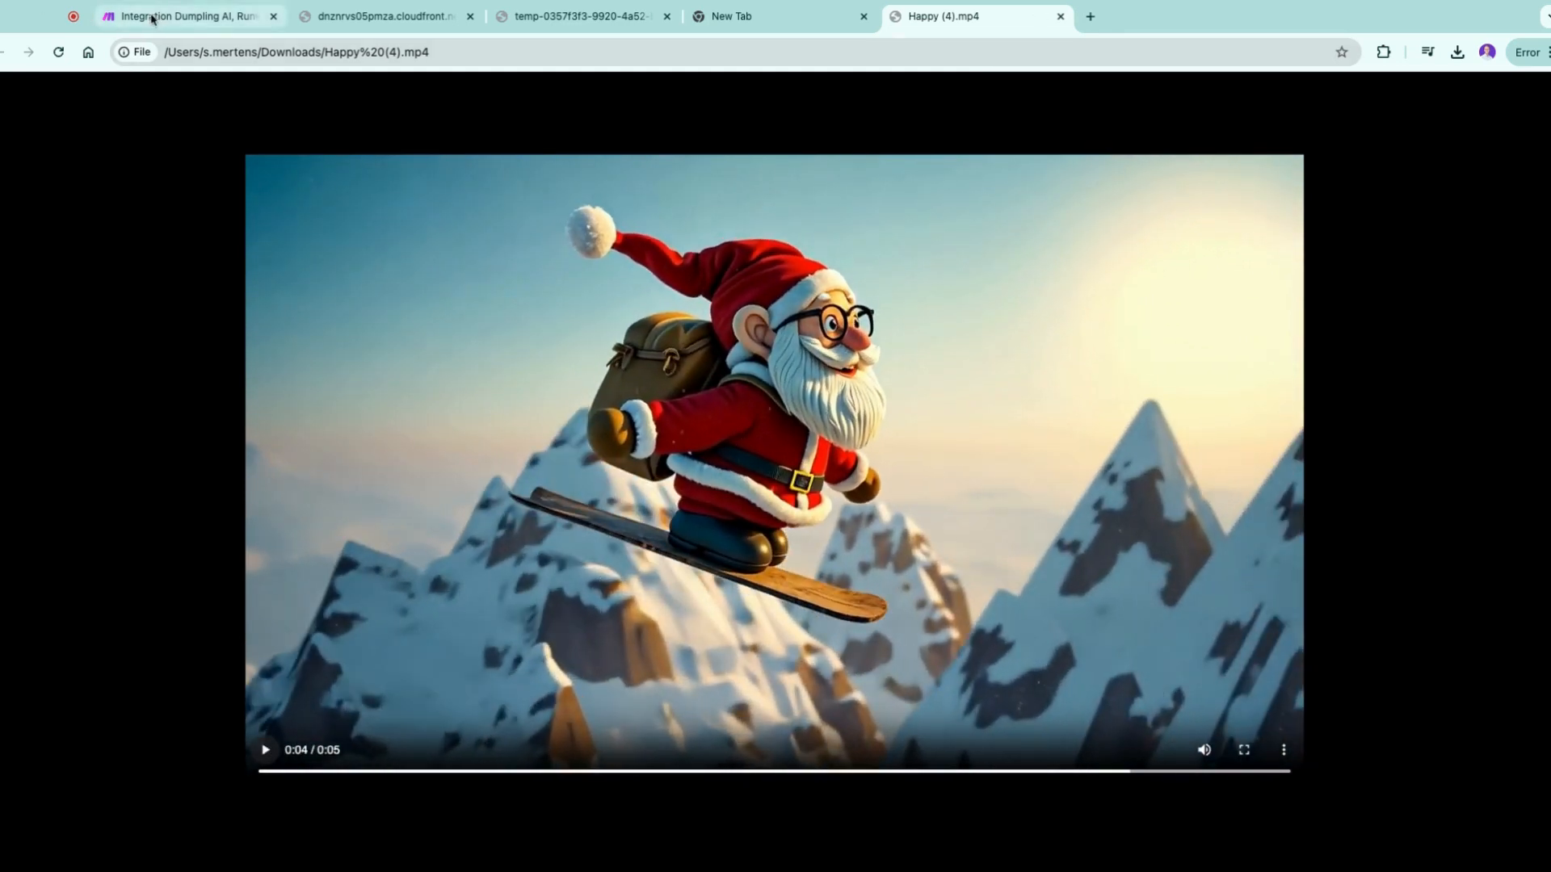
left_click(186, 16)
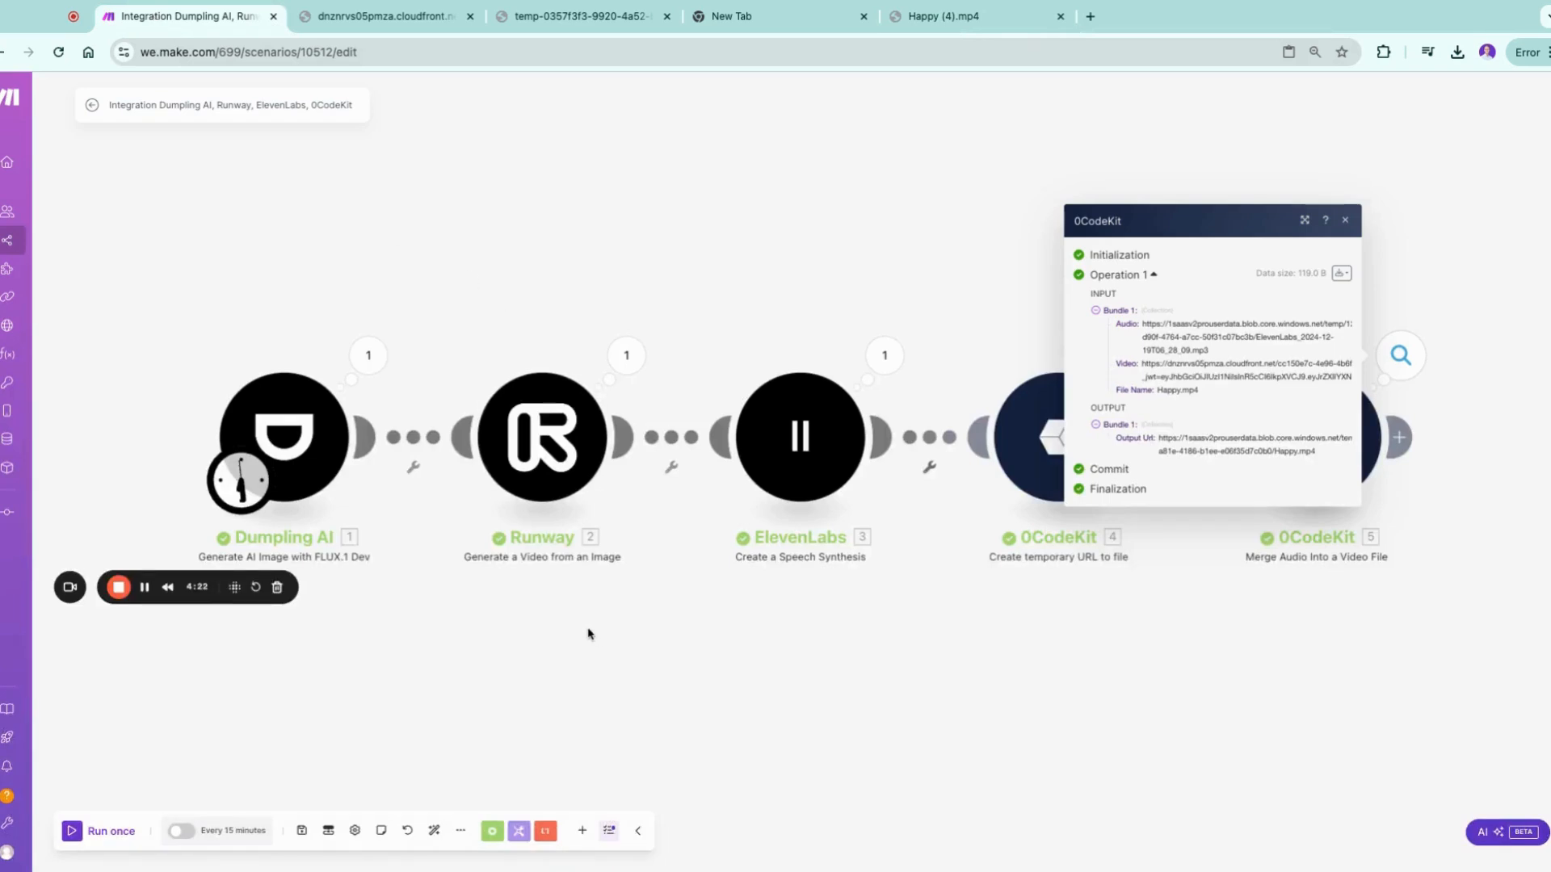
Close the 0CodeKit merge inspector, showing all five modules completed with one operation each
left_click(1345, 219)
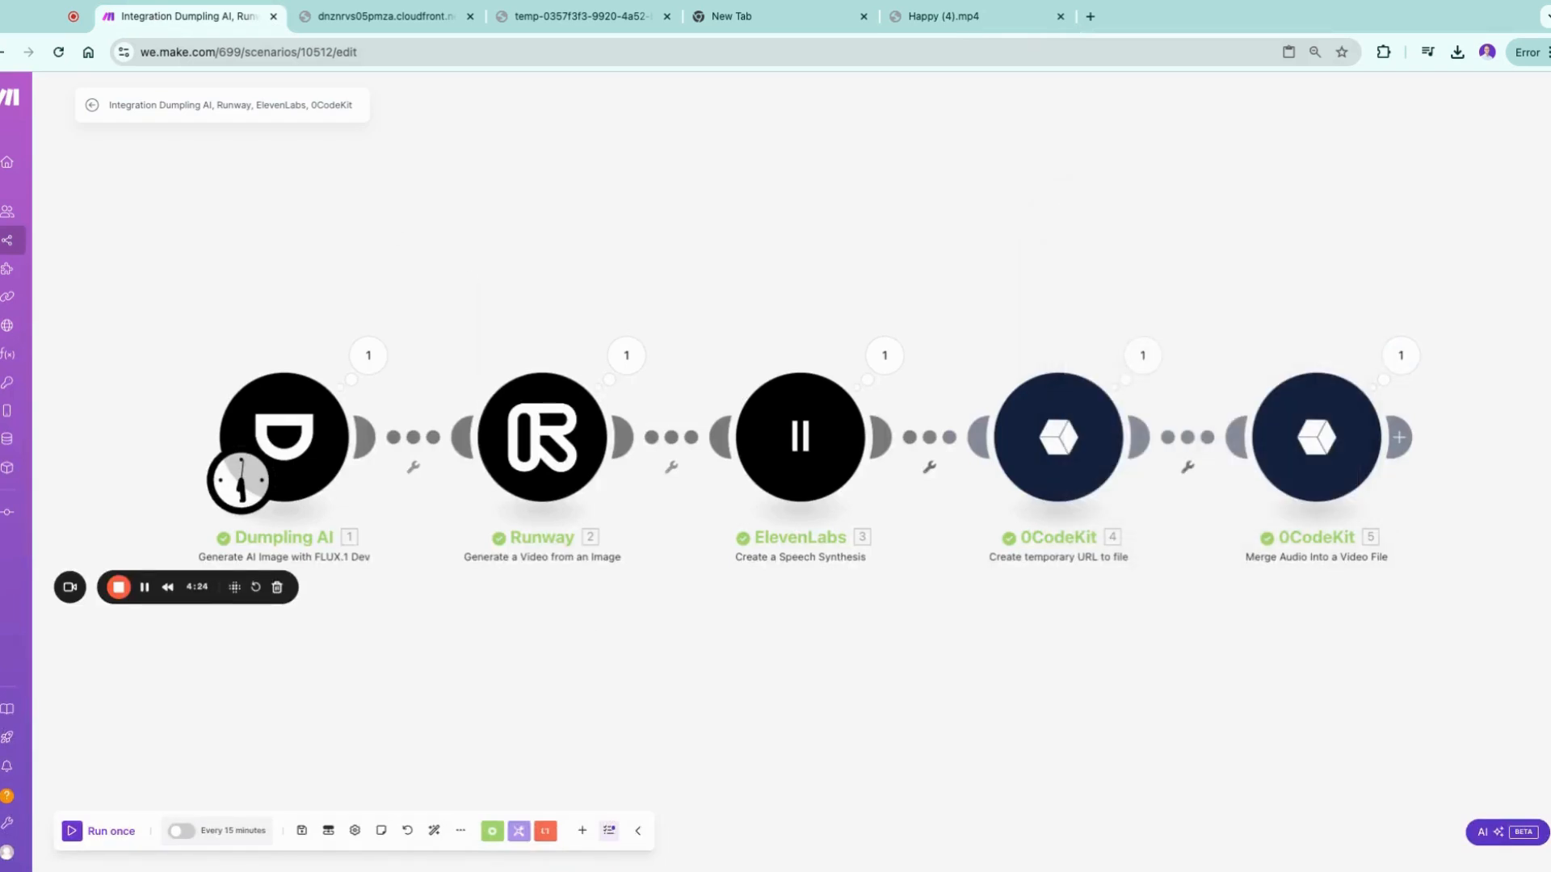
mouse_move(557, 440)
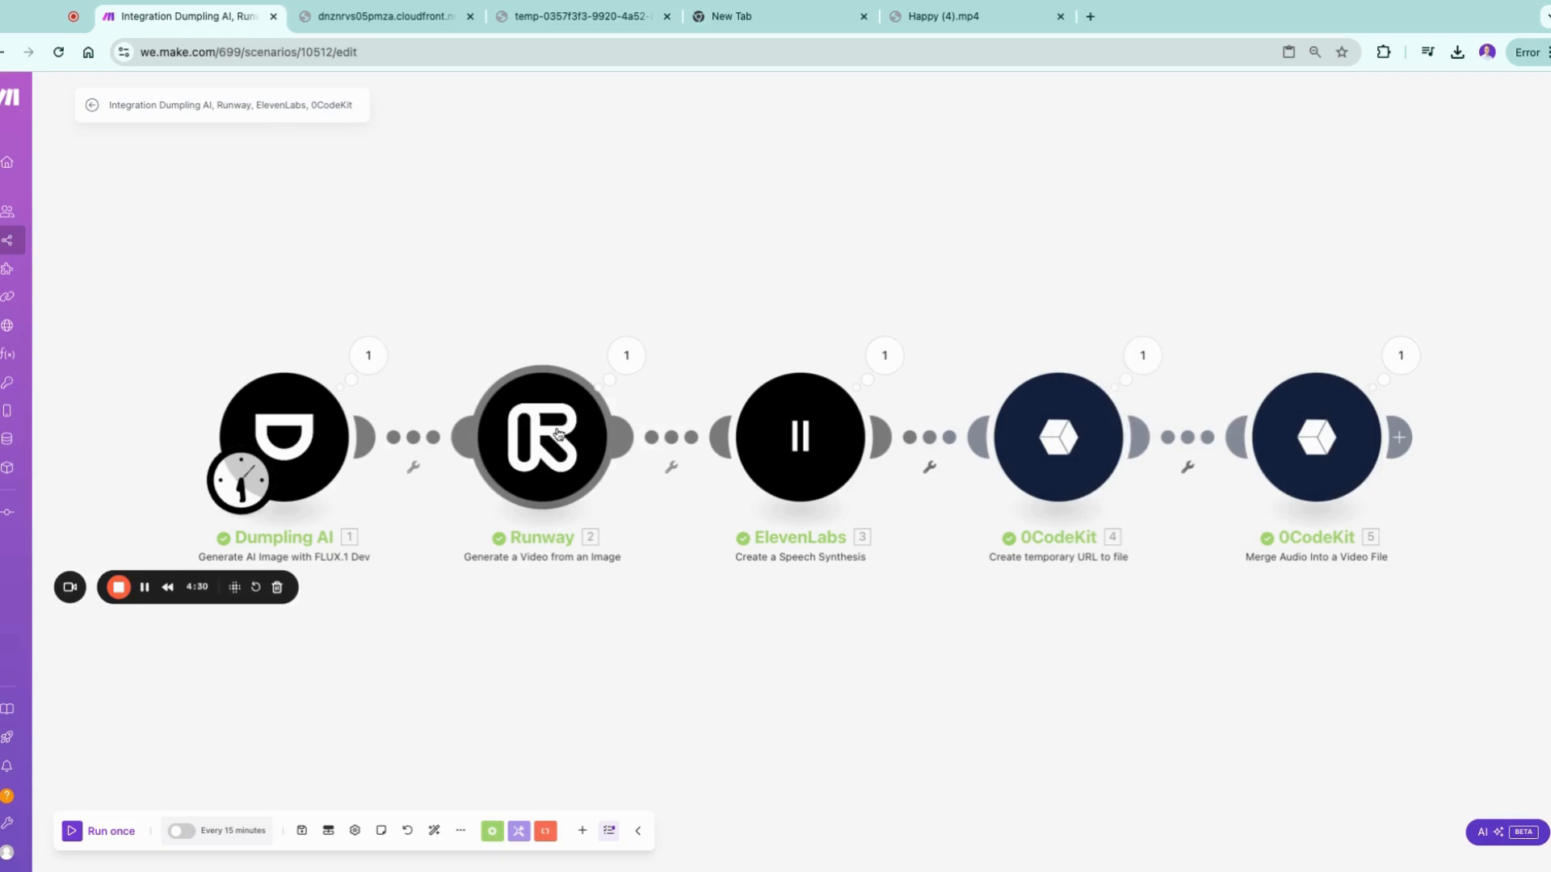
mouse_move(616, 512)
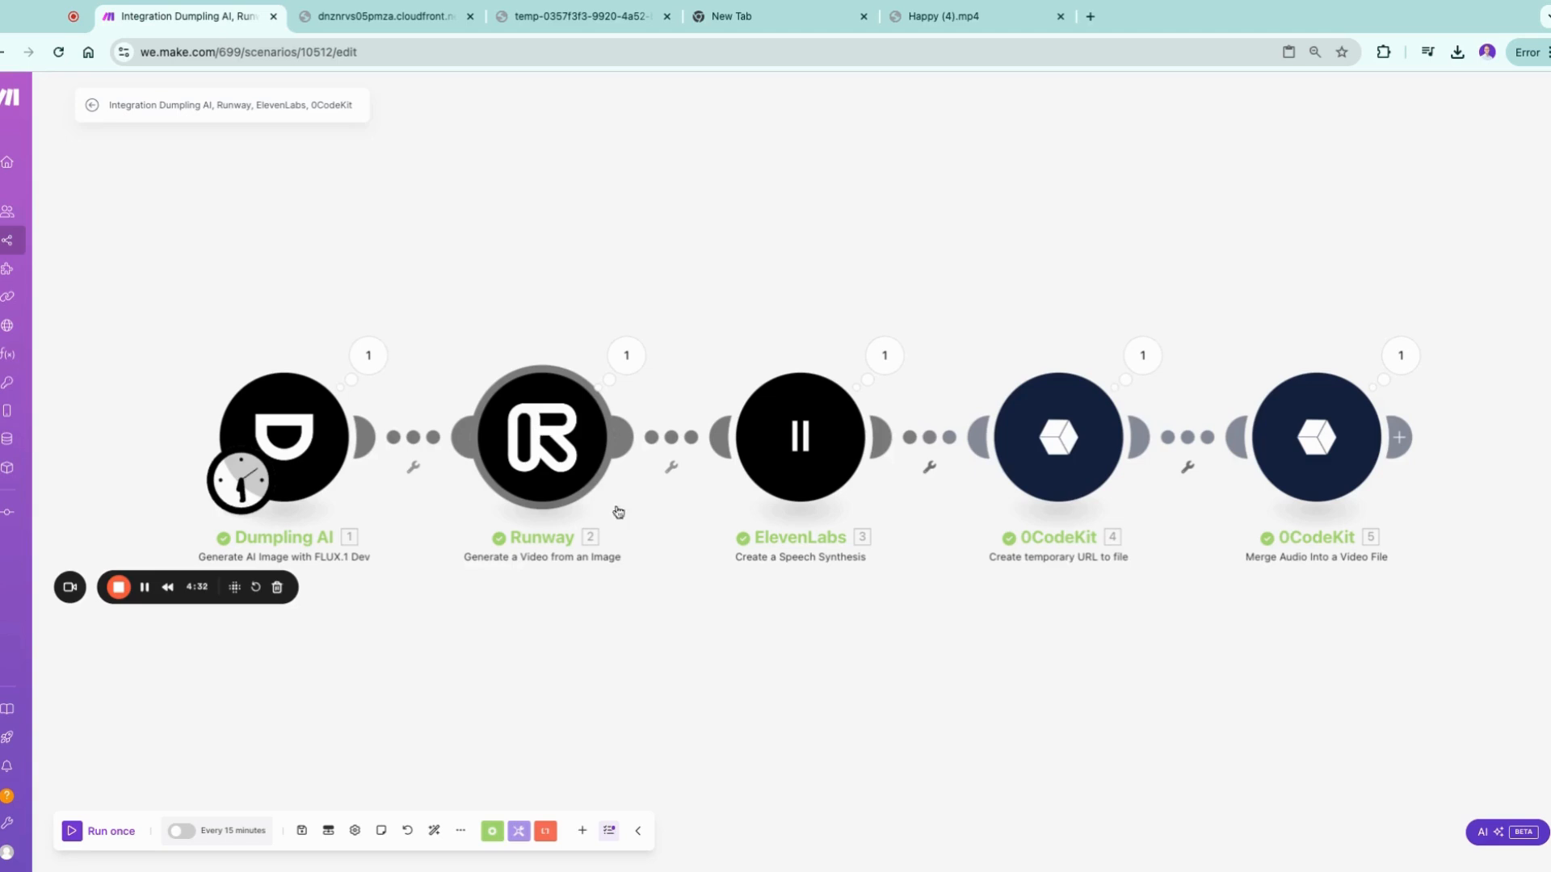
mouse_move(1303, 498)
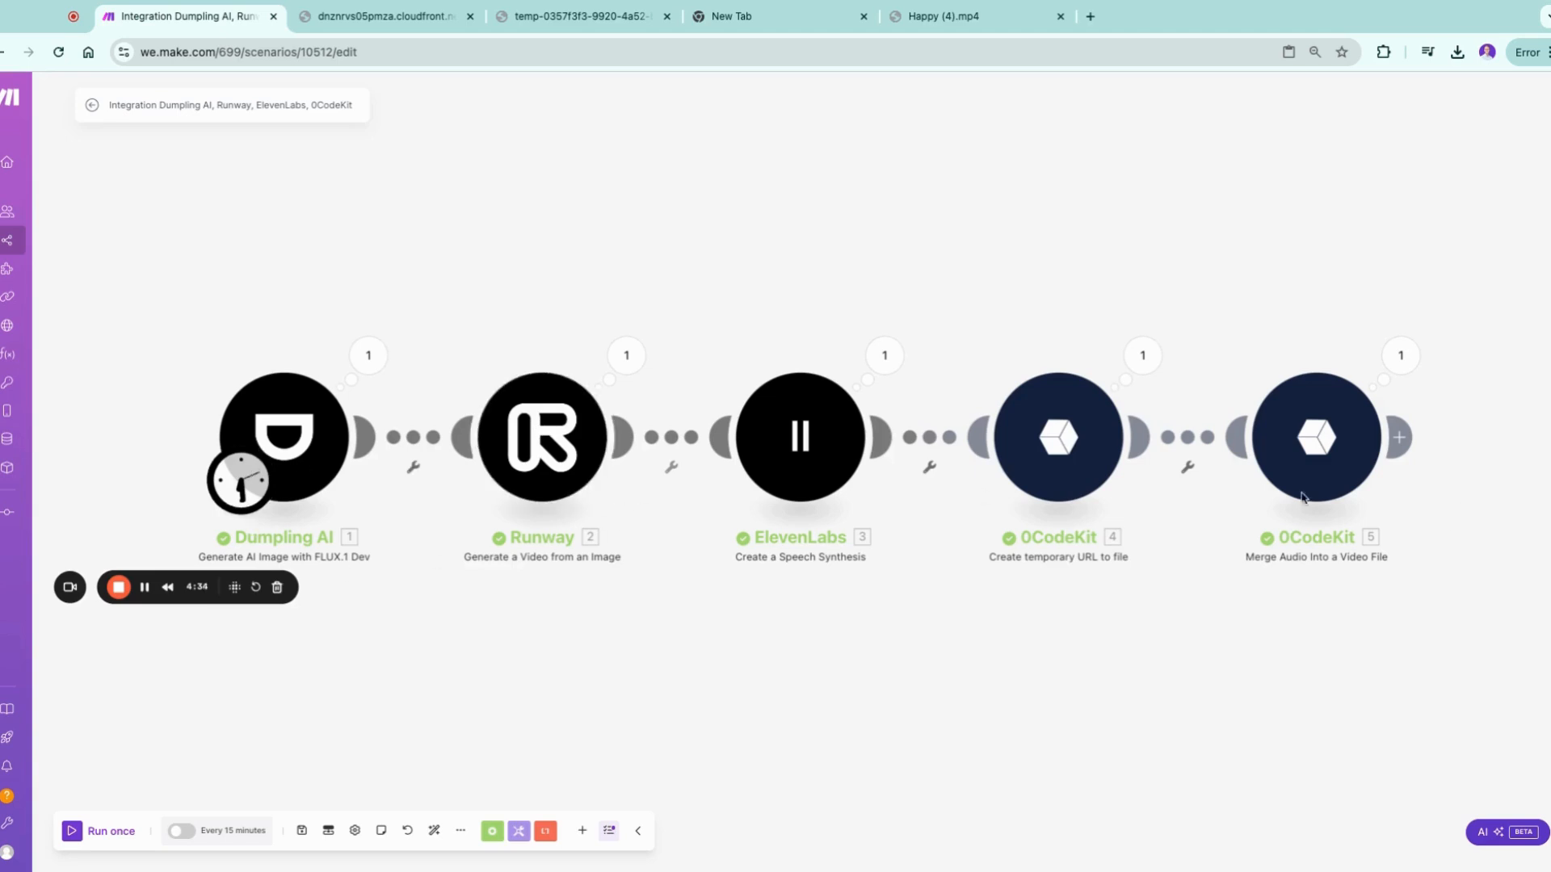
mouse_move(650, 656)
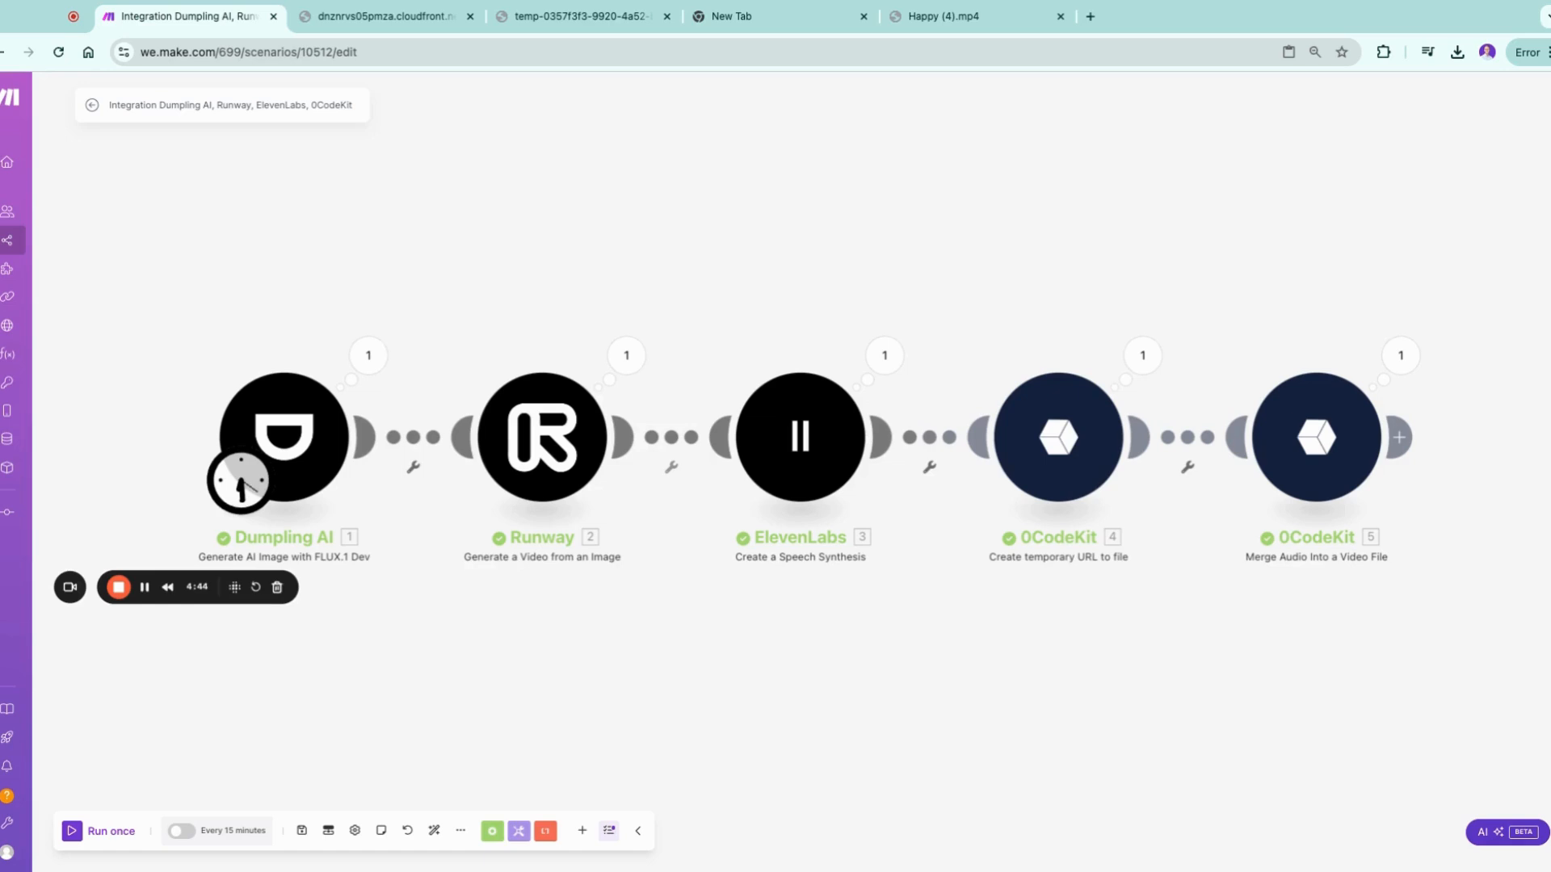
mouse_move(590, 717)
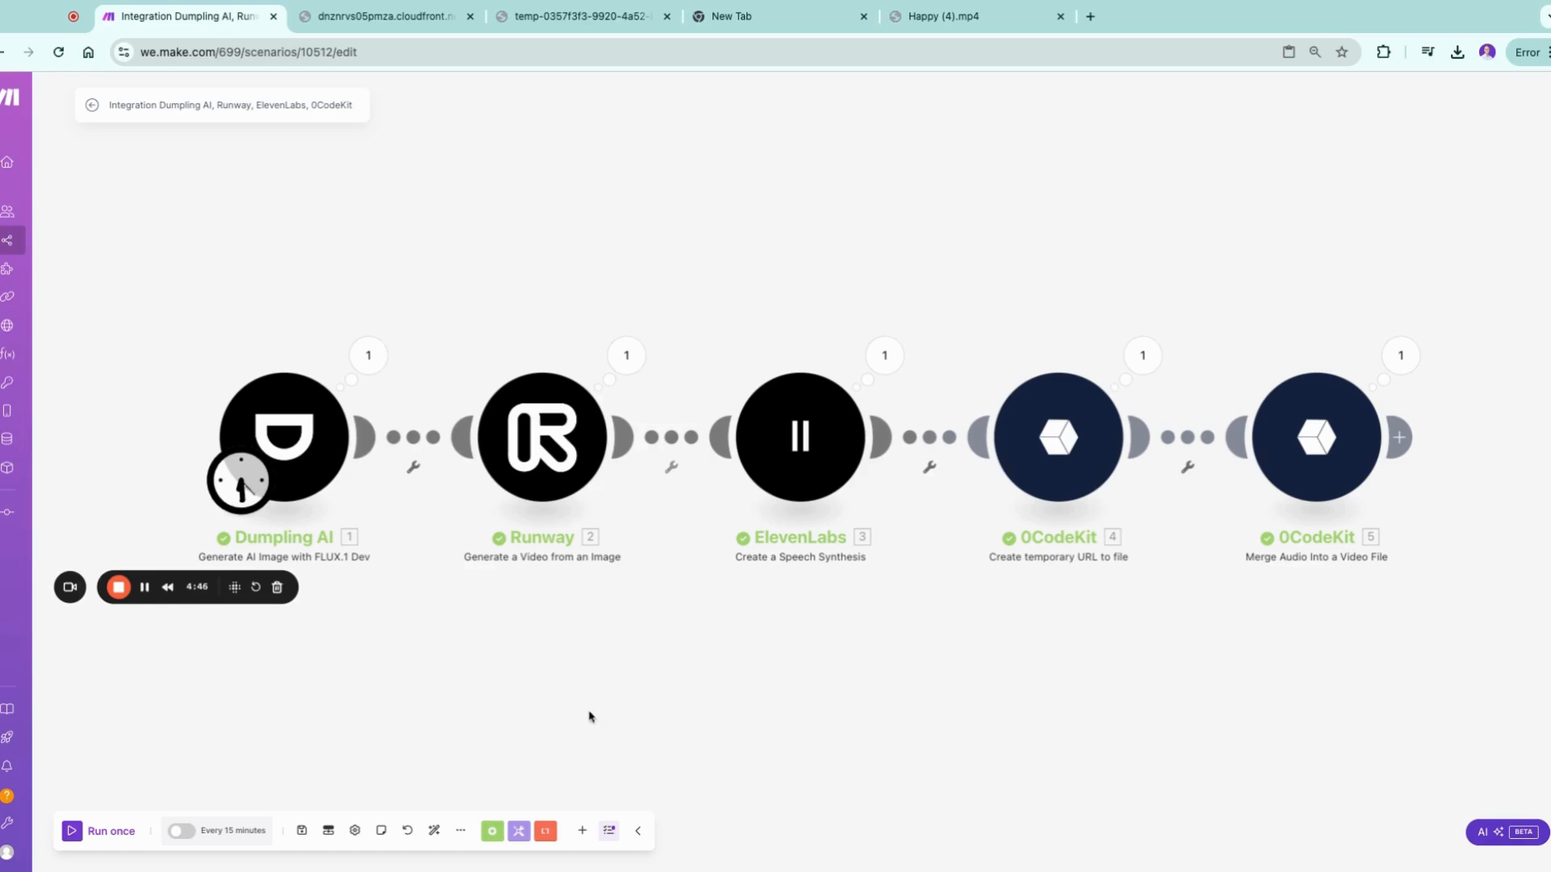
mouse_move(526, 729)
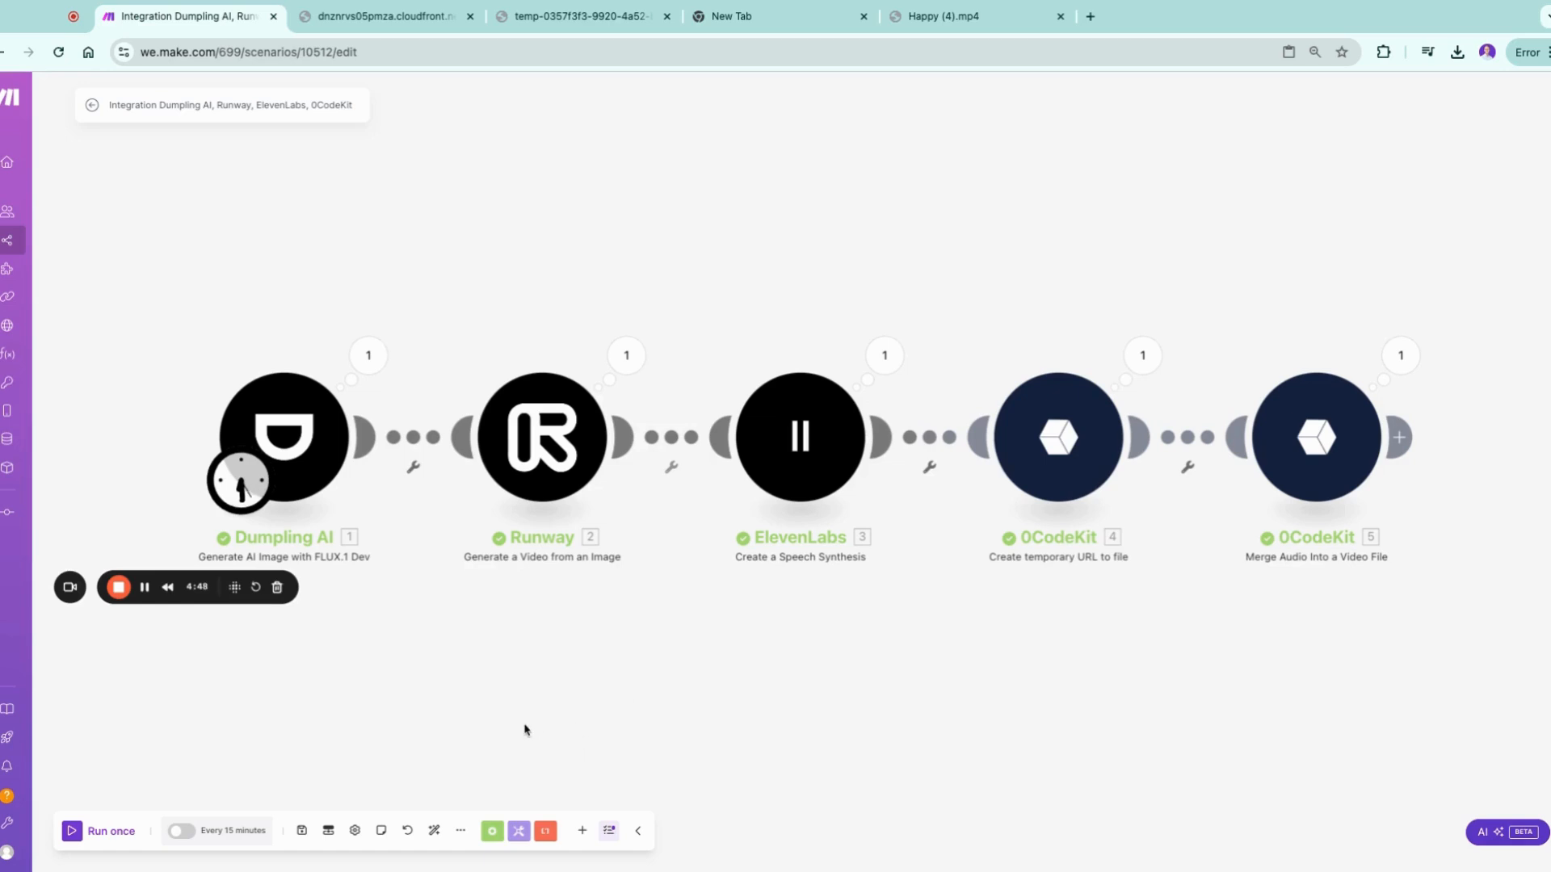